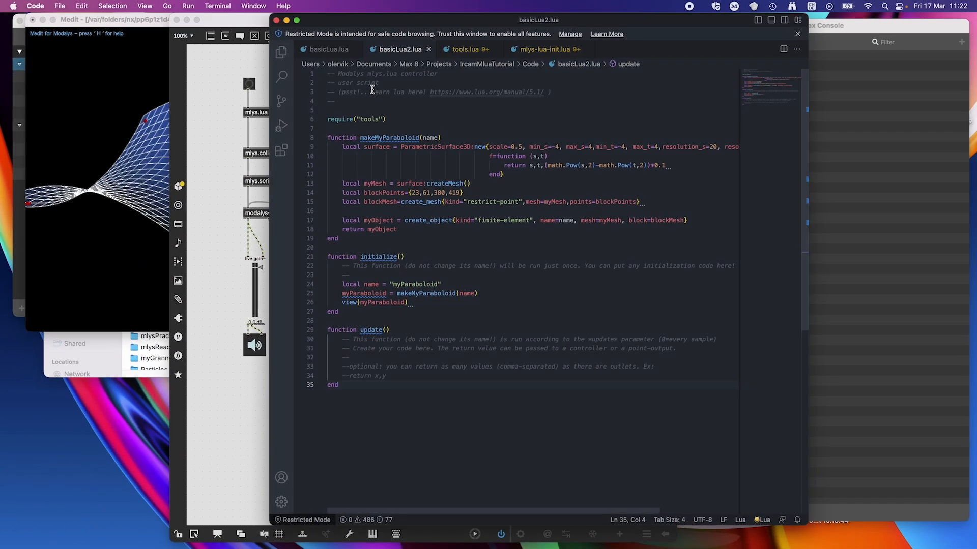
mouse_move(249, 402)
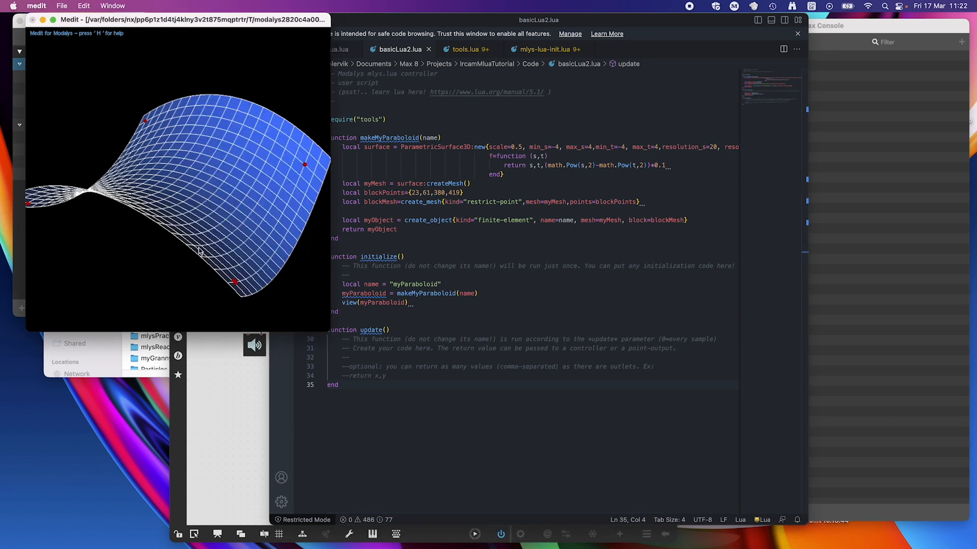
mouse_move(556, 336)
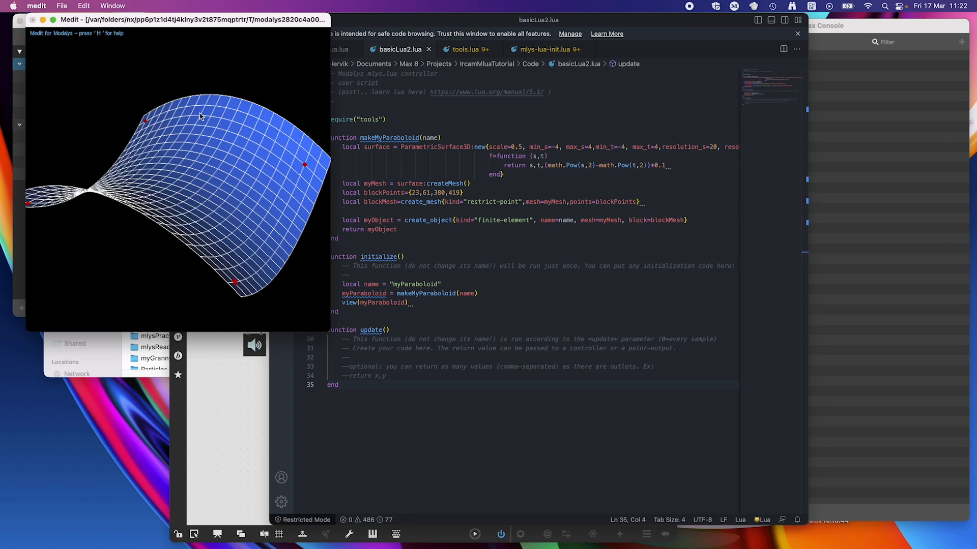
mouse_move(327, 331)
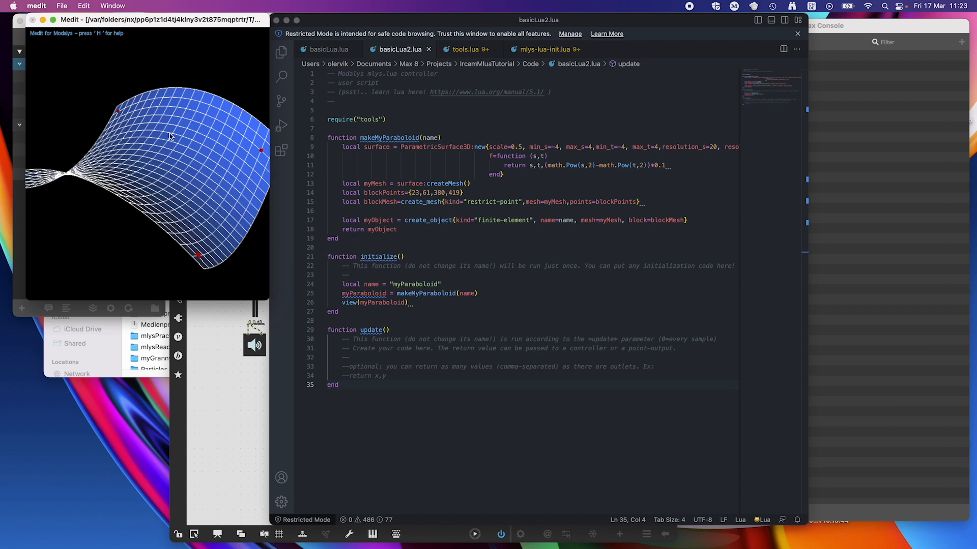
mouse_move(381, 294)
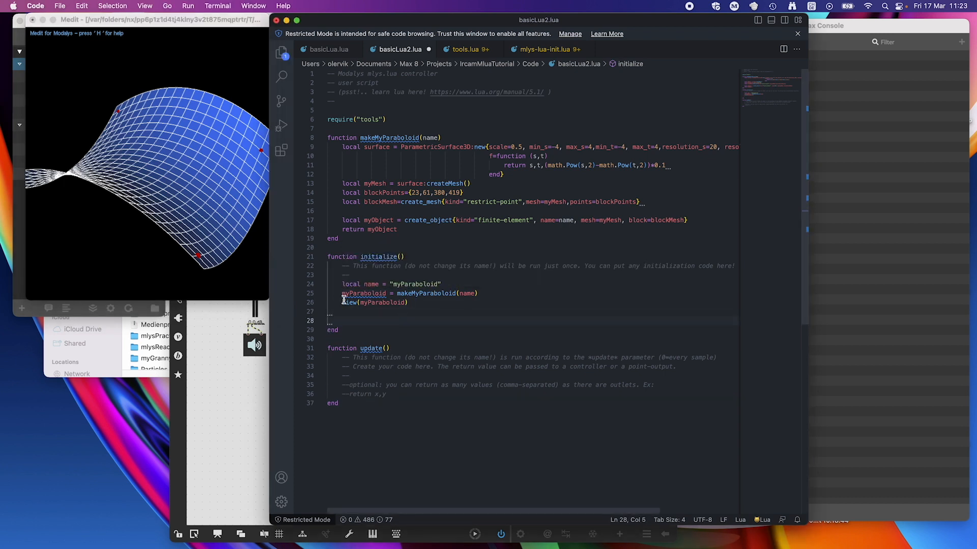
mouse_move(417, 321)
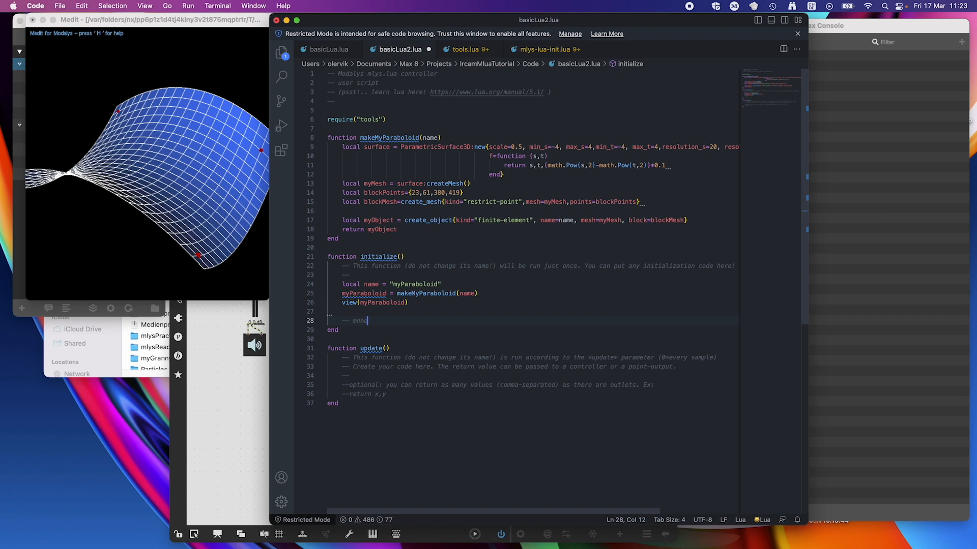
- Write the comments '-- hammer', '--accesses on hammer' and '--accesses on myParaboloid' inside initialize()
key("BackSpace")
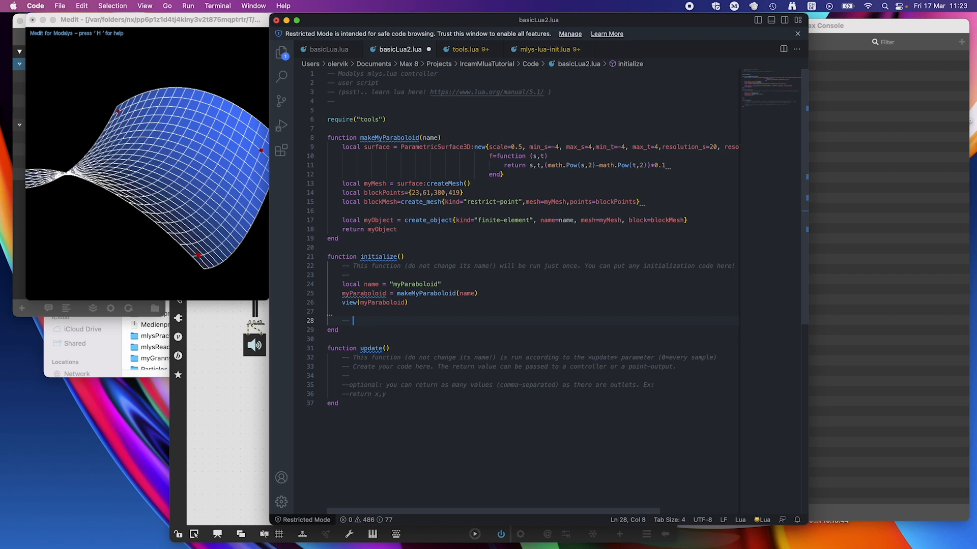
type("hammer")
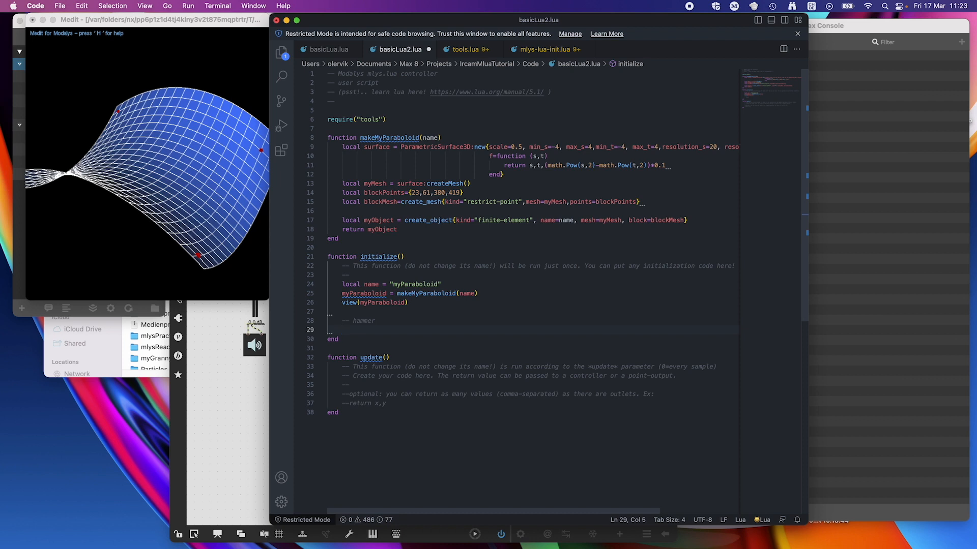
type("-ac")
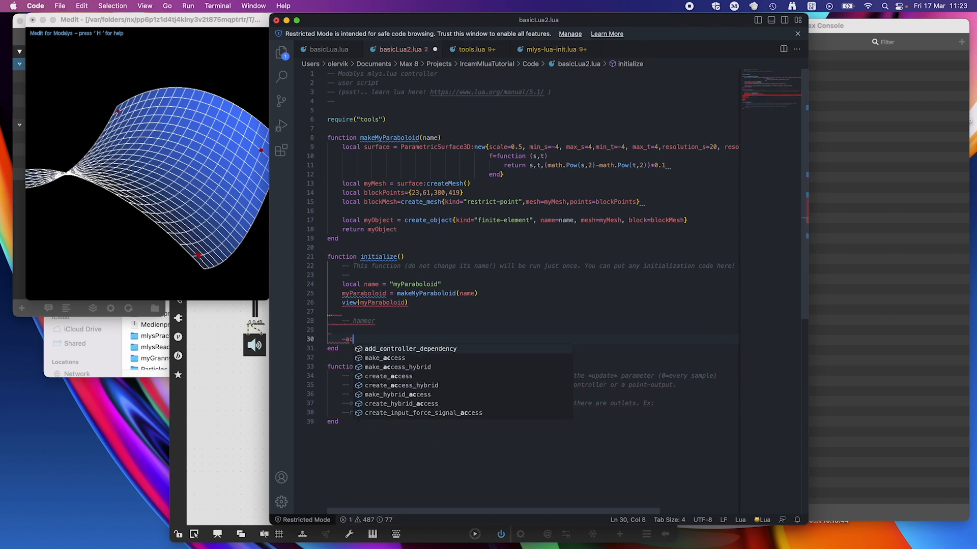
key("Escape")
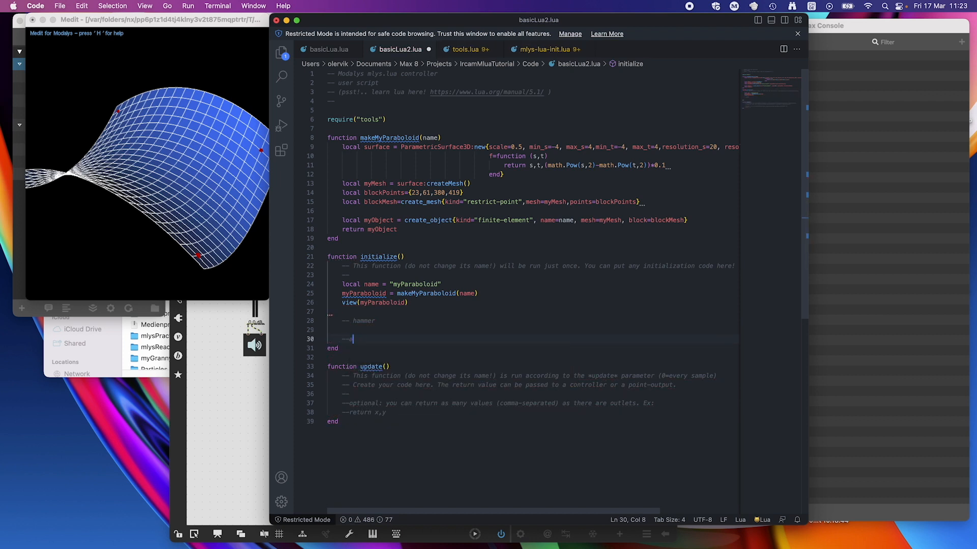
type("accesses on hammer")
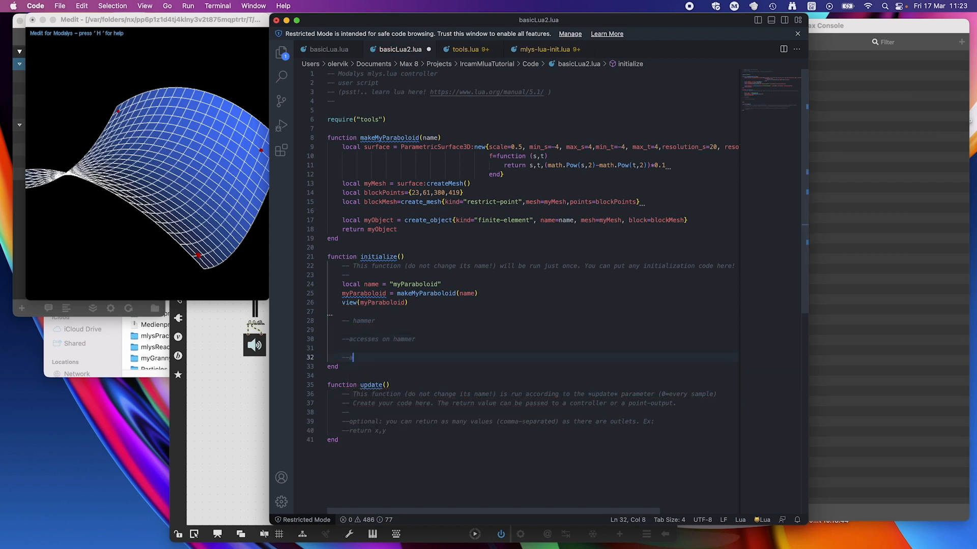
type("accesses on")
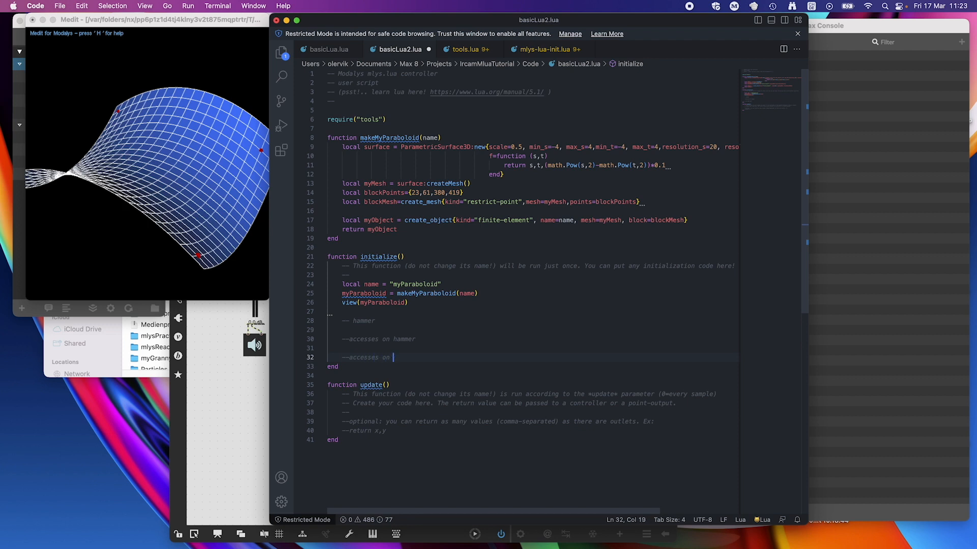
type("myParaboloid")
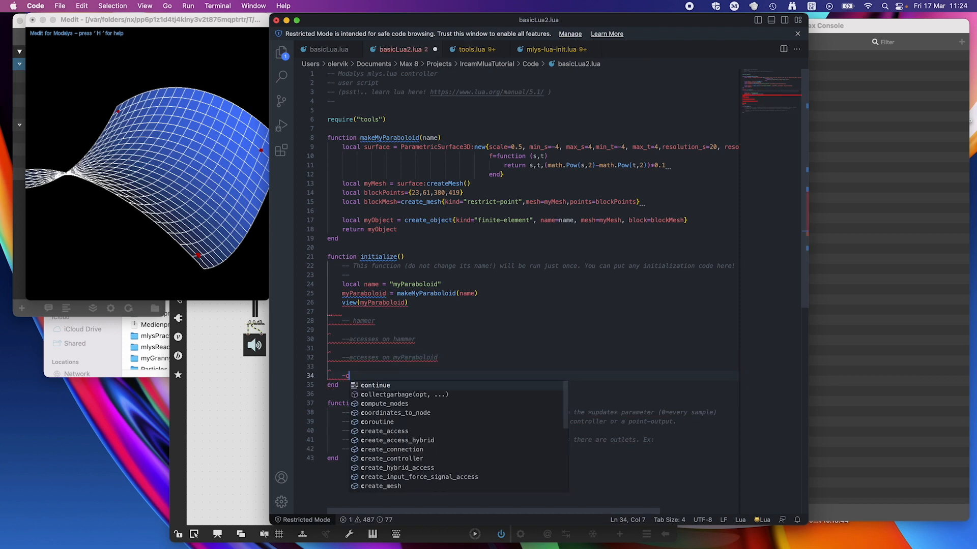
- Add '--connections felt and position' and '--output' comments, with blank lines between sections
type("connections")
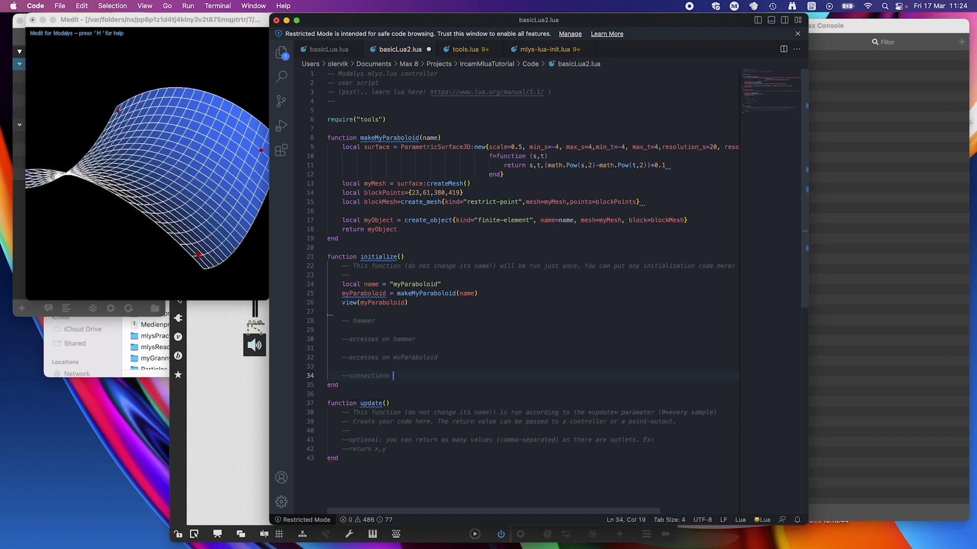
type("felt and positi")
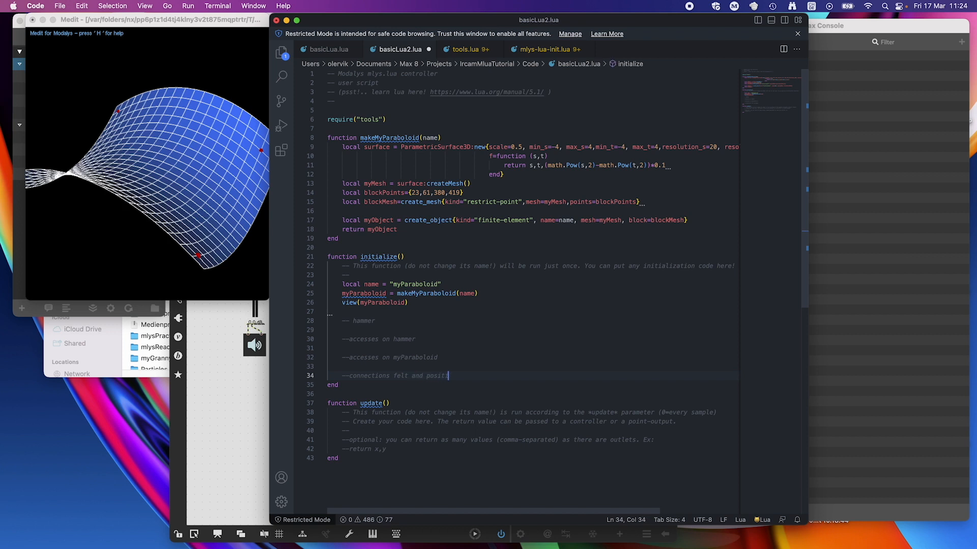
type("on")
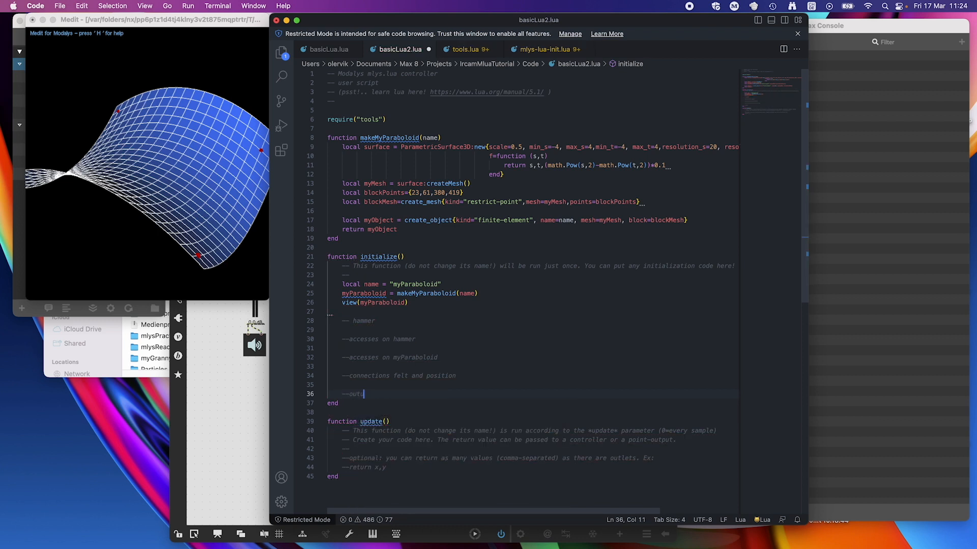
type("put")
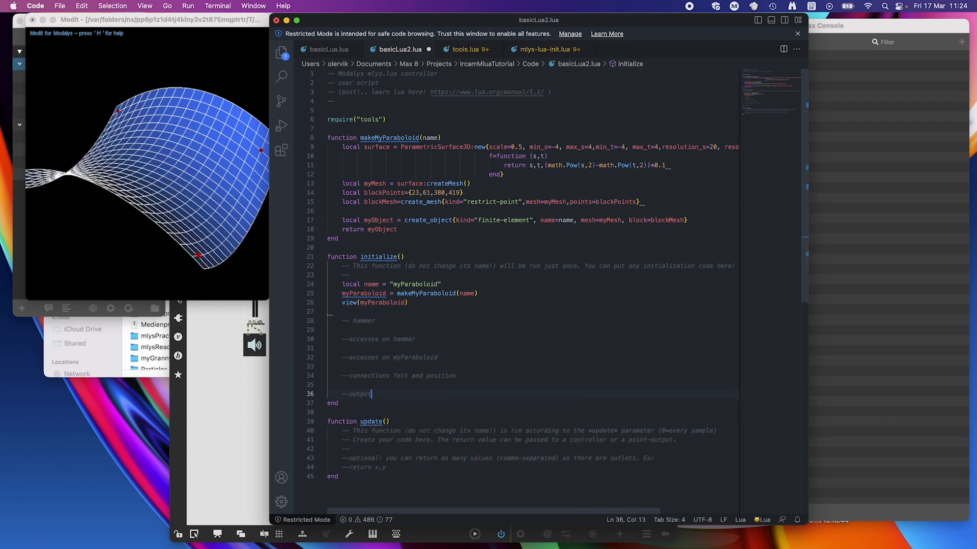
mouse_move(386, 347)
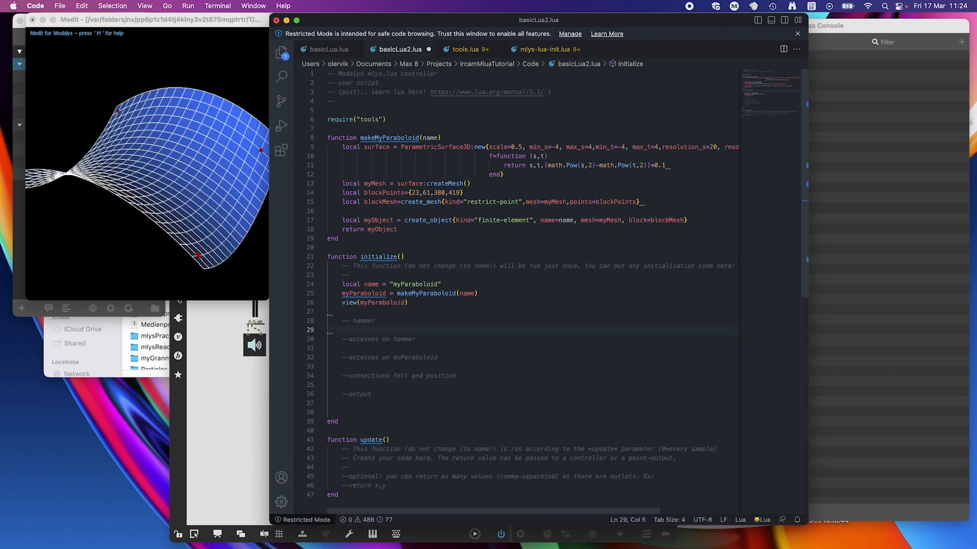
- Start the line 'local myHammer = create_object{' under the hammer comment
type("local")
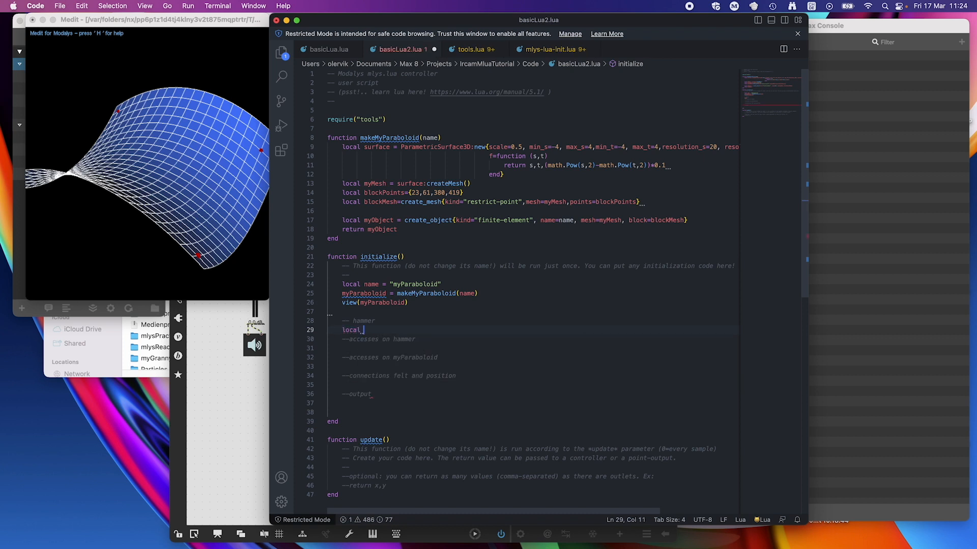
type("myHammer =")
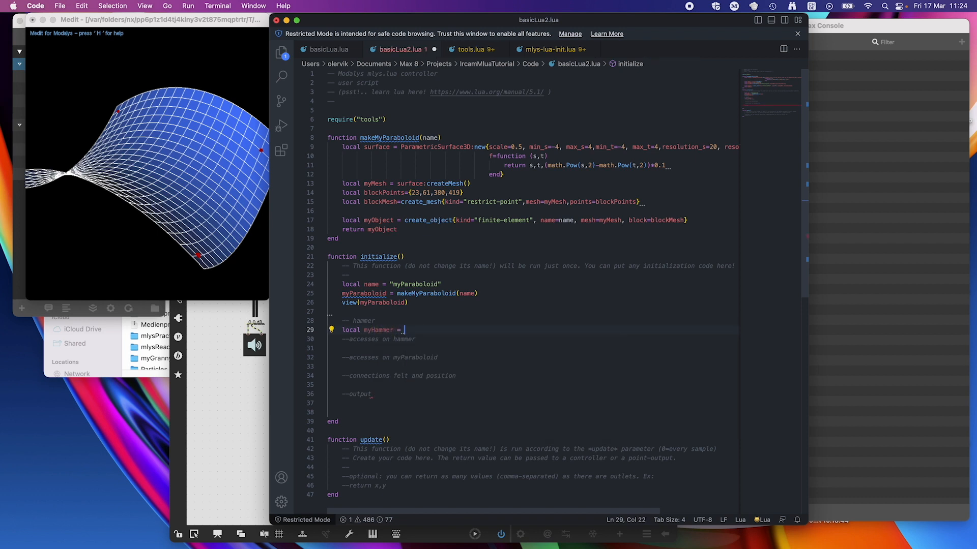
type("create_object")
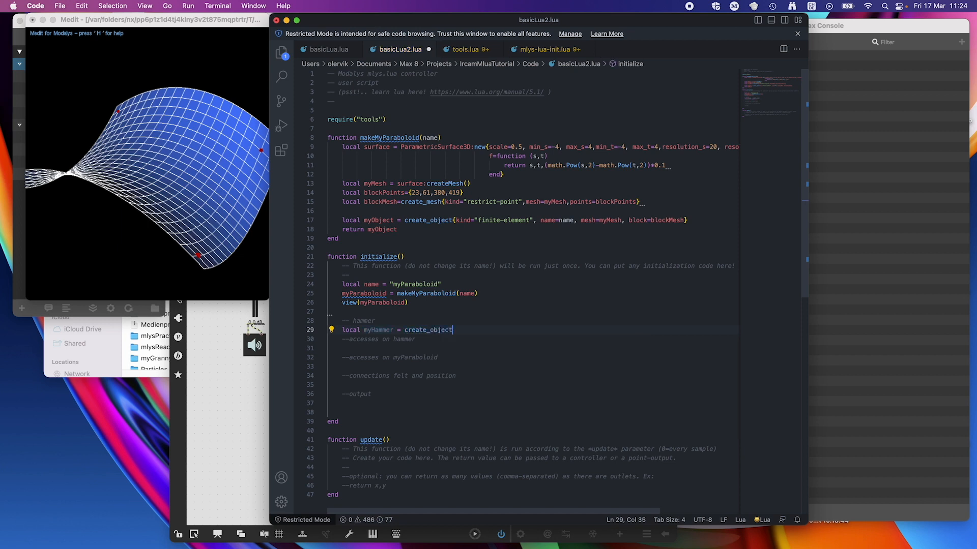
type("{")
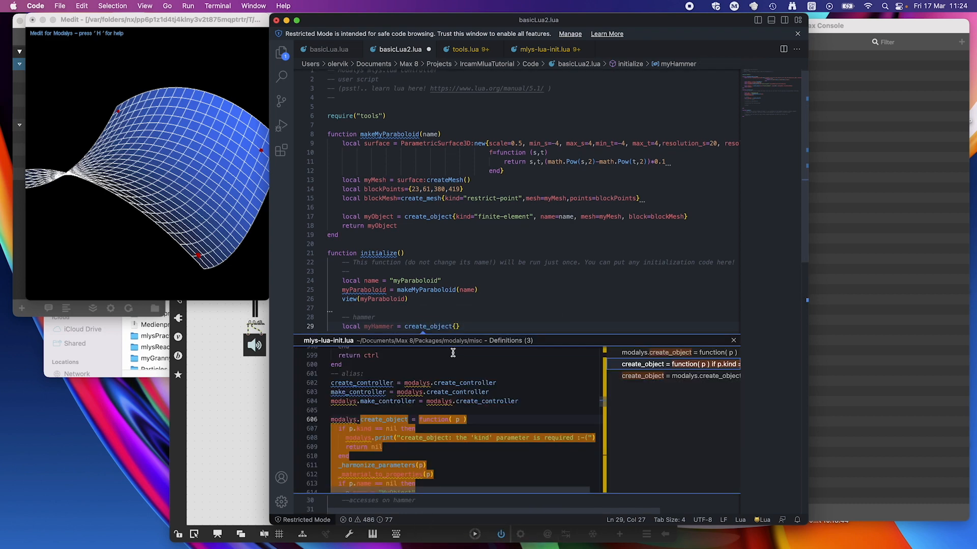
- Complete the hammer call with kind="mono-two-mass" and name="myHammer"
scroll("down", 3)
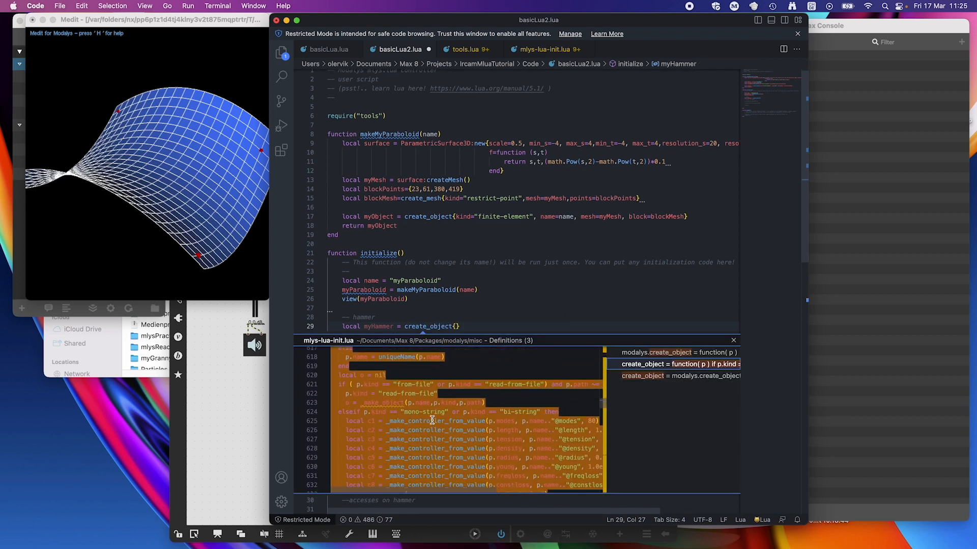
scroll("down", 3)
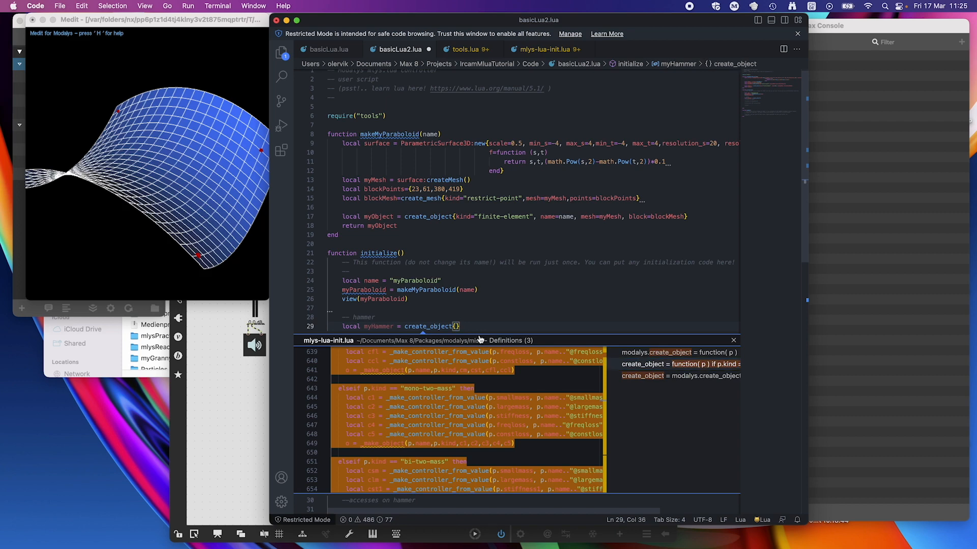
type("kind=\"mono-two-mass")
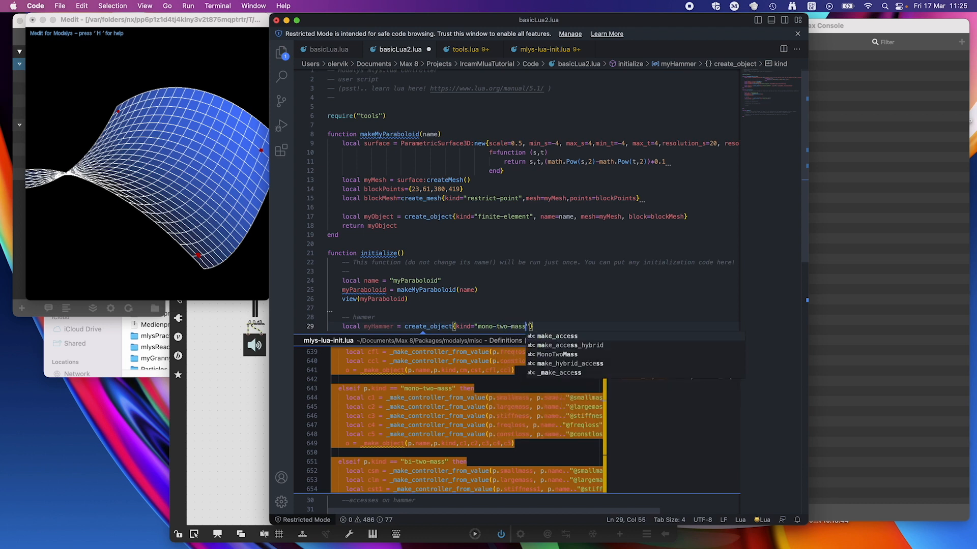
type(",")
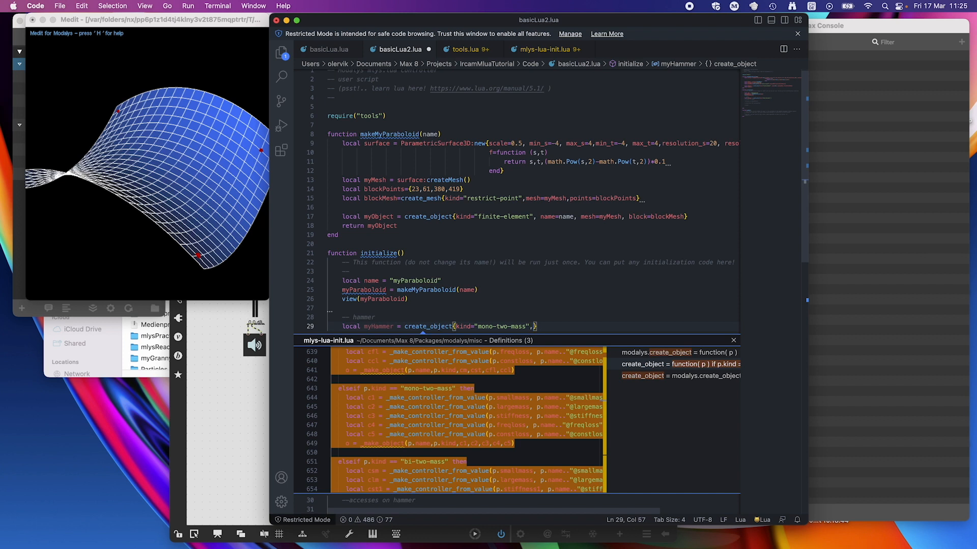
type("name")
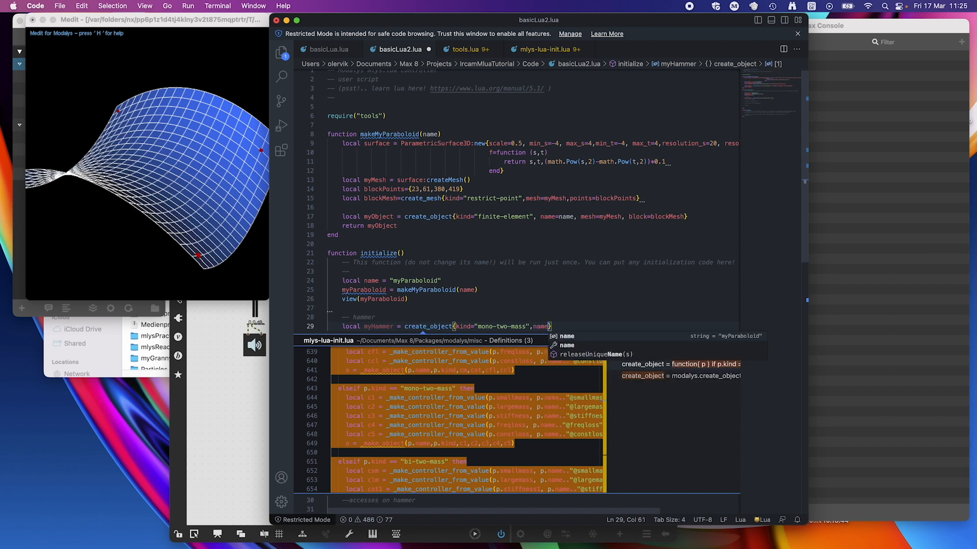
type("ma")
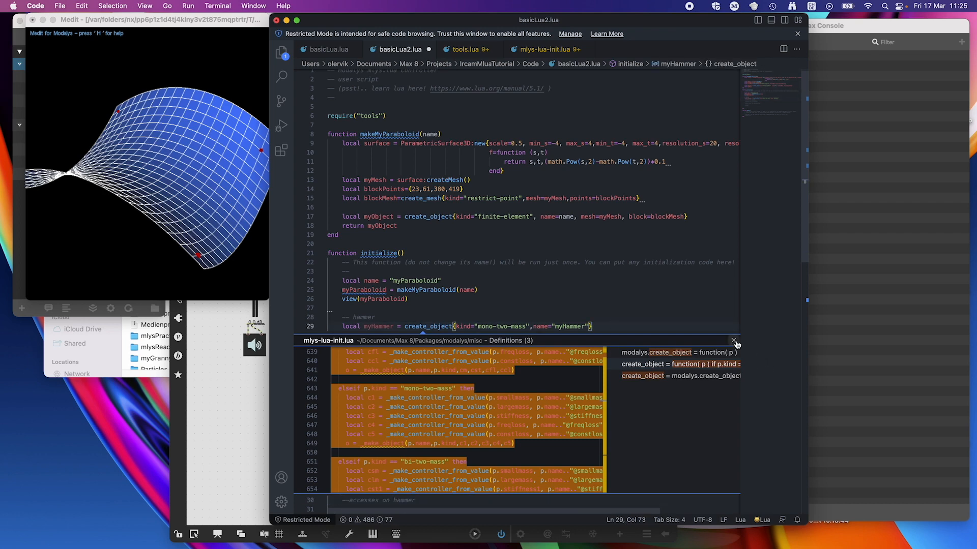
- Declare local myHammerMoving = create_access{} and a local myHammerTouching line below it
left_click(734, 341)
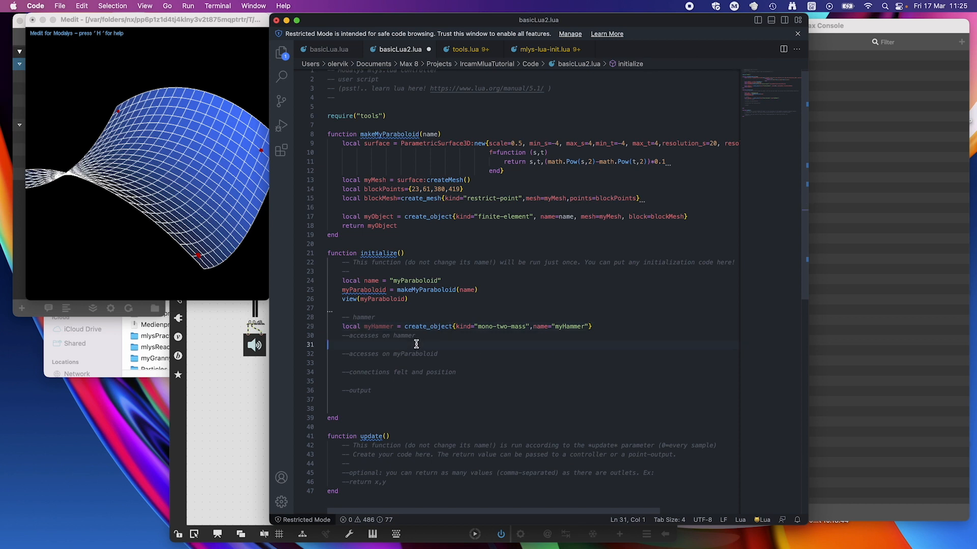
type("local")
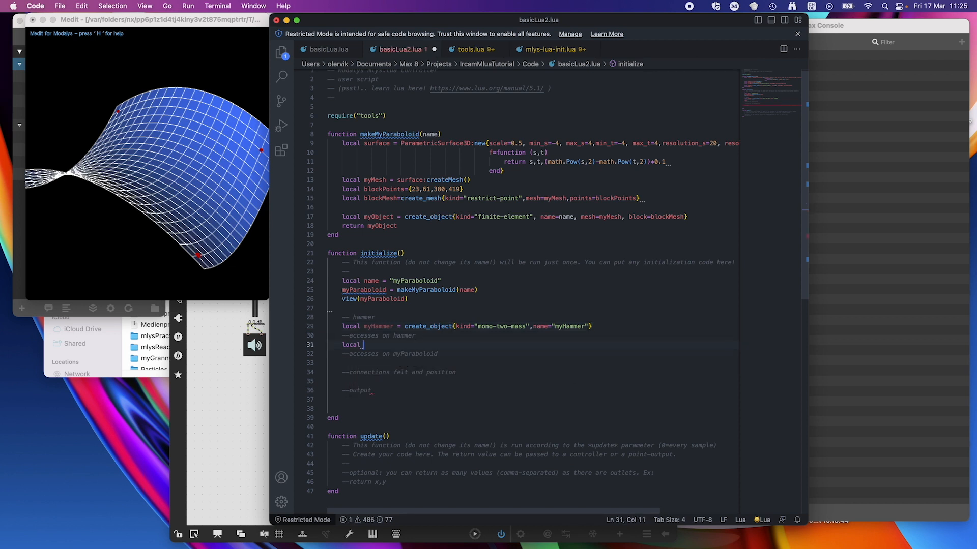
type("m")
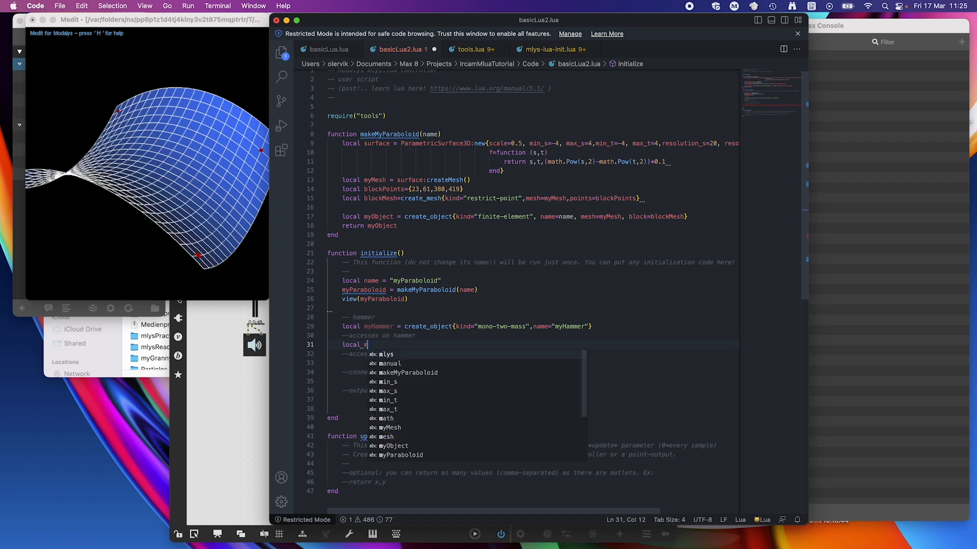
type("y")
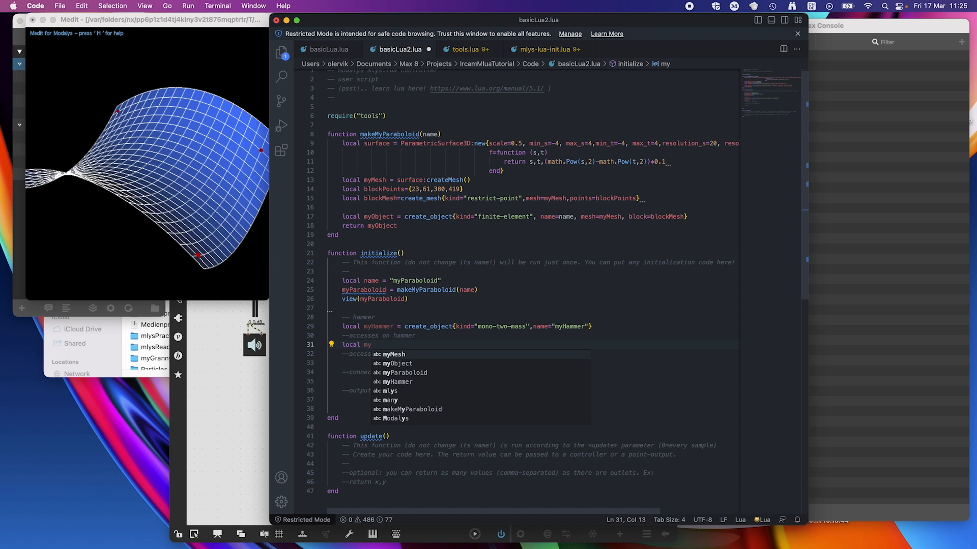
type("HammerMoving")
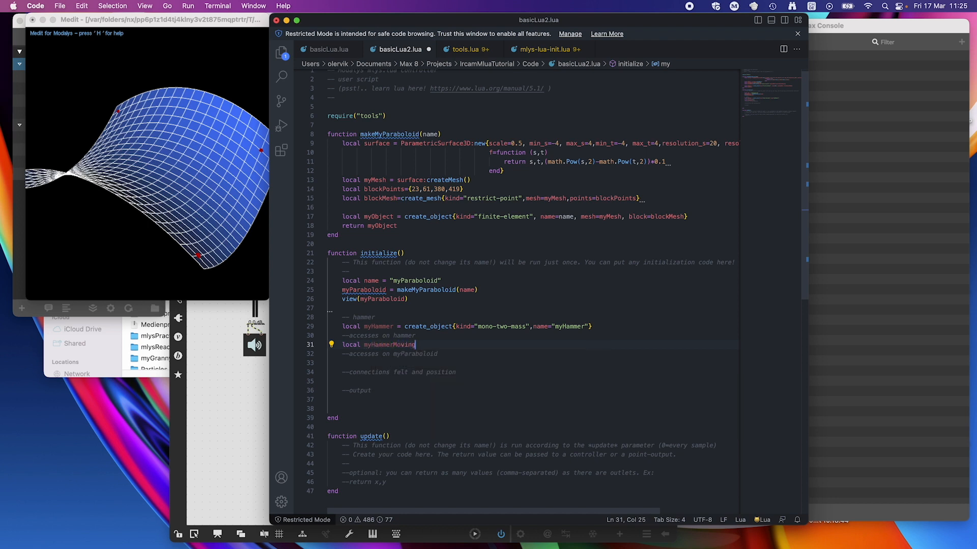
type("local myHamme")
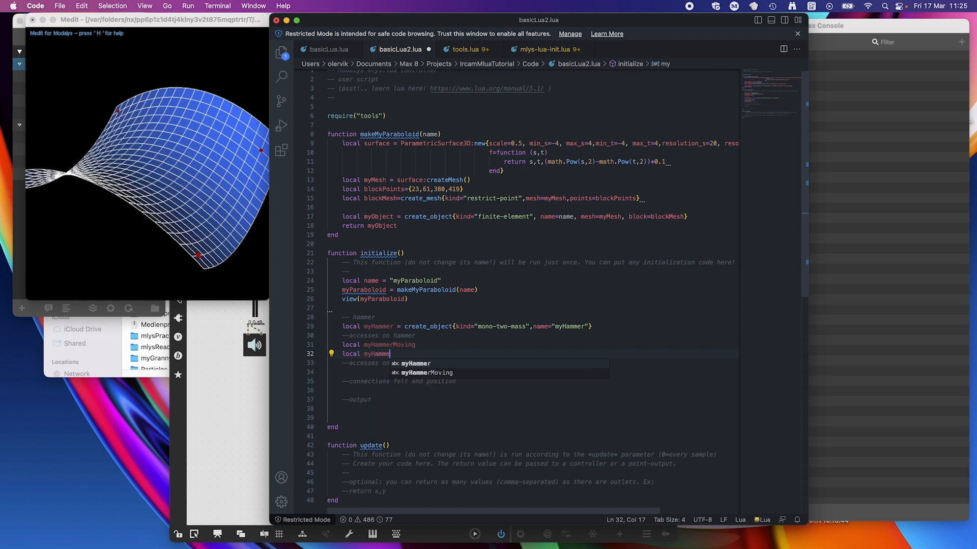
type("rTouching")
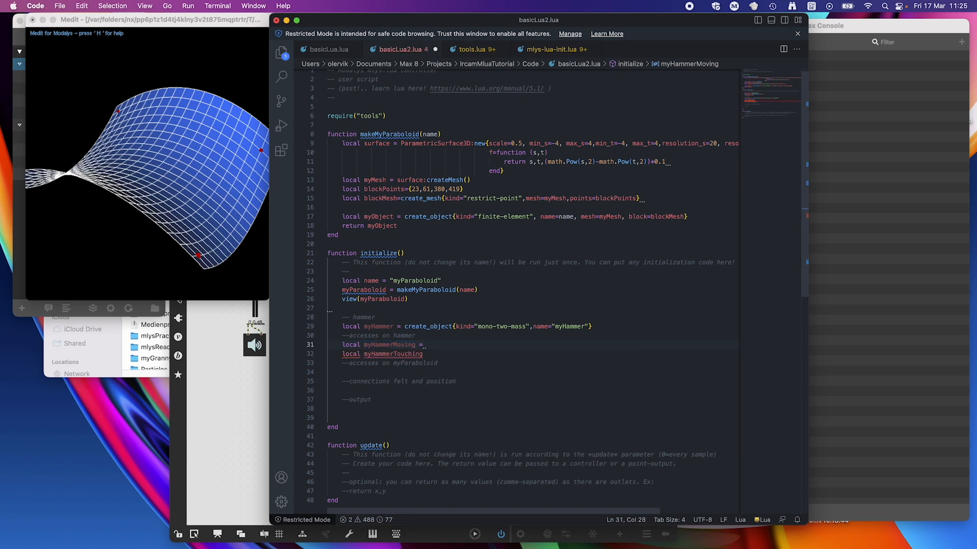
type("create_access")
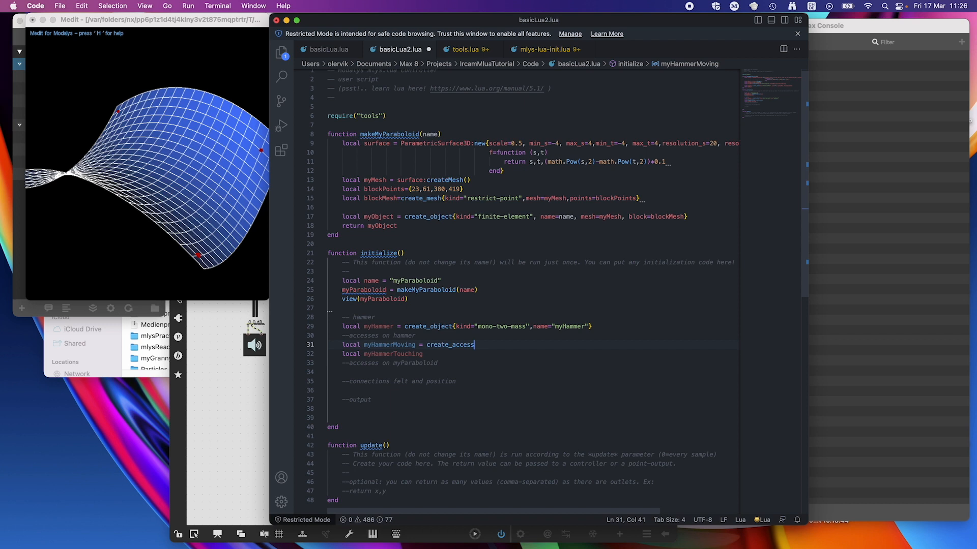
type("{}")
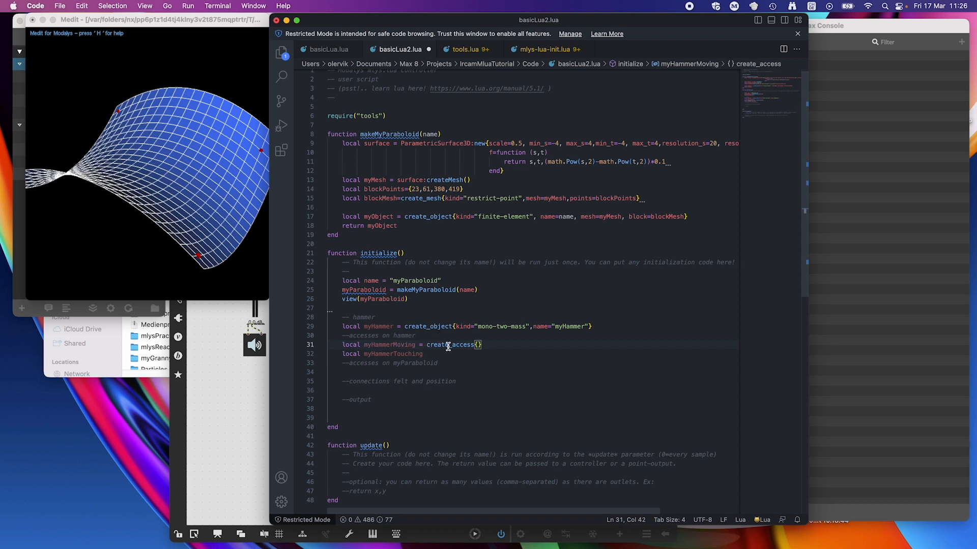
double_click(444, 344)
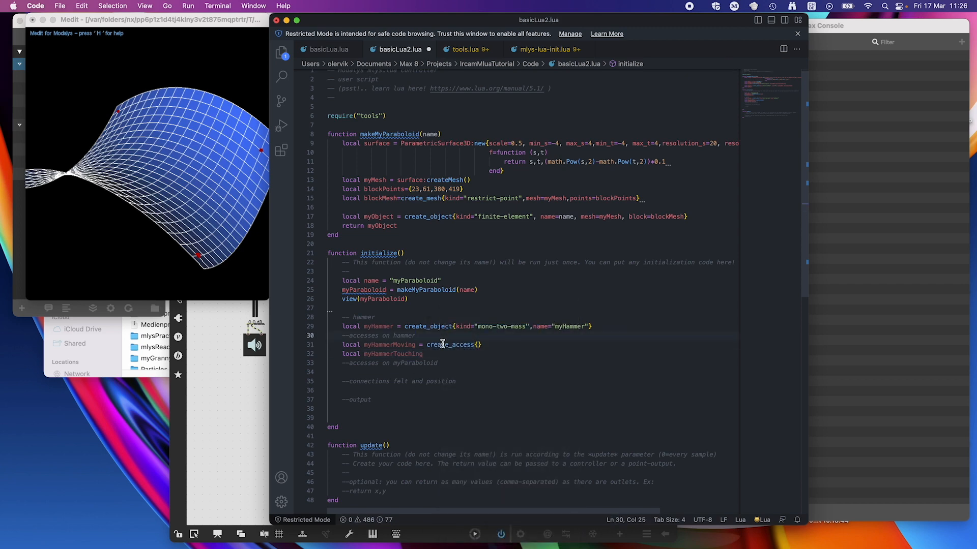
- Fill myHammerMoving's create_access with name="myHammerMoving", where=myHammer and a location field
right_click(442, 345)
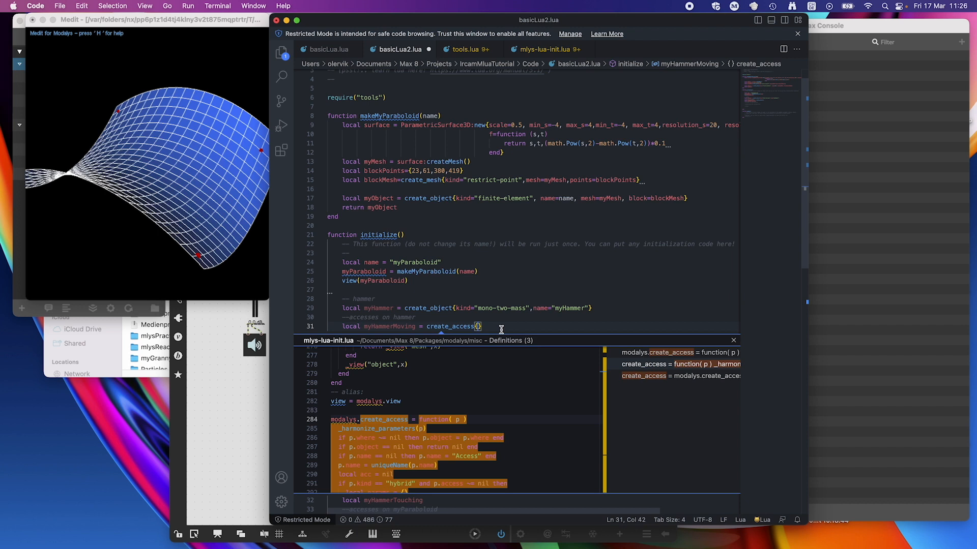
type("where")
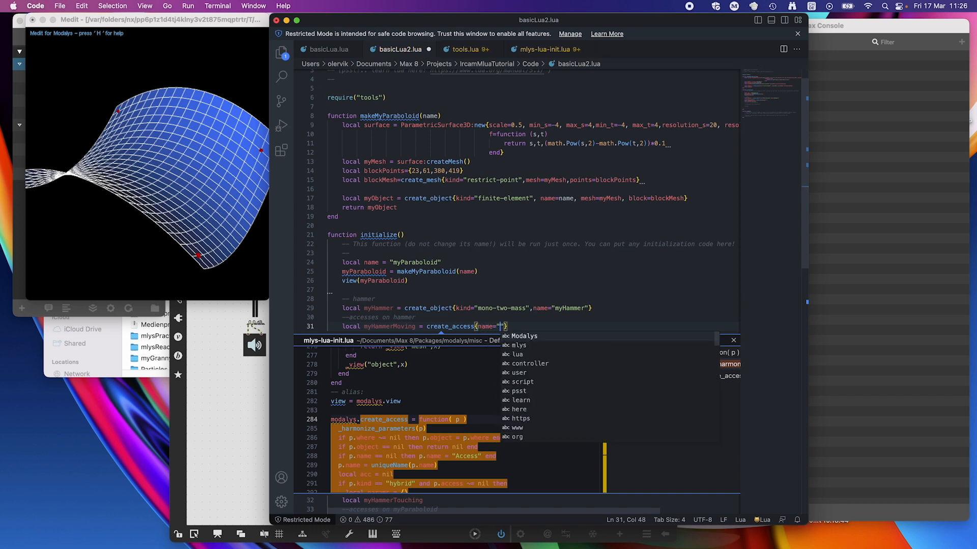
type("myHam")
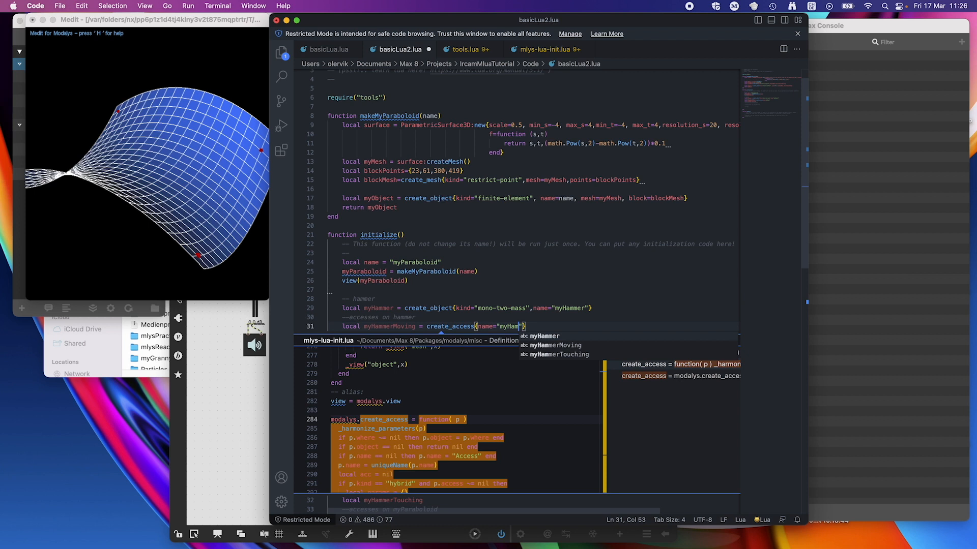
left_click(552, 345)
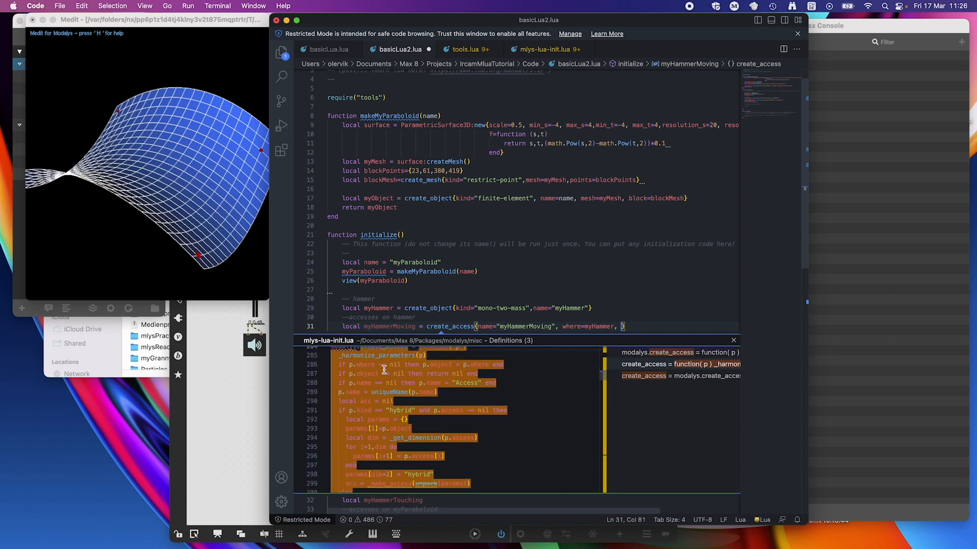
scroll("down", 3)
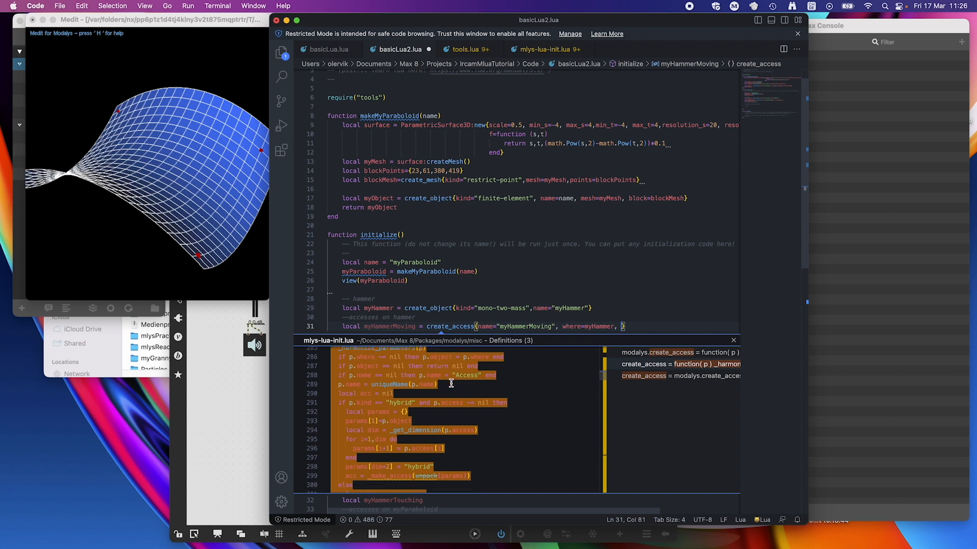
scroll("down", 3)
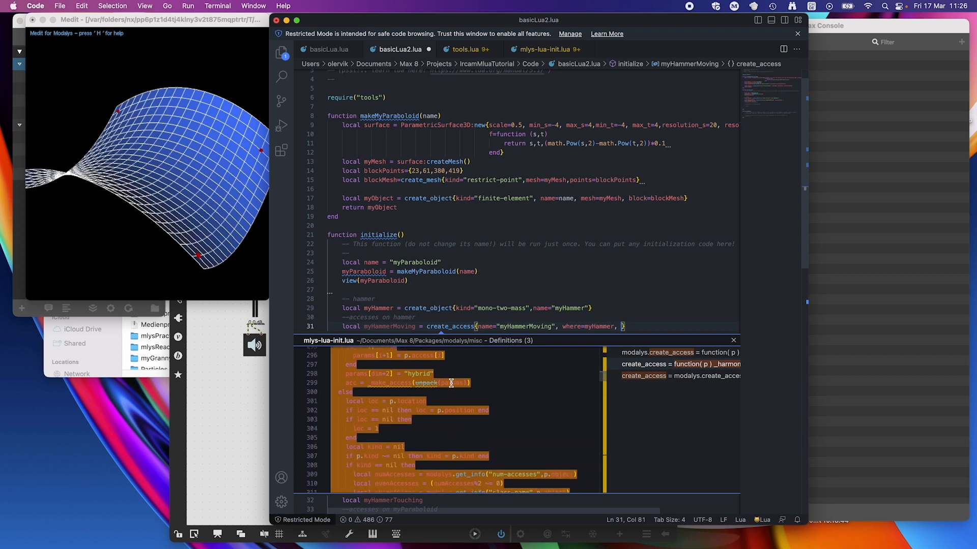
mouse_move(453, 404)
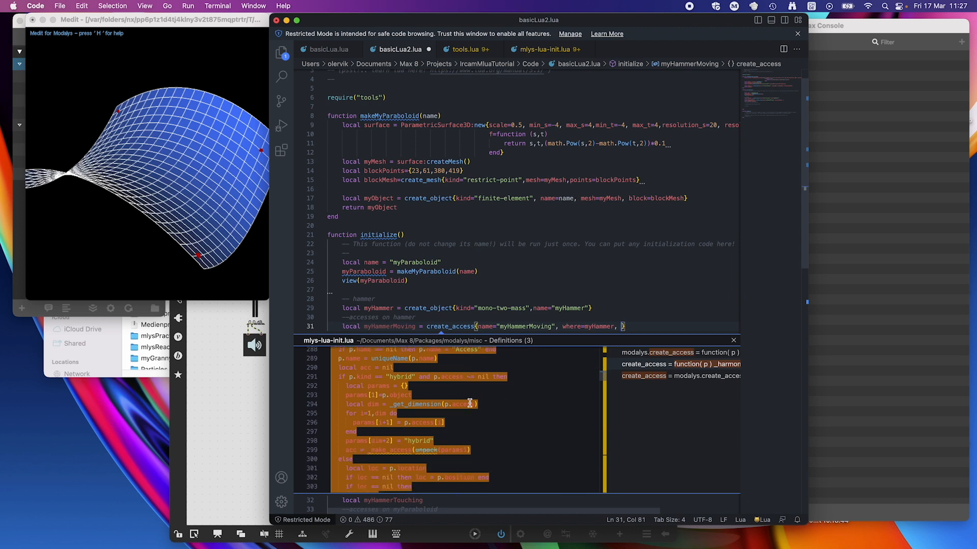
mouse_move(432, 463)
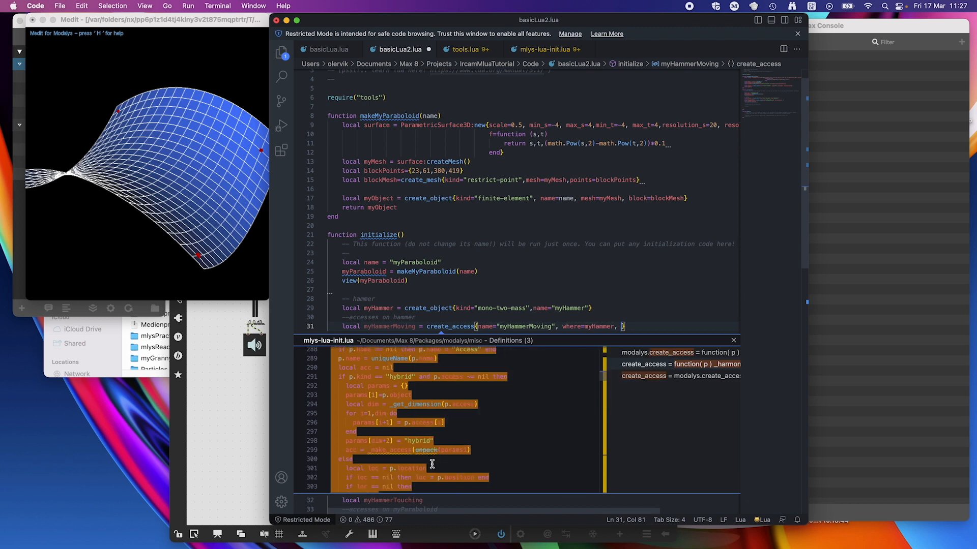
mouse_move(455, 319)
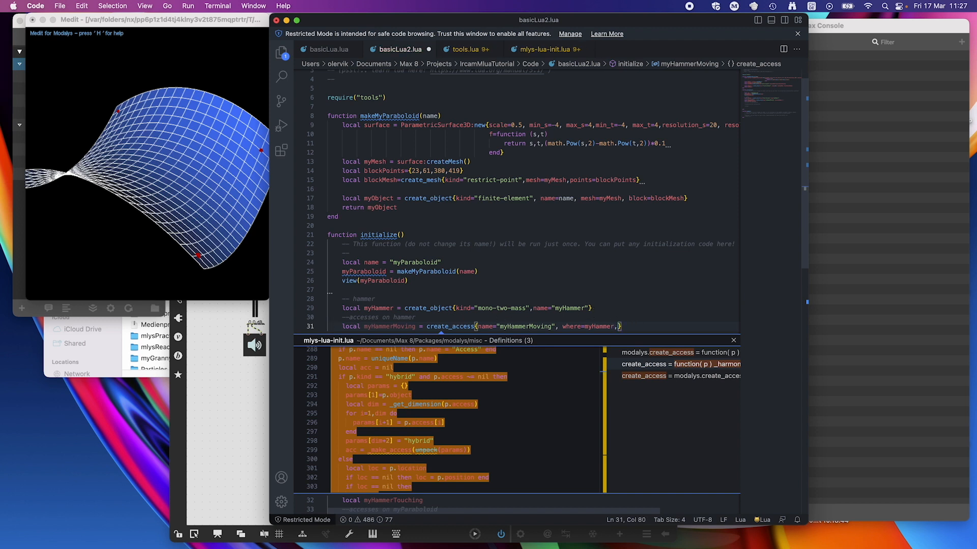
type("location")
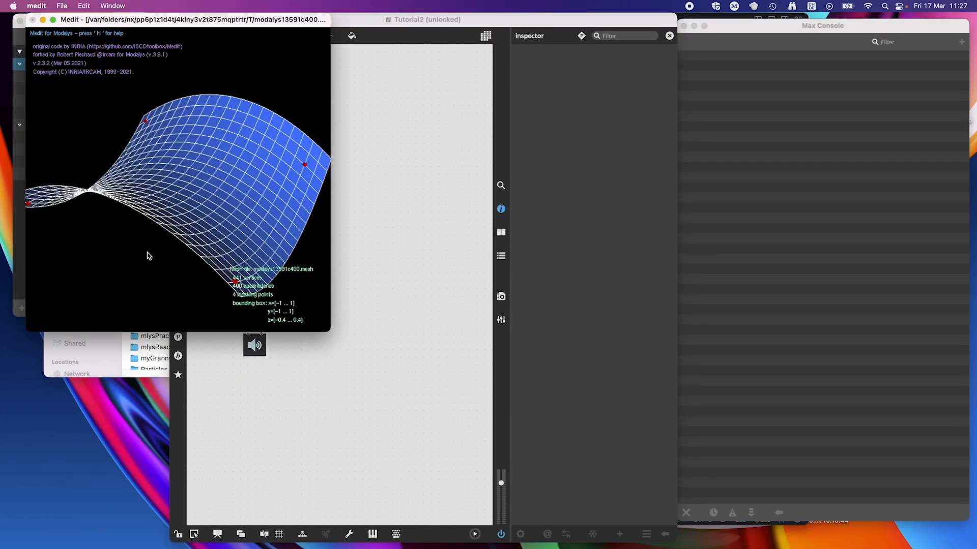
- Rotate the paraboloid mesh in Medit to inspect it
left_click_drag(150, 256, 299, 168)
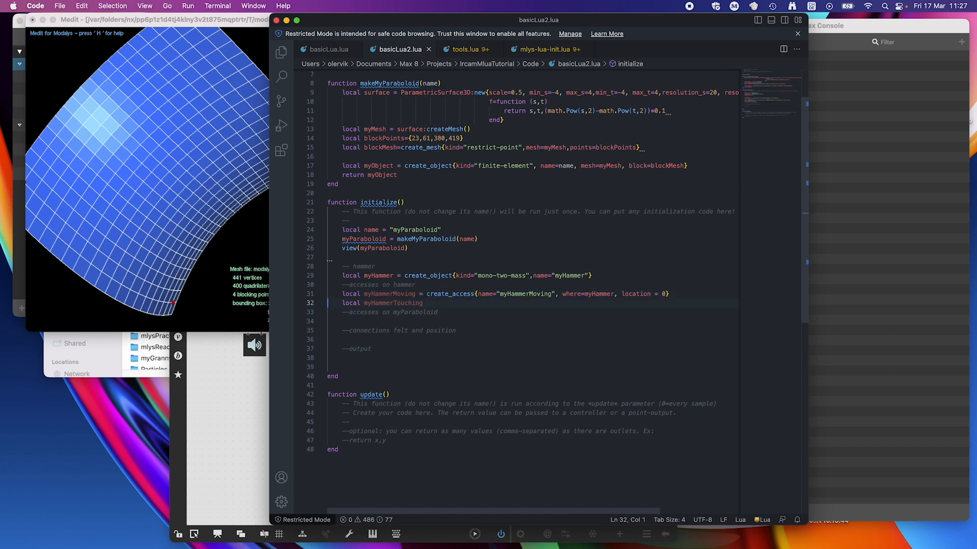
- Give myHammerTouching create_access{name="myHammerTouching", where=myHammer, location = 1}
double_click(393, 302)
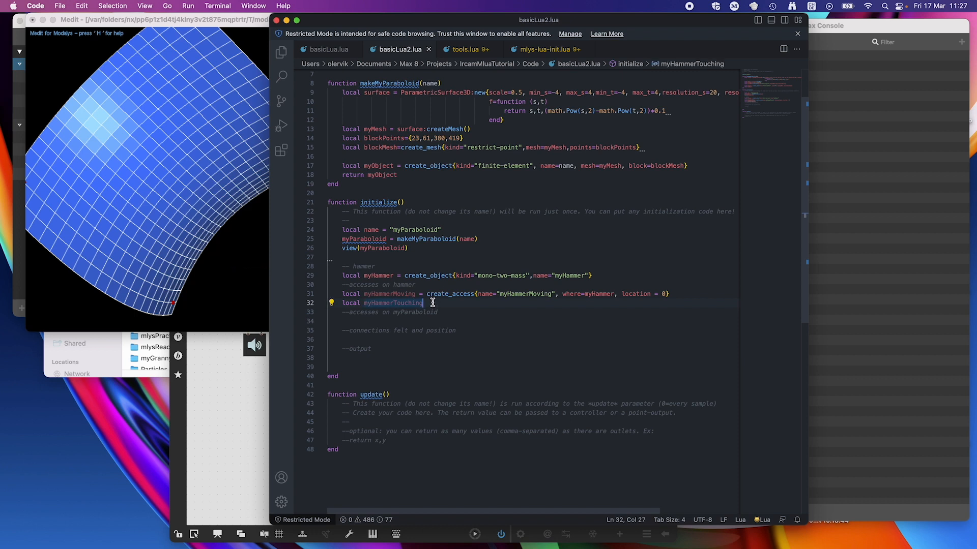
type("= create_access{name=\"myHammerMoving\", where=myHammer, location = 0}")
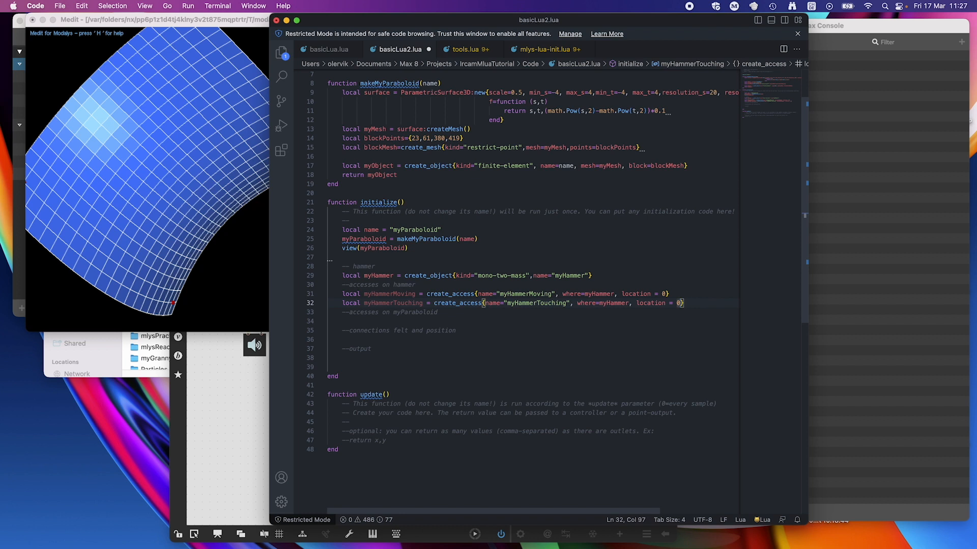
type("1")
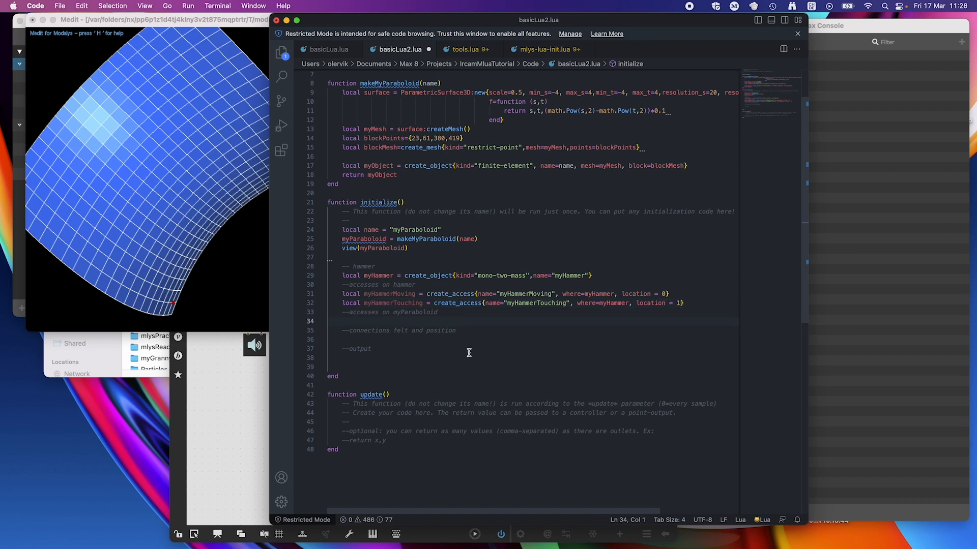
- Declare myParaboloidHit as a kind="normal" create_access on myParaboloid, plus a local myParaboloidSound line
type("l")
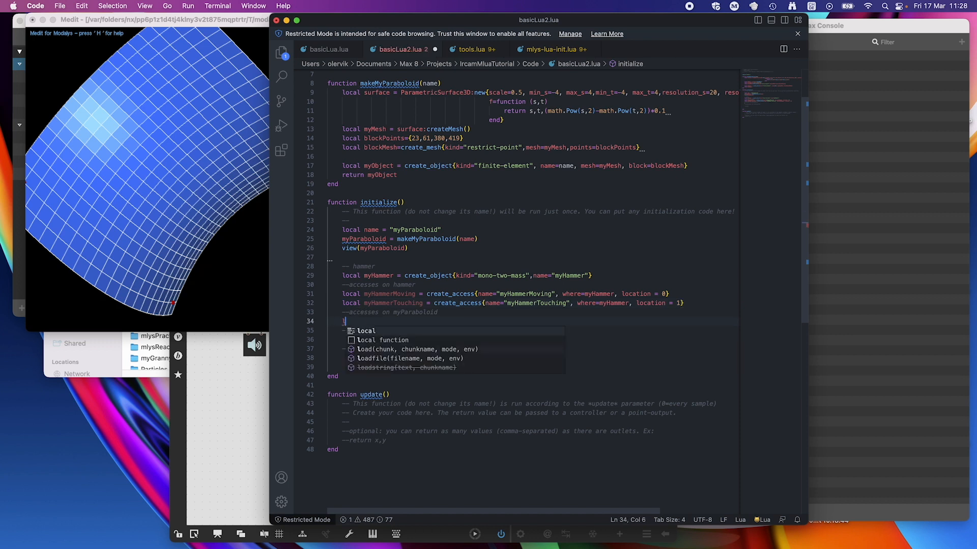
type("ocal myParaboloid")
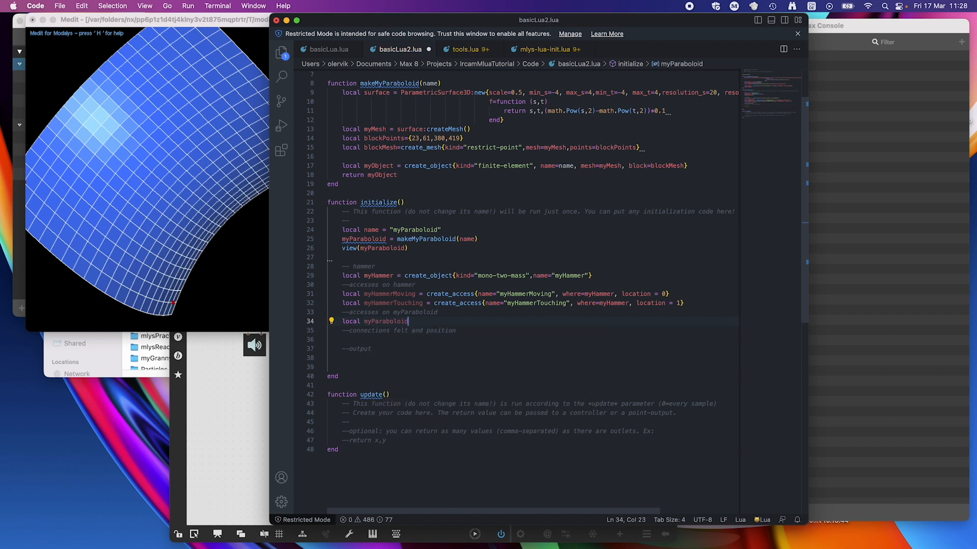
type("Hit =false")
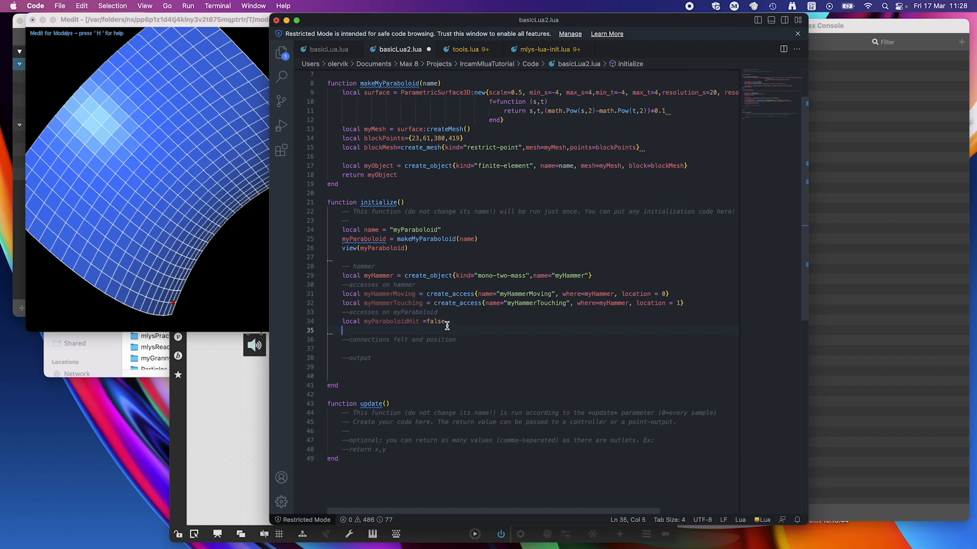
key("Backspace")
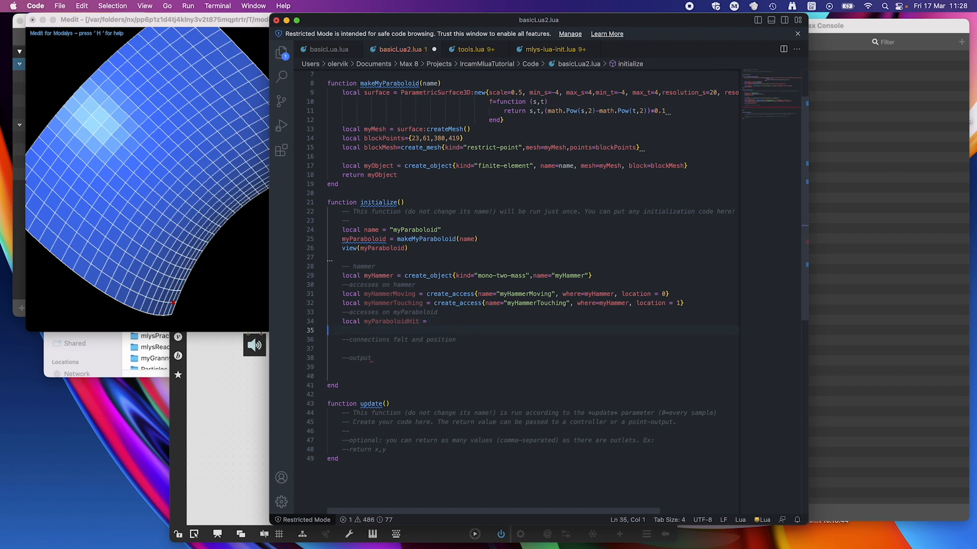
type("local")
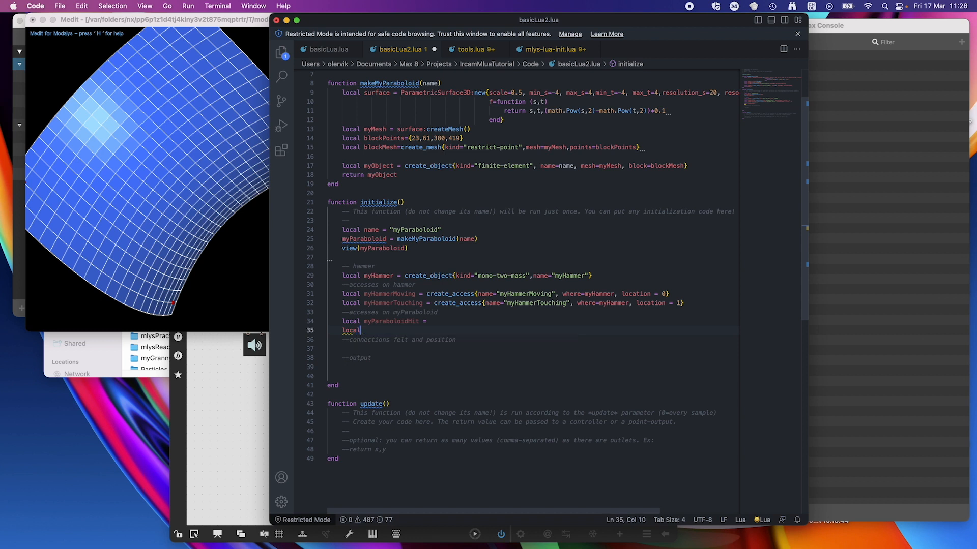
type("myParaboloid")
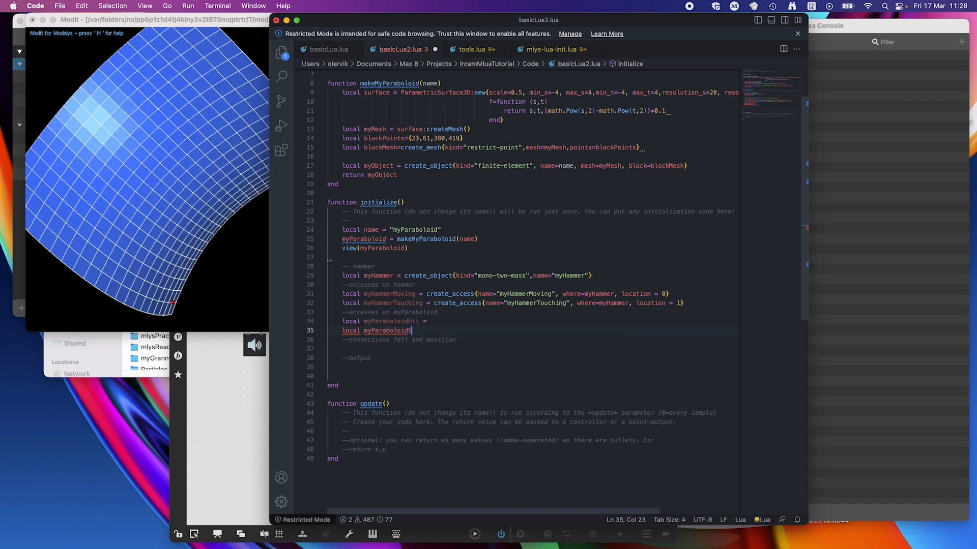
type("Sound =")
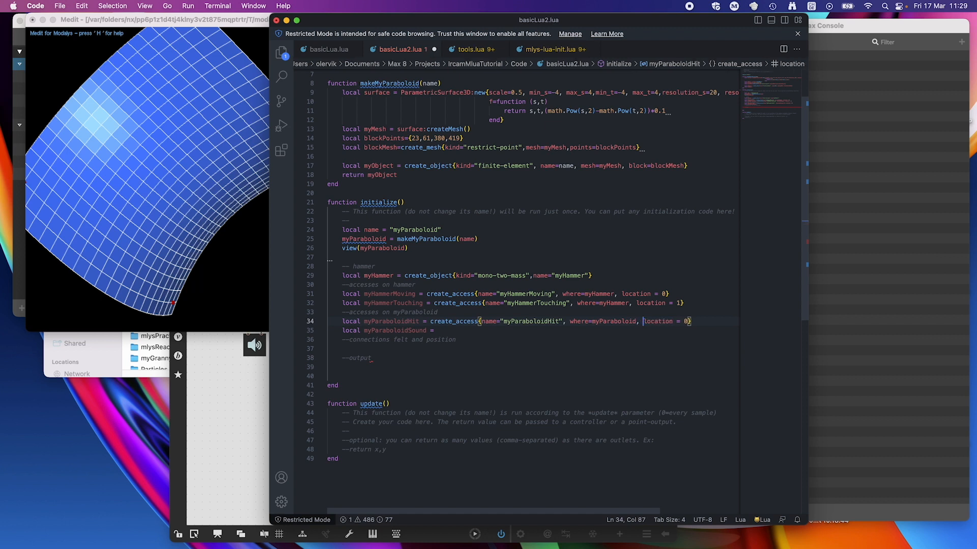
type("kind=")
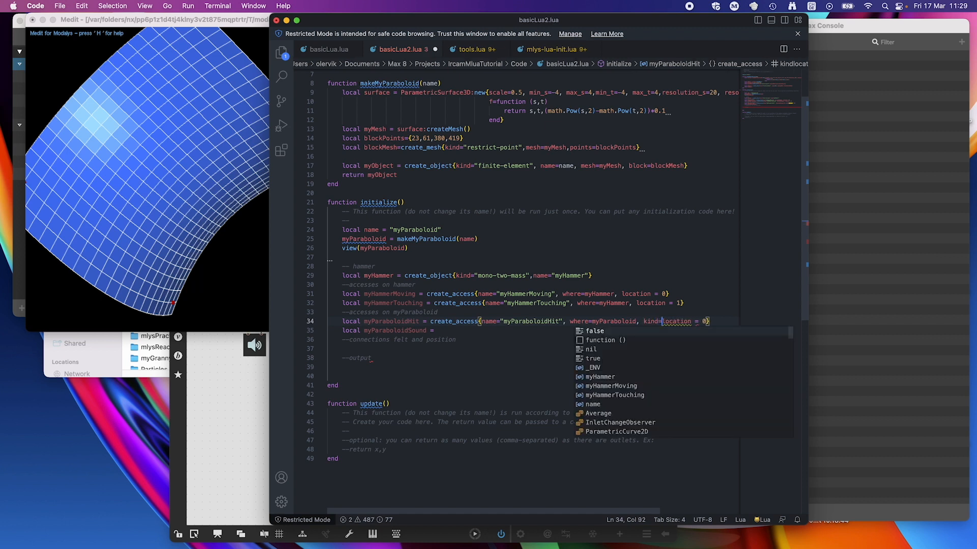
type("\"")
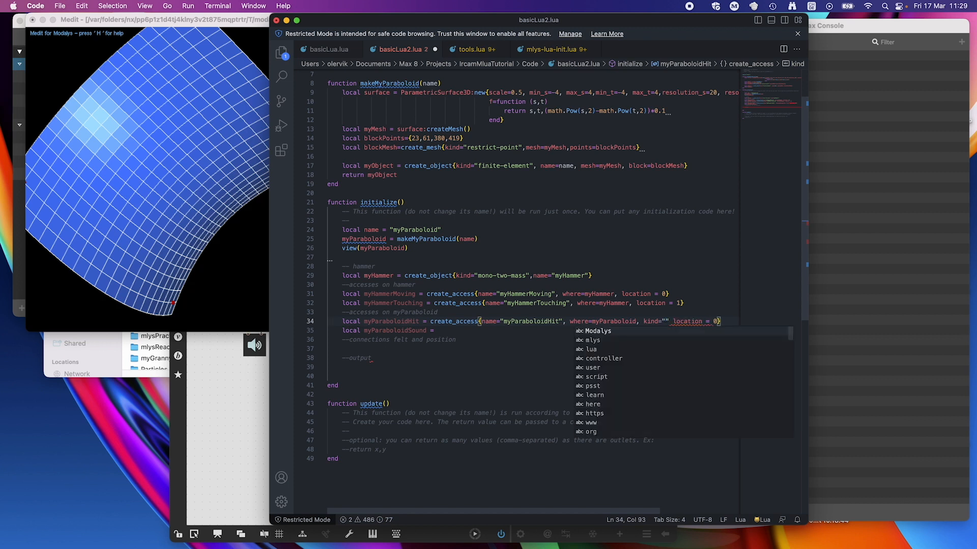
type("normal")
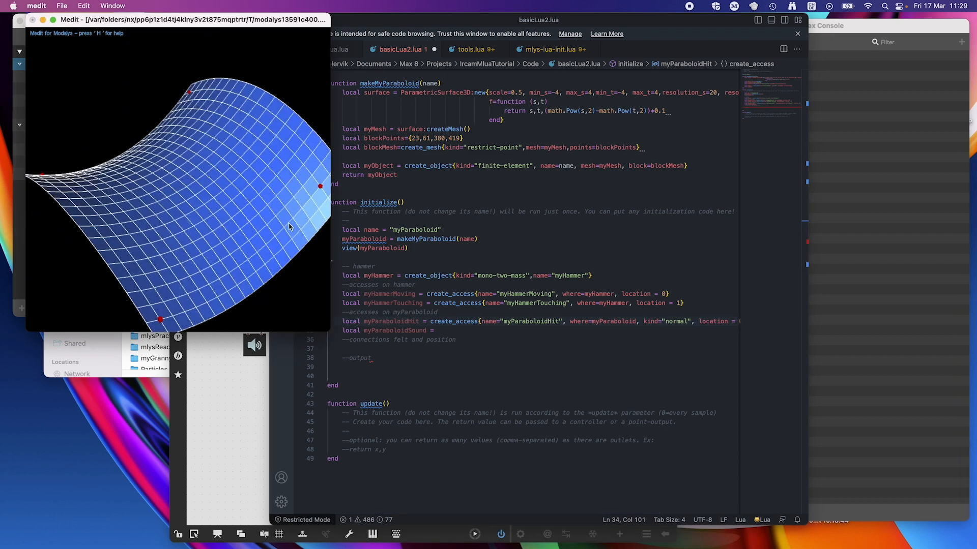
mouse_move(205, 184)
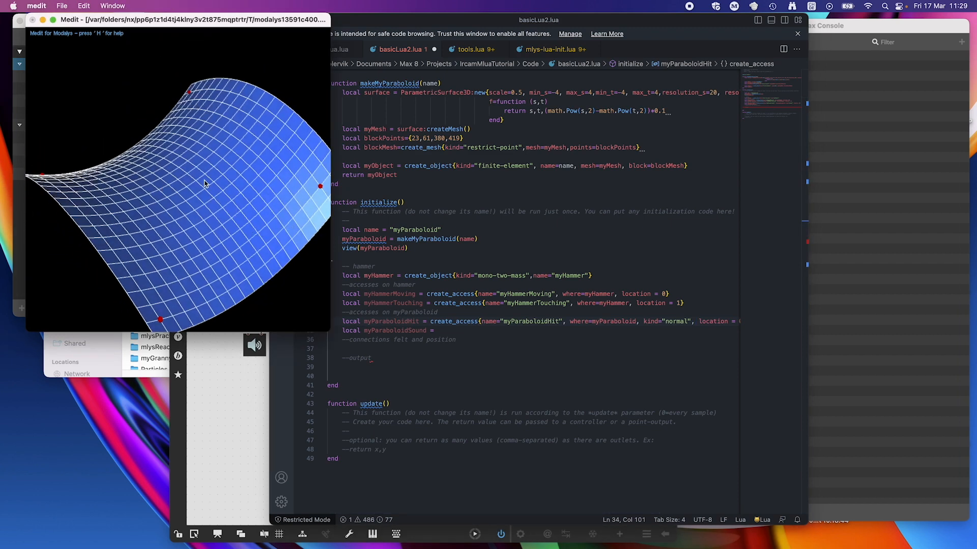
- Pick vertex 180 on the paraboloid in Medit and set myParaboloidHit's location to 180
left_click(208, 181)
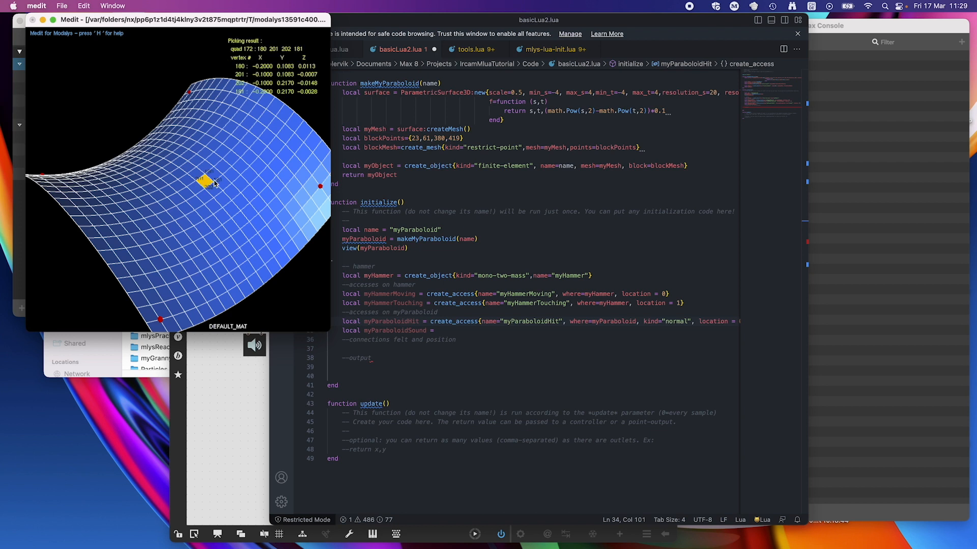
mouse_move(521, 230)
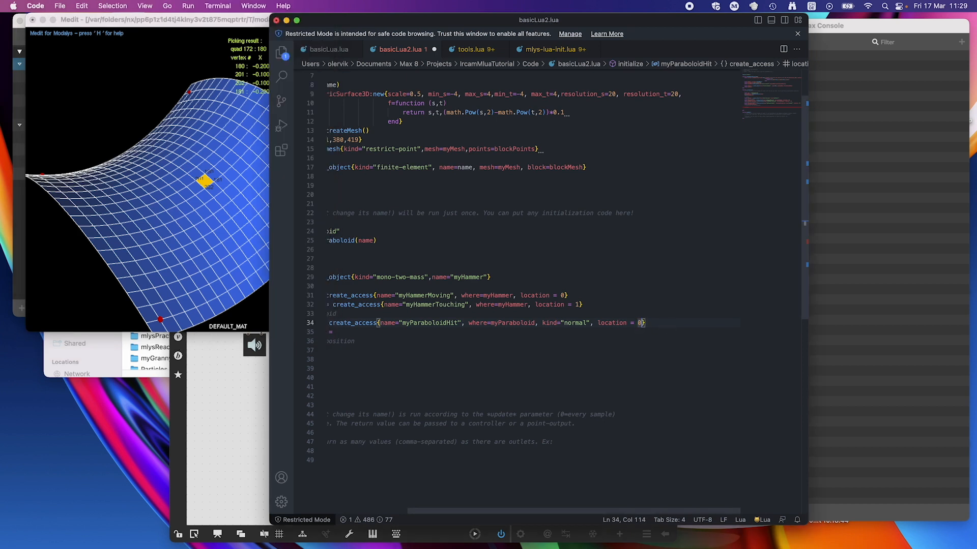
type("80")
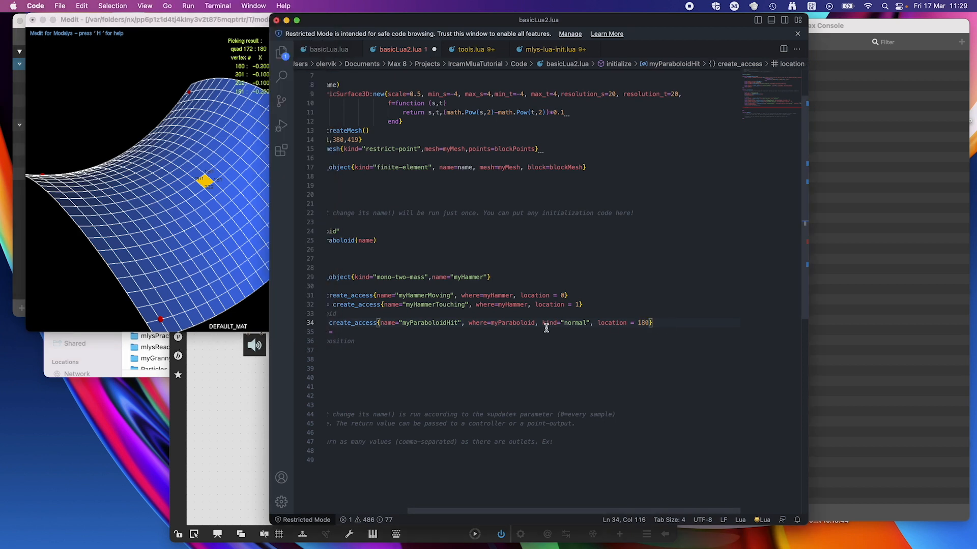
scroll("left", 3)
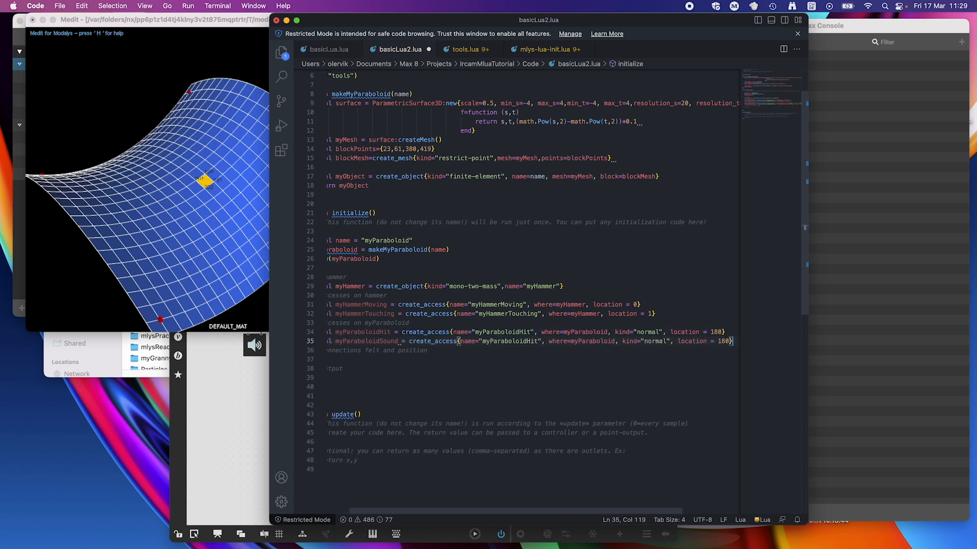
- Duplicate the location-318 sound access as myParaboloidSoundL and myParaboloidSoundR, and check the vertex in Medit
double_click(510, 341)
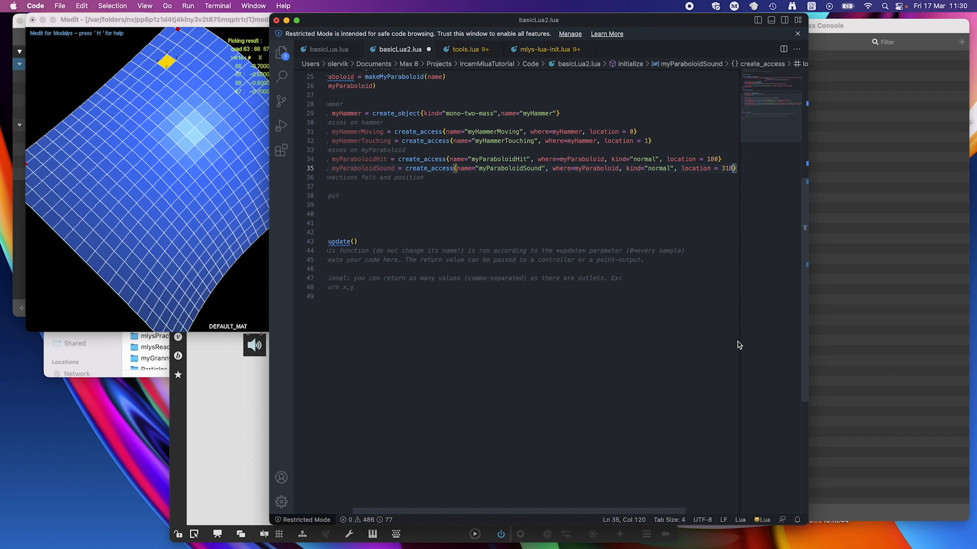
mouse_move(738, 169)
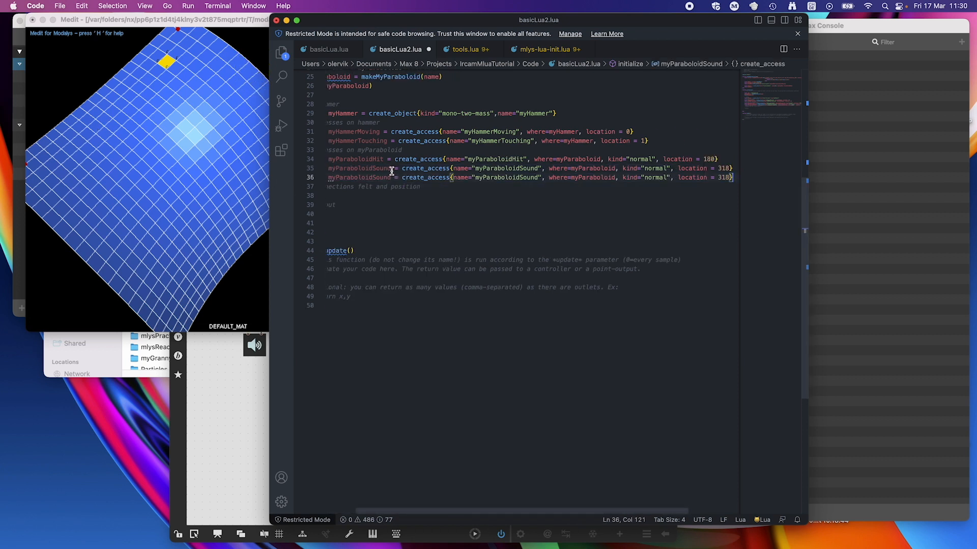
left_click(394, 168)
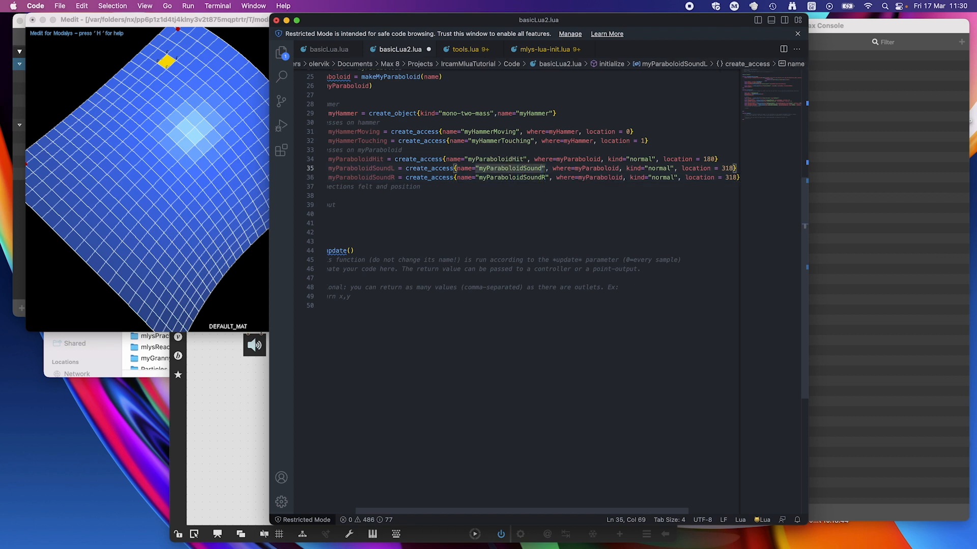
type("L")
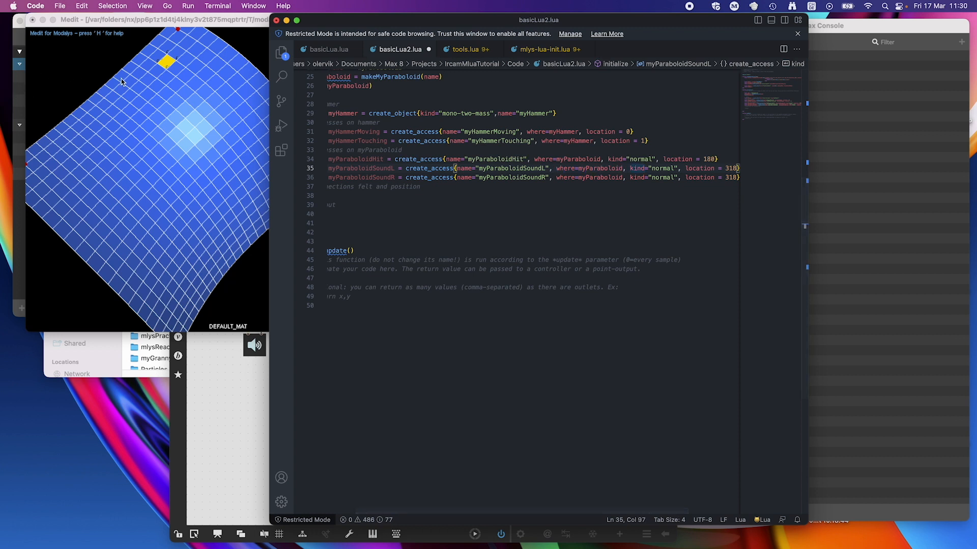
left_click(167, 61)
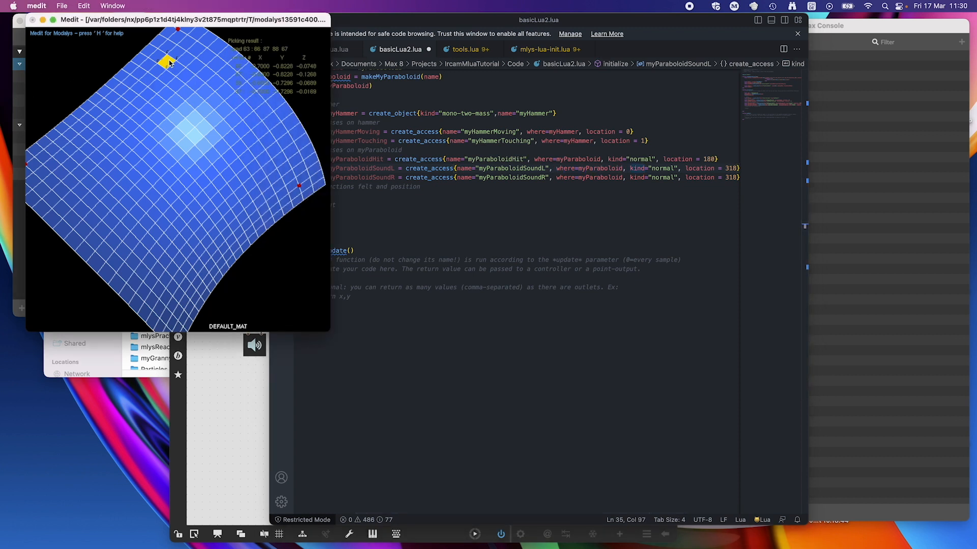
left_click(168, 62)
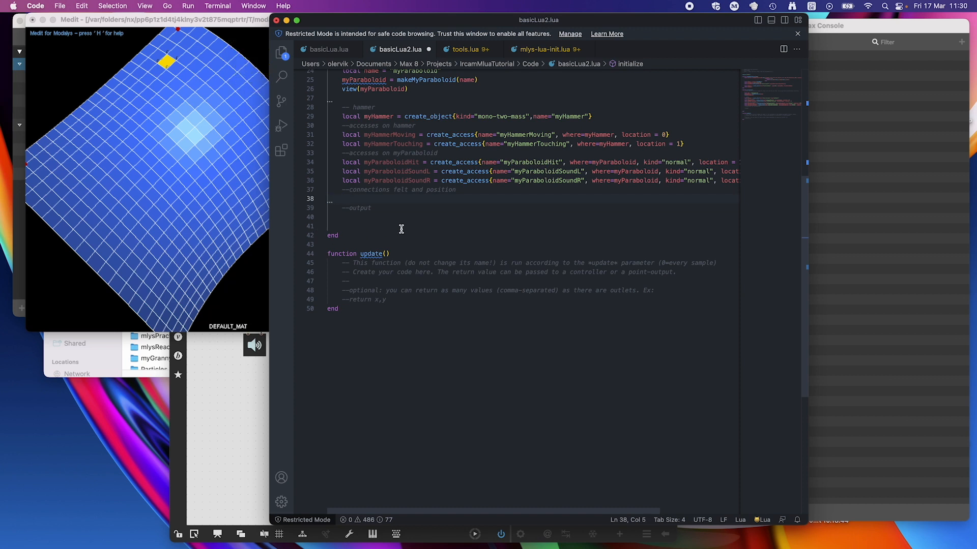
- Write local myFelt = create_connection{} on line 38 and peek at create_connection's definition
type("local")
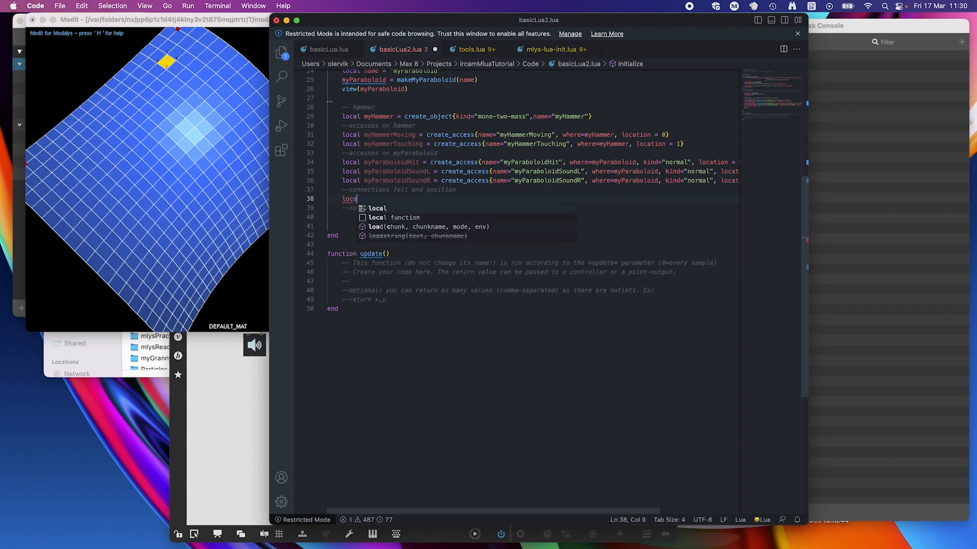
type("\" \"")
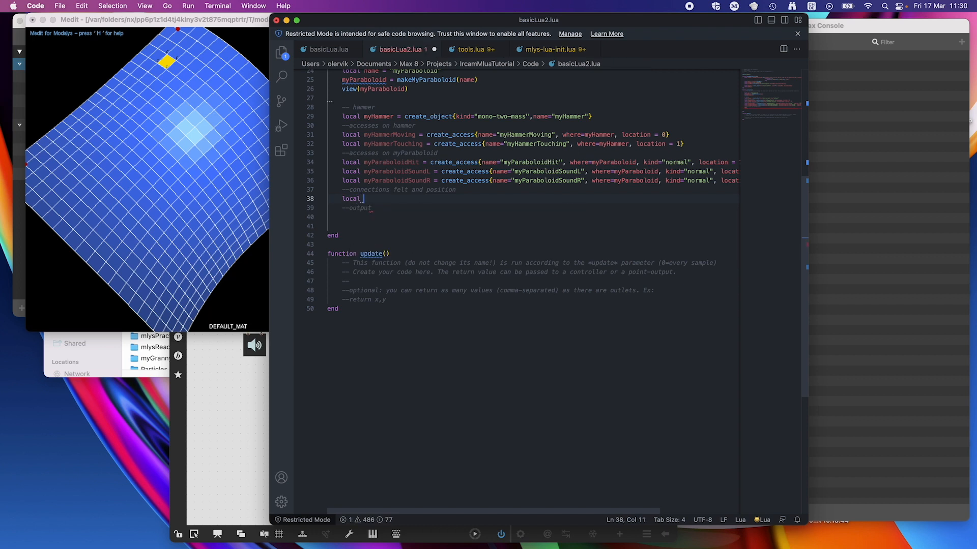
type("m")
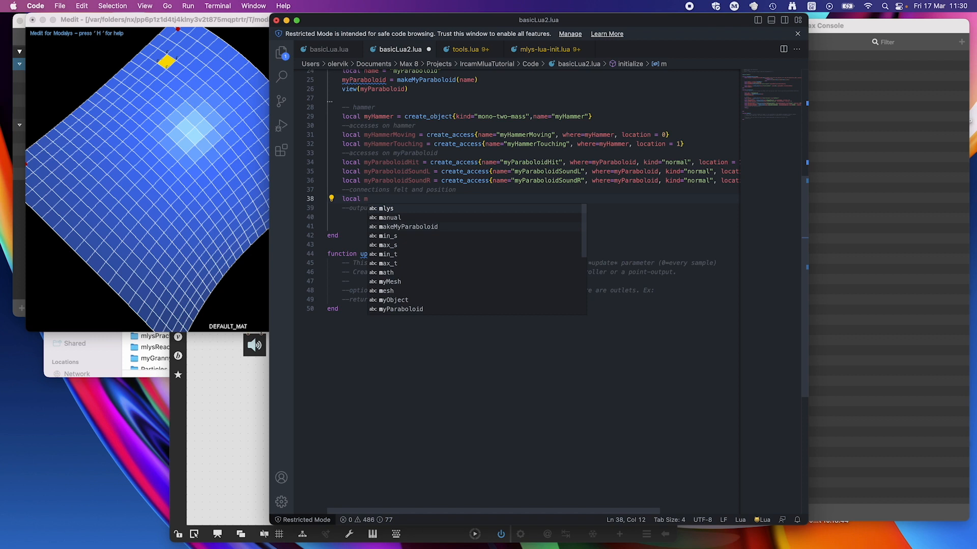
type("yFelt")
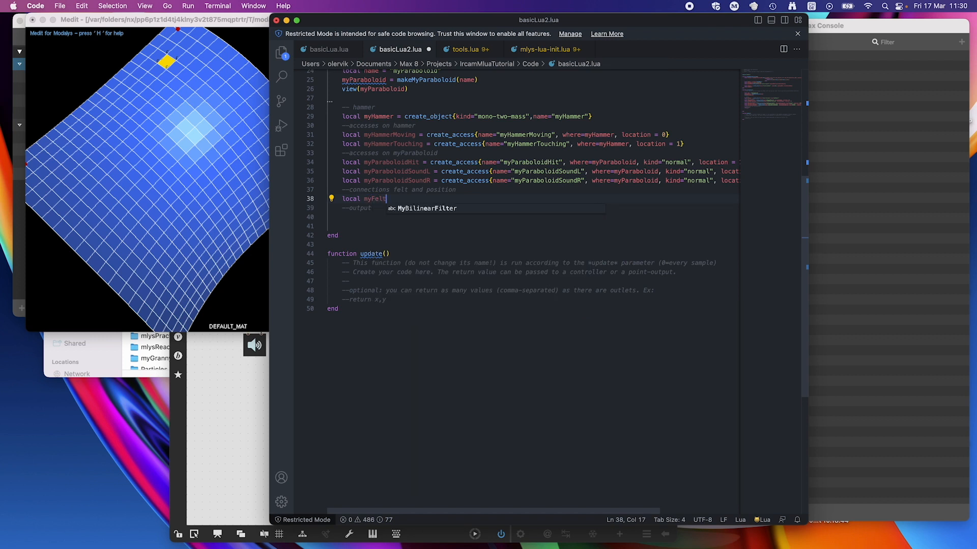
type("=")
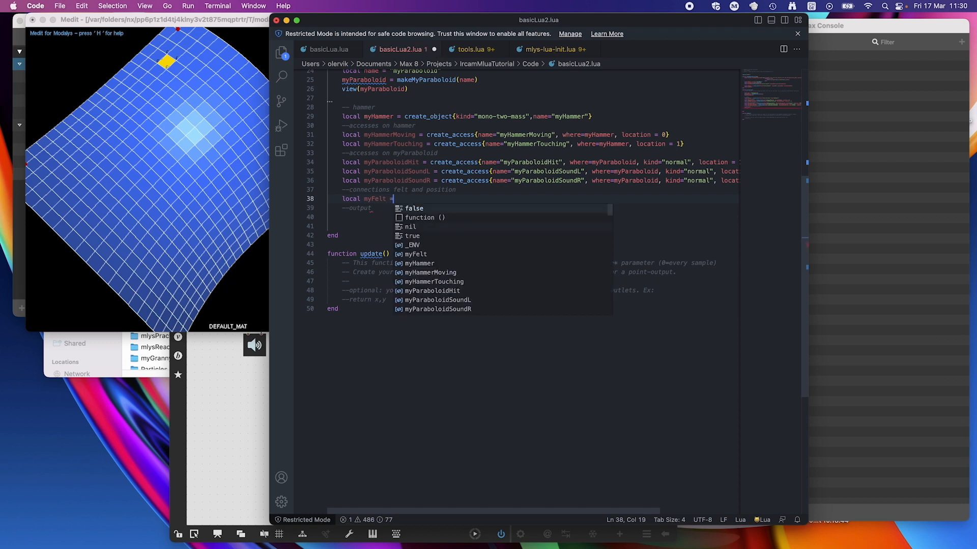
type("create_connection")
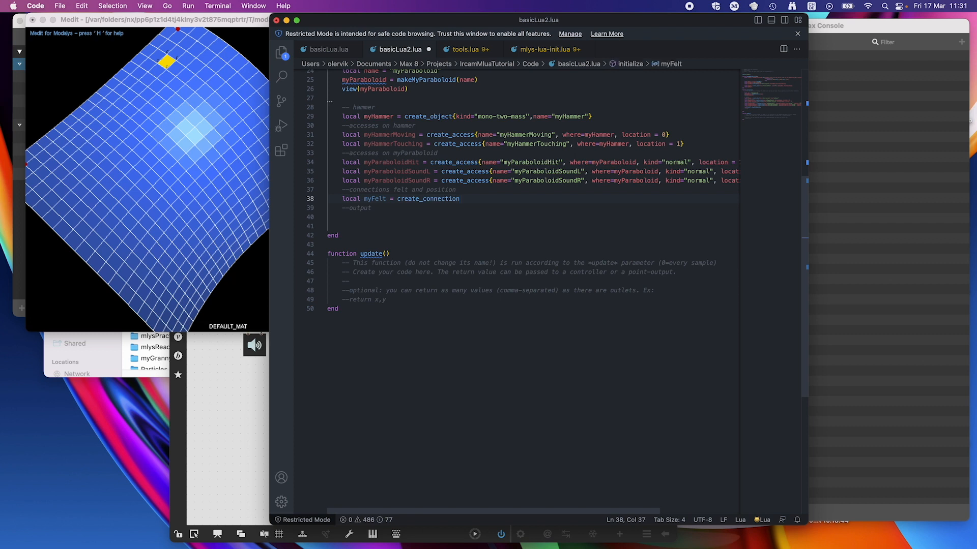
type("{}")
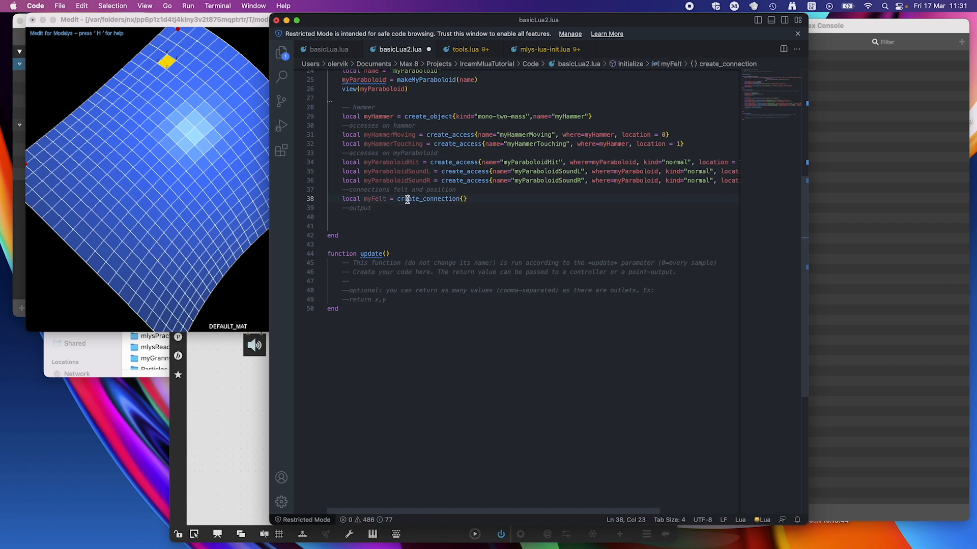
double_click(428, 199)
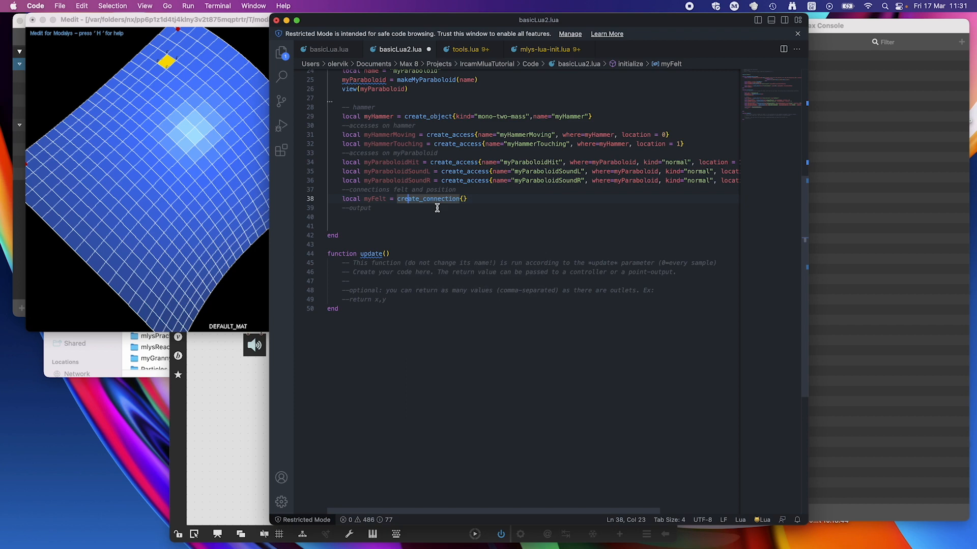
left_click(428, 198)
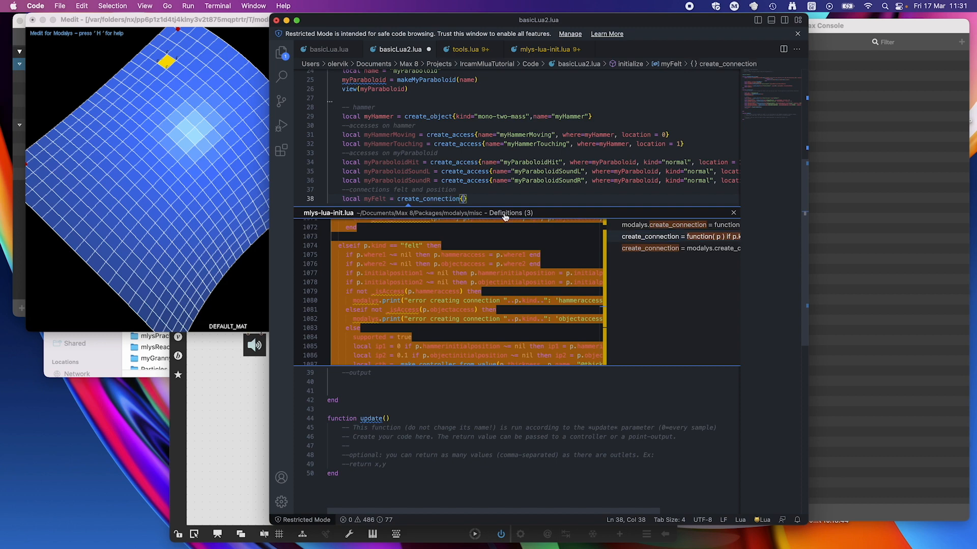
- Fill the braces with kind="felt", name="myFelt", hammeraccess=myHammerTouching, objectaccess=myParaboloidHit
type("kind=\"felt")
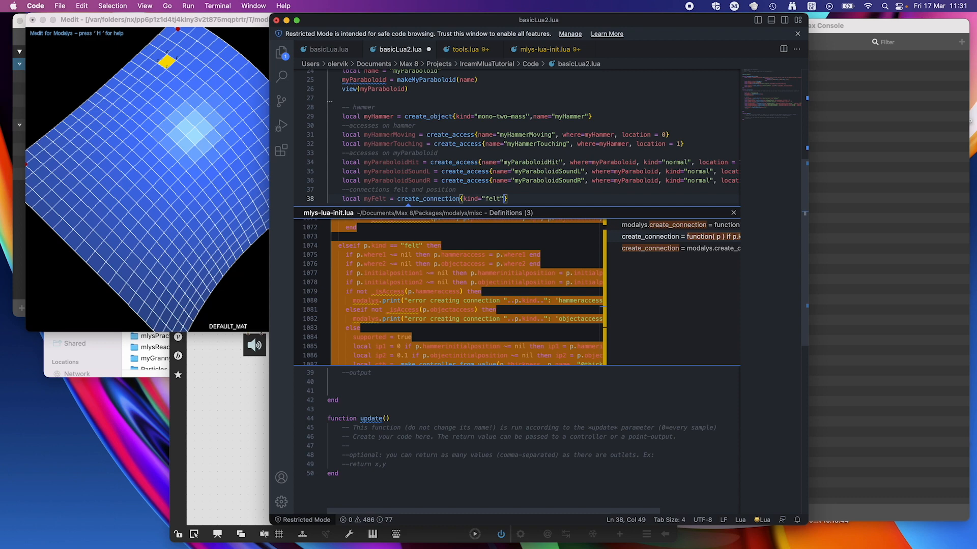
type(",")
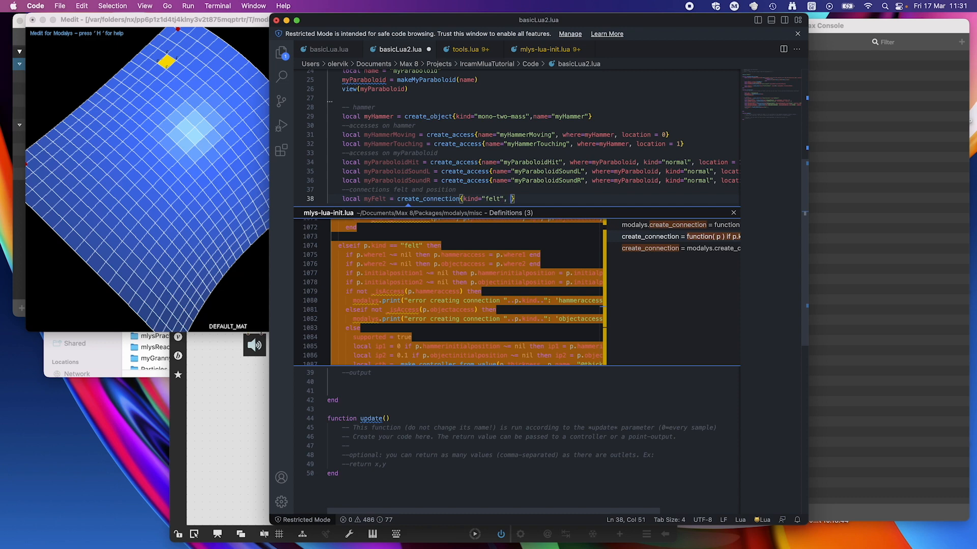
type("name")
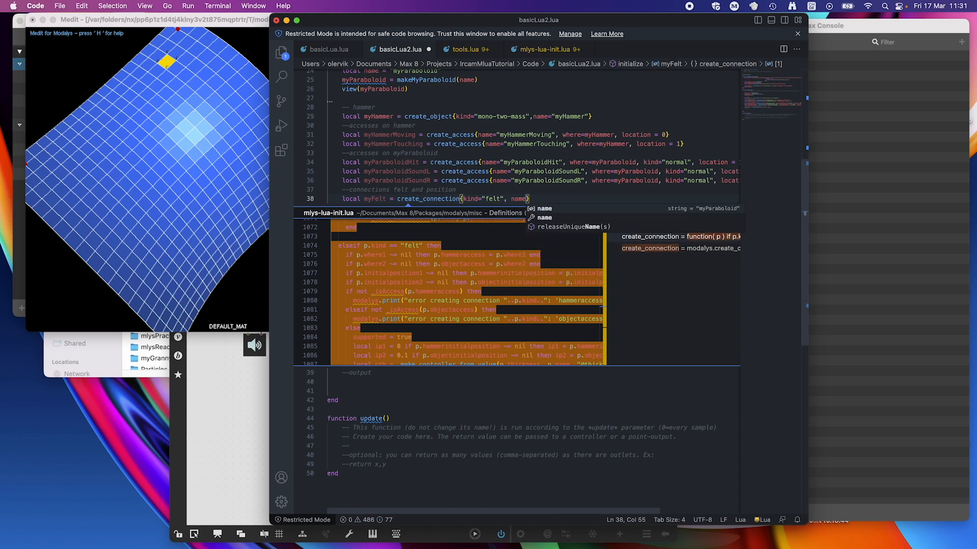
type("myFelt\",")
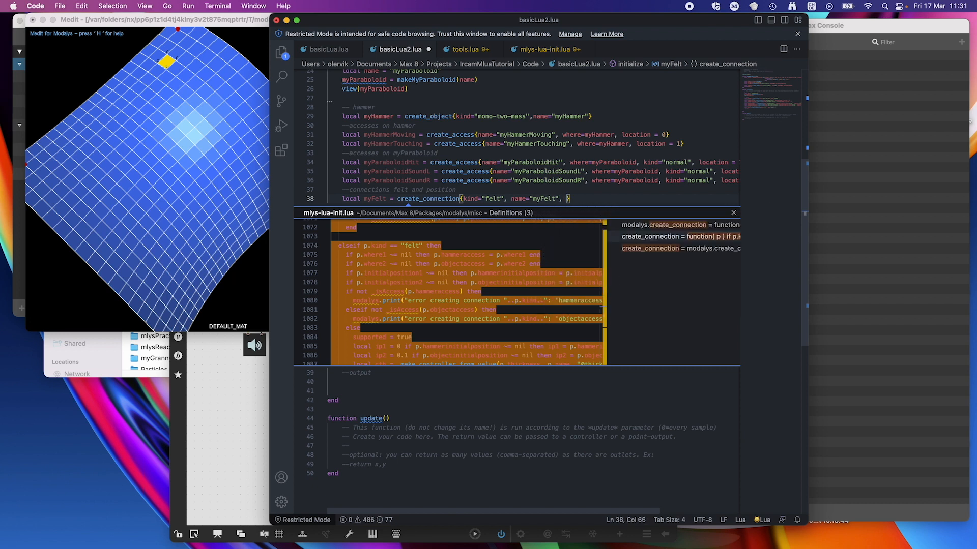
mouse_move(297, 204)
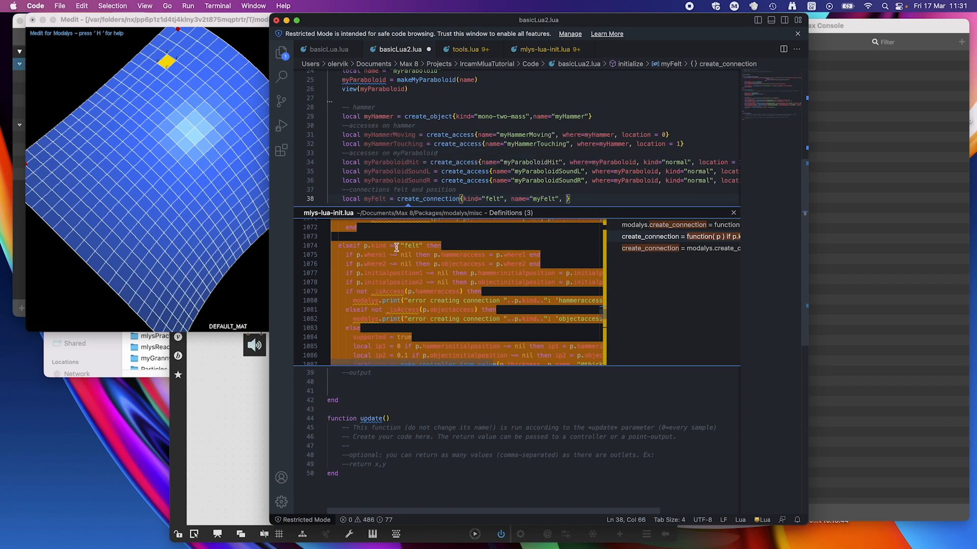
mouse_move(463, 255)
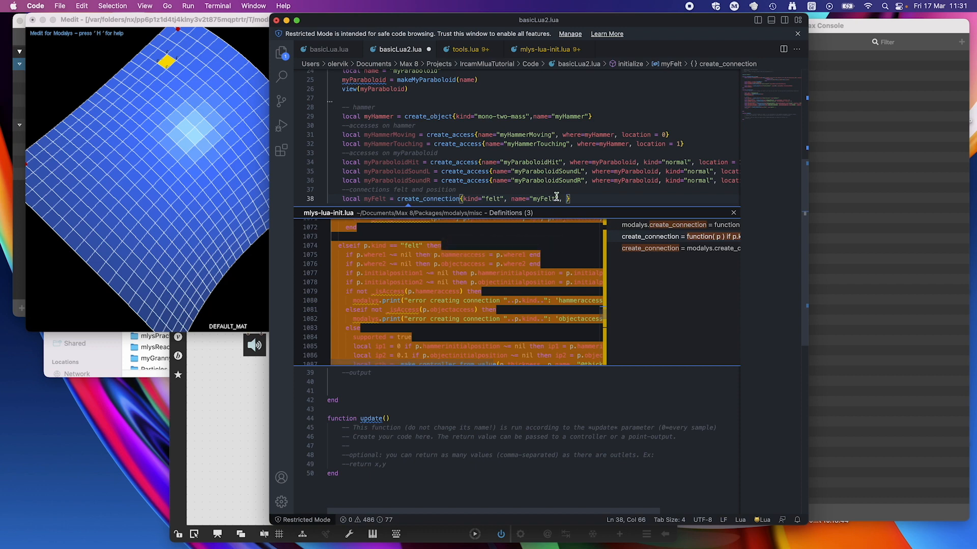
mouse_move(385, 255)
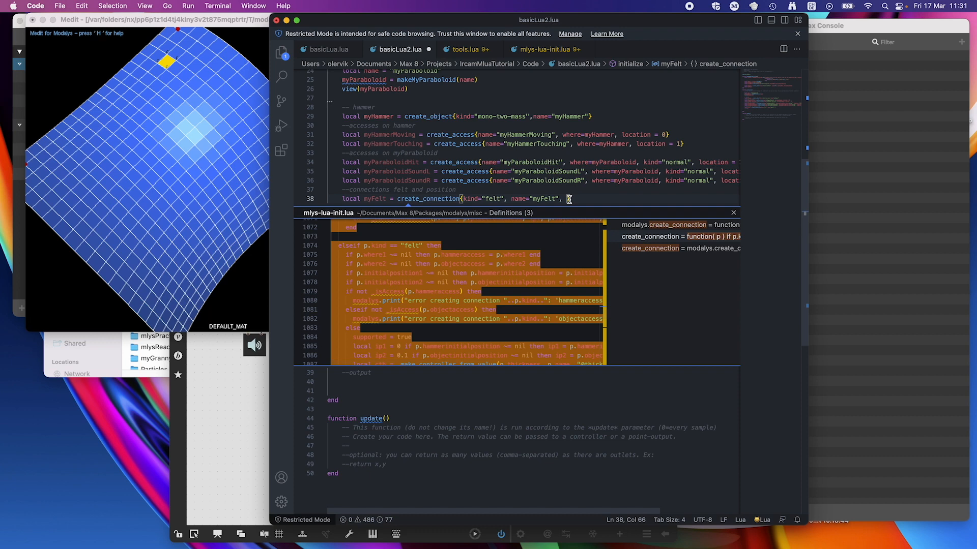
type("hammeraccess= m")
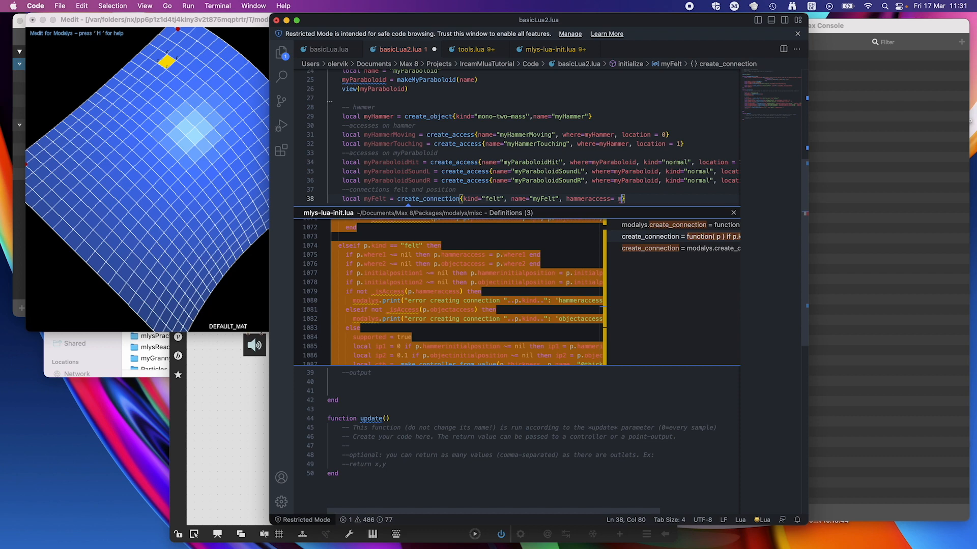
type("yHammerTouching,")
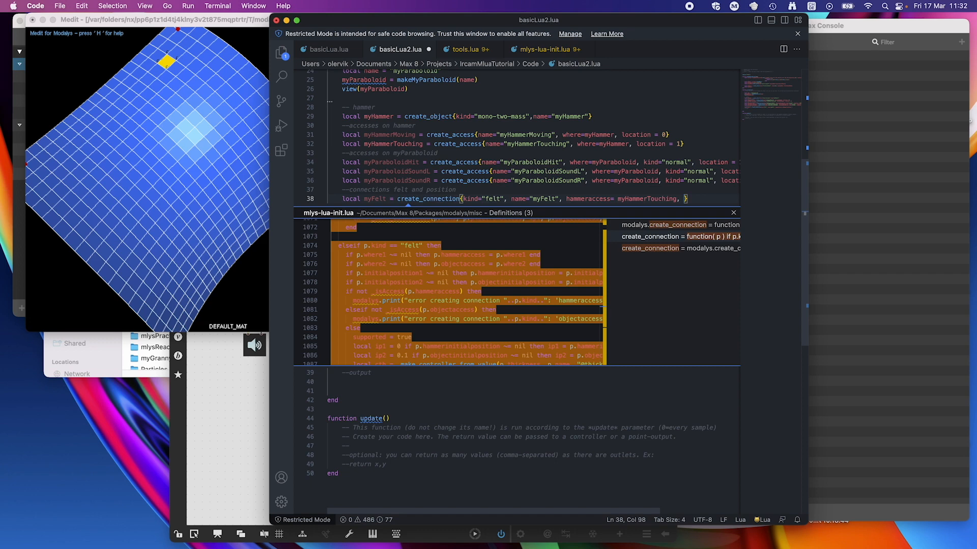
type("objectaccess")
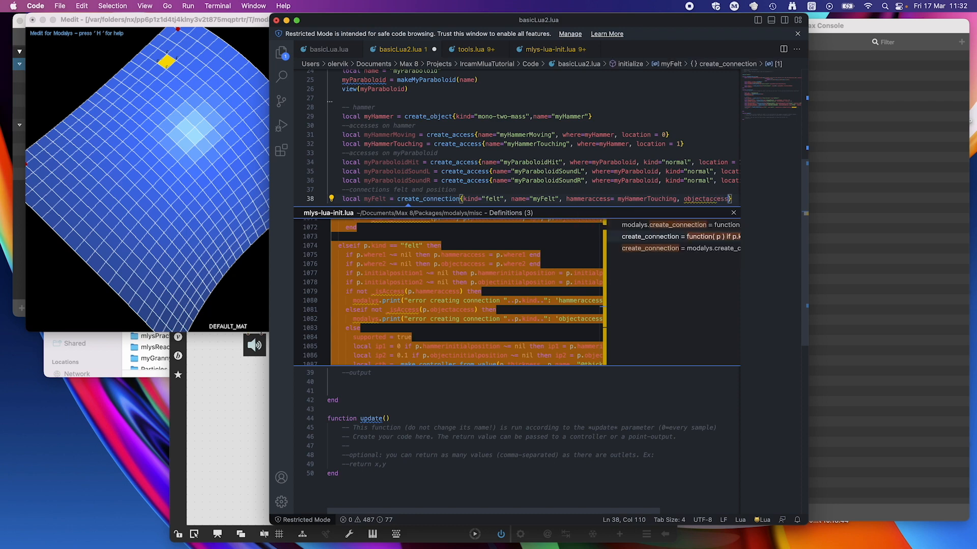
type("=")
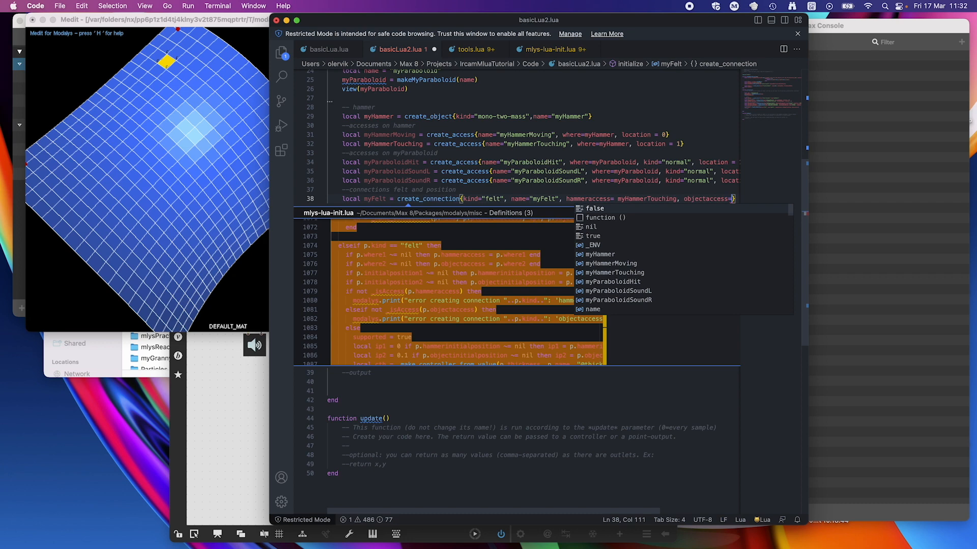
type("myParaboloidHit")
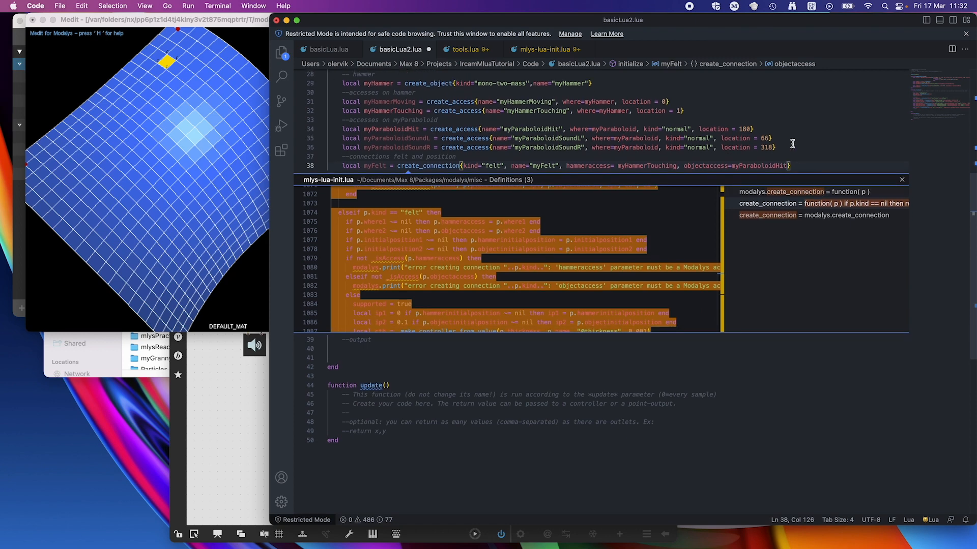
mouse_move(805, 167)
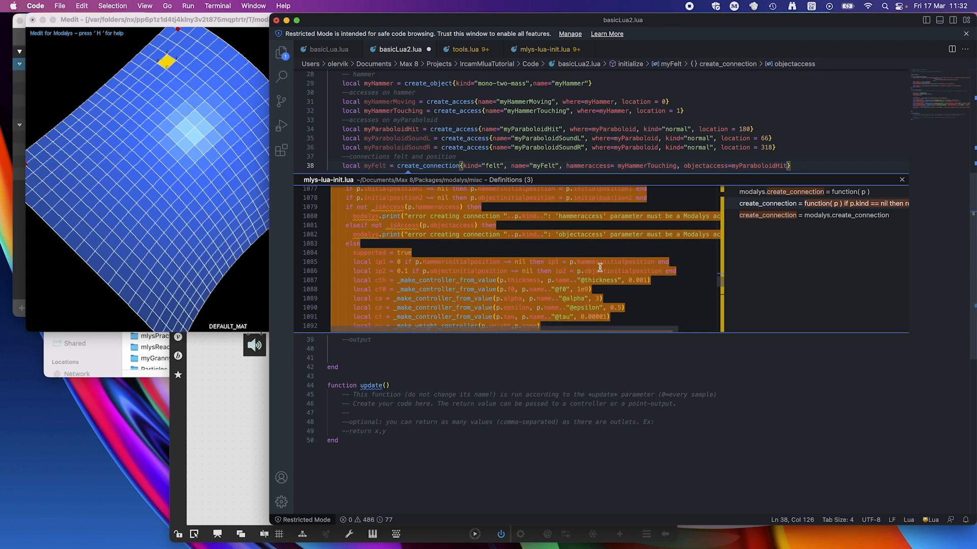
mouse_move(619, 262)
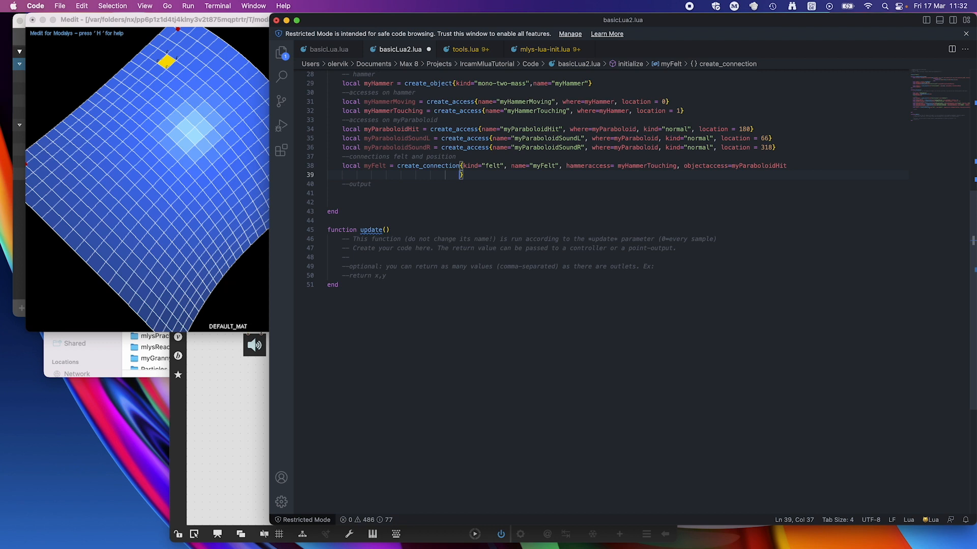
- Add hammerinitialposition=0.1 and objectinitialposition=0 to the myFelt connection, placing the cursor after it
type("hammerinitialposition")
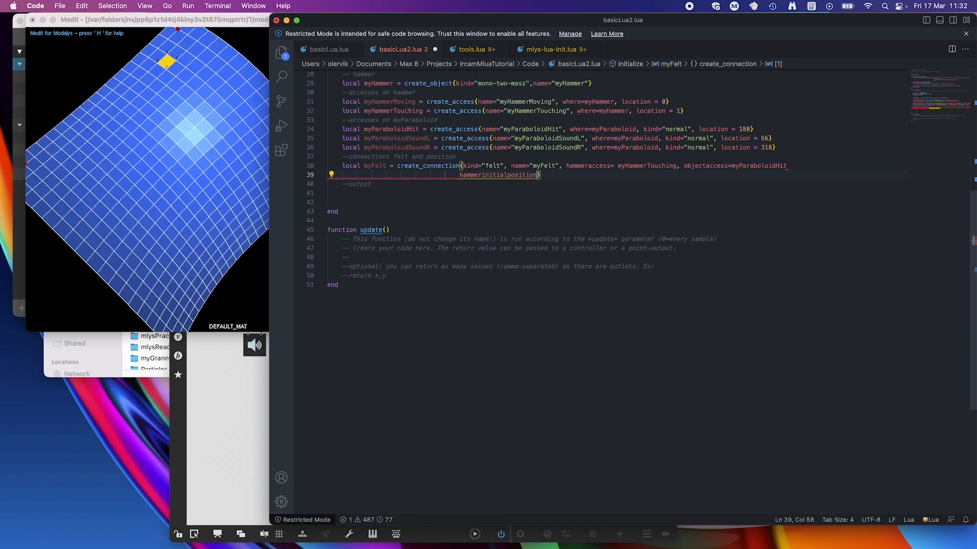
type("=")
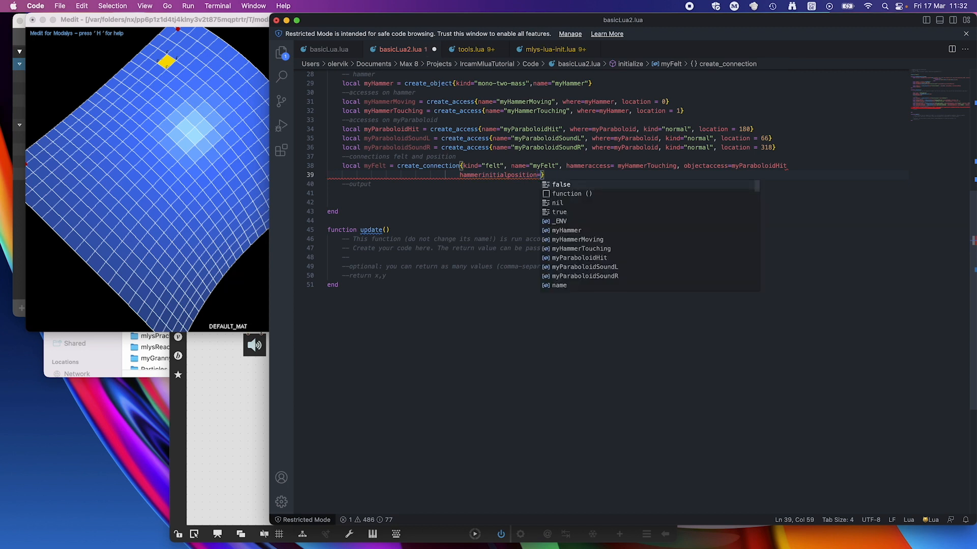
type("=0.1, object")
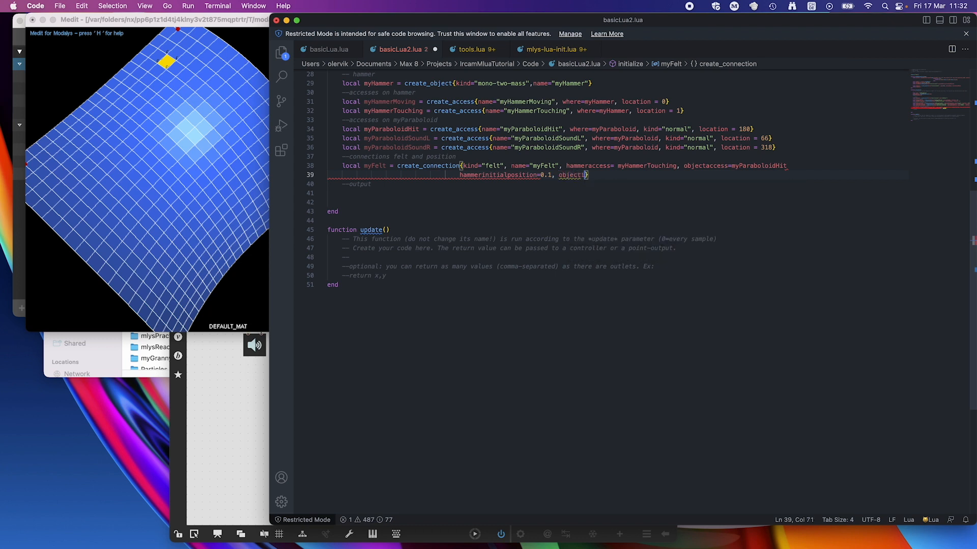
type("initialposition")
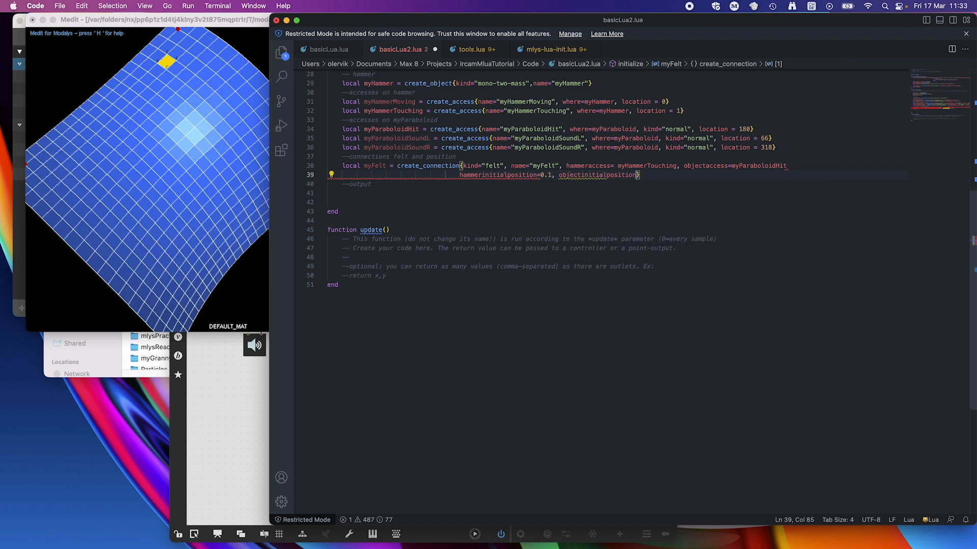
type("=0")
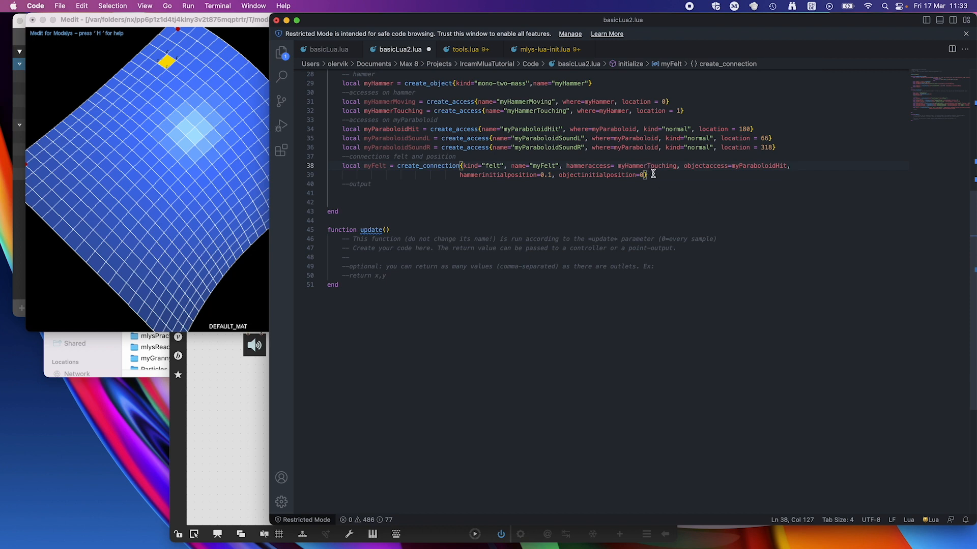
left_click(652, 175)
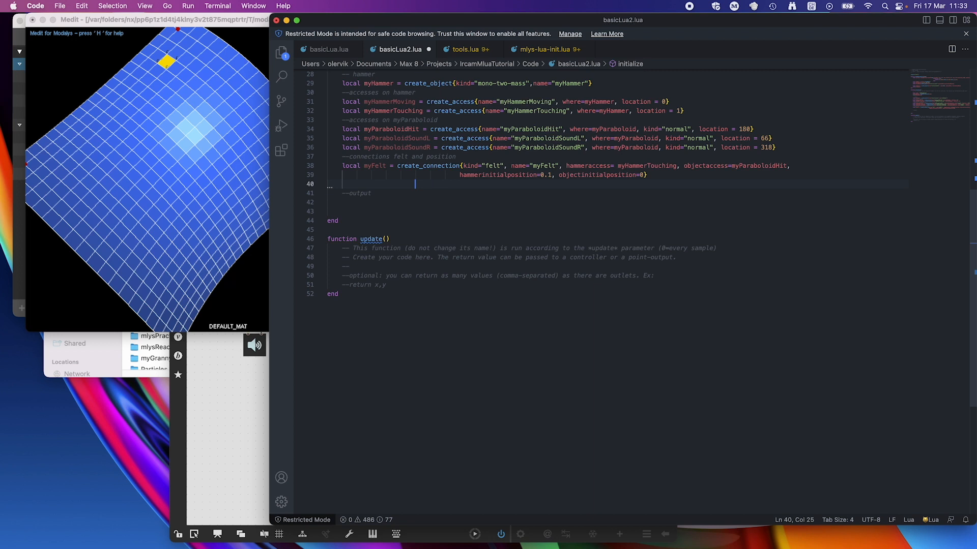
- Start line 40 with local myPosition = create_connection{ using autocomplete
type("local")
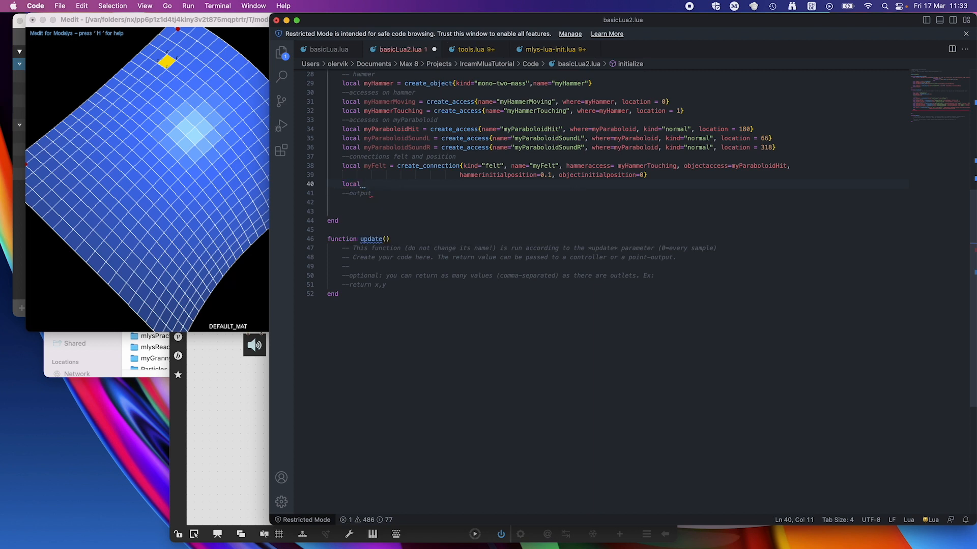
type("my")
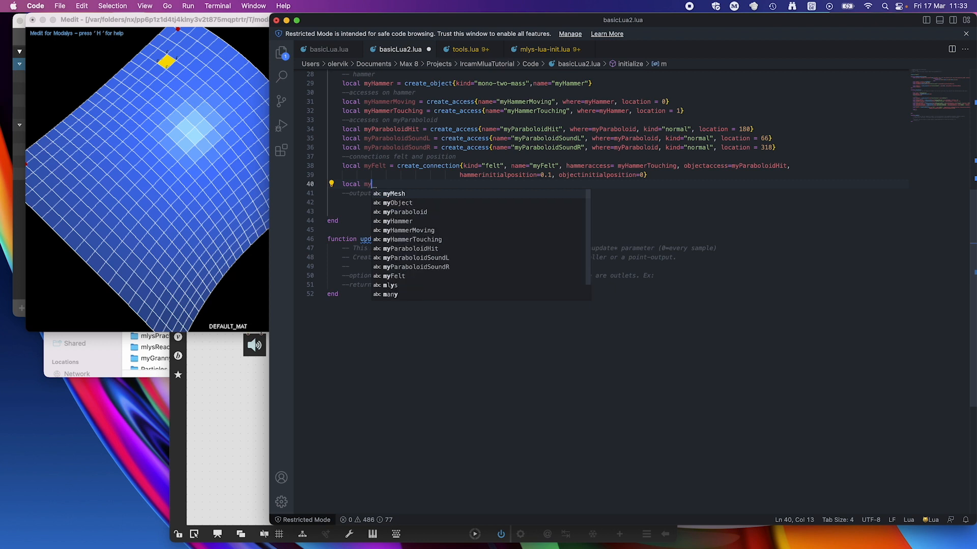
type("Position =")
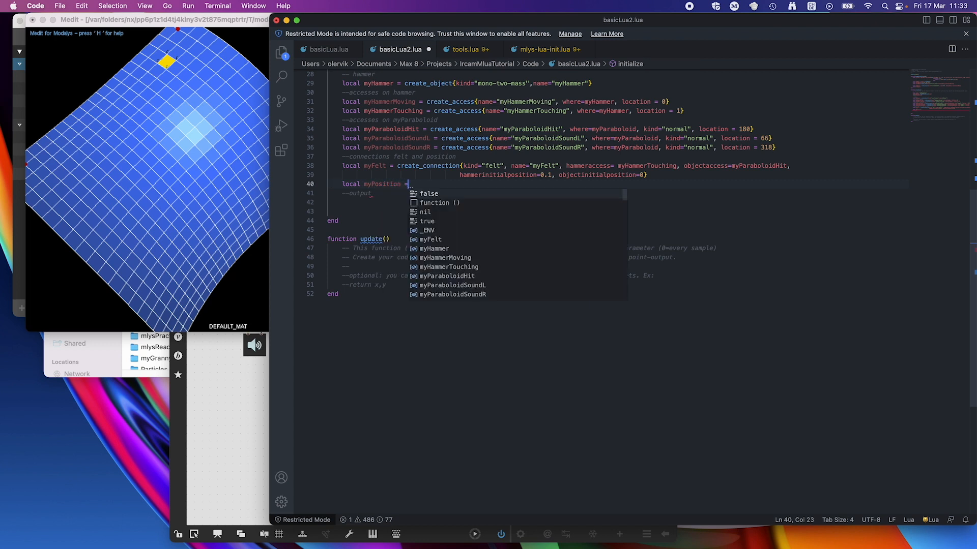
type("c")
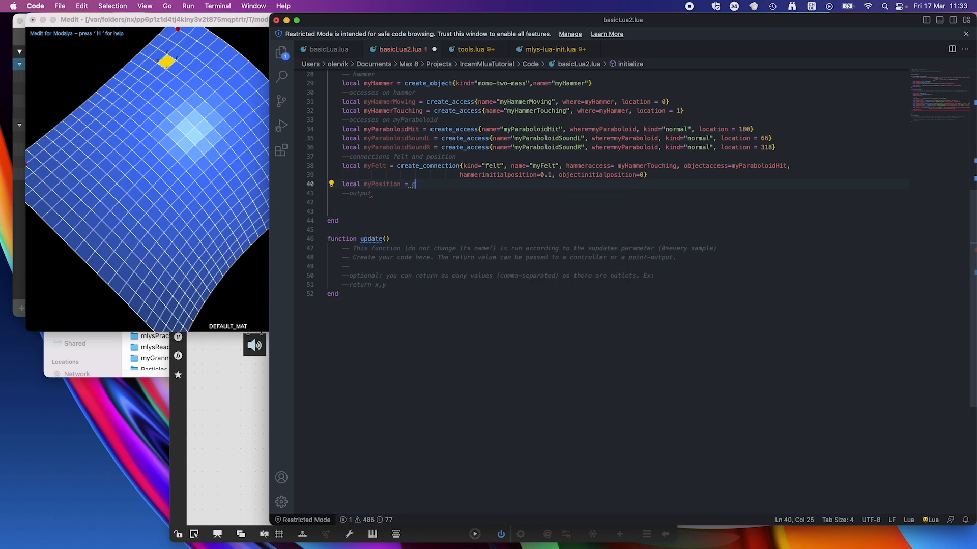
type("create_connection")
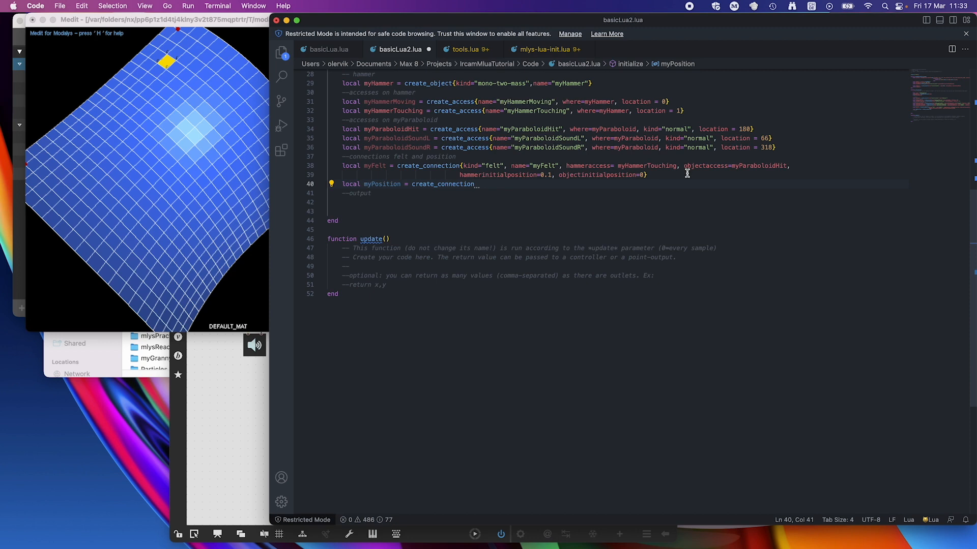
type("{")
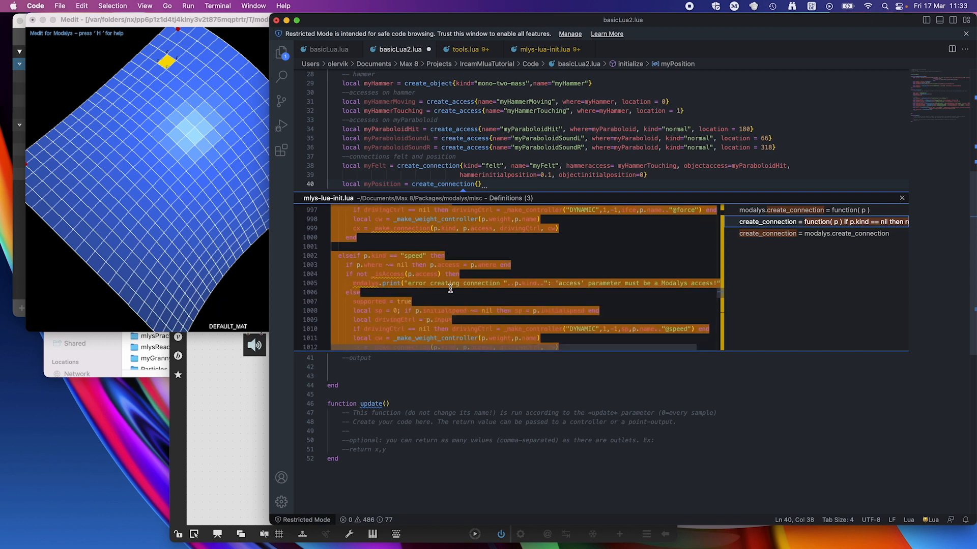
- Give myPosition kind="position", where=myHammerMoving, name="myPosition" and initialposition=0.1
scroll("down", 3)
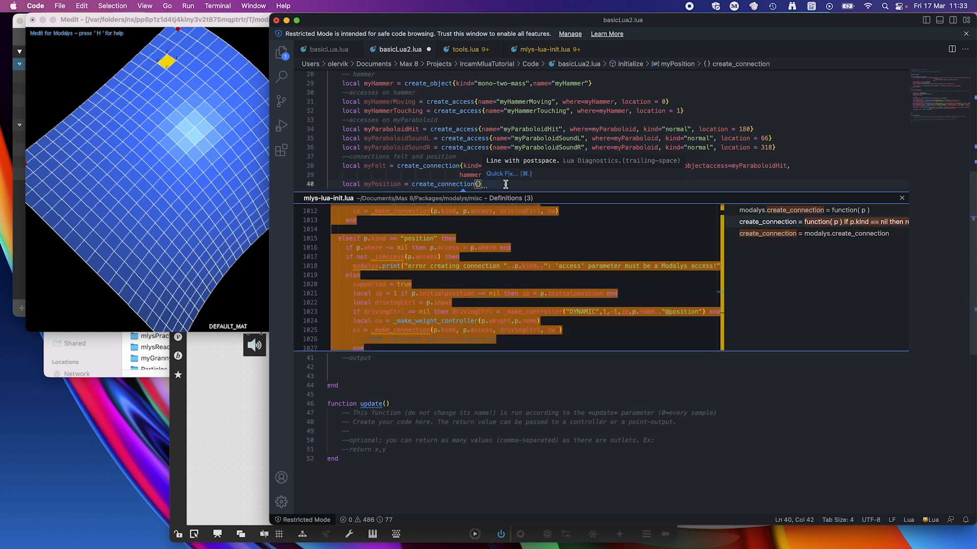
type("kind=\"position\",")
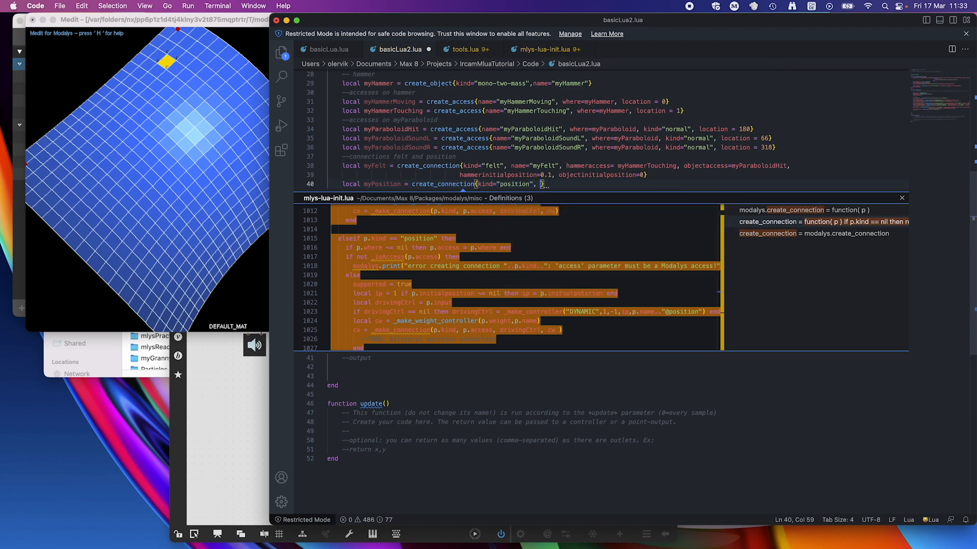
type("wh")
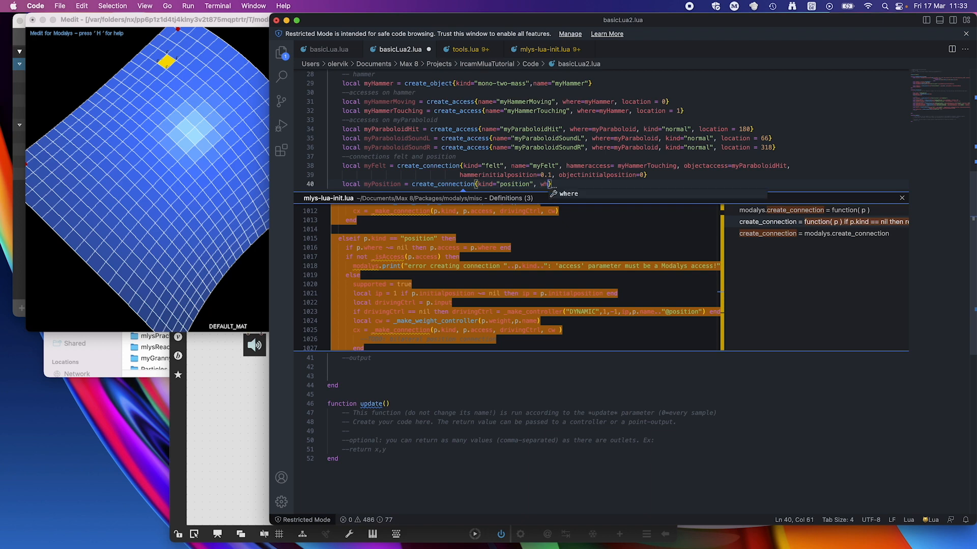
type("where=")
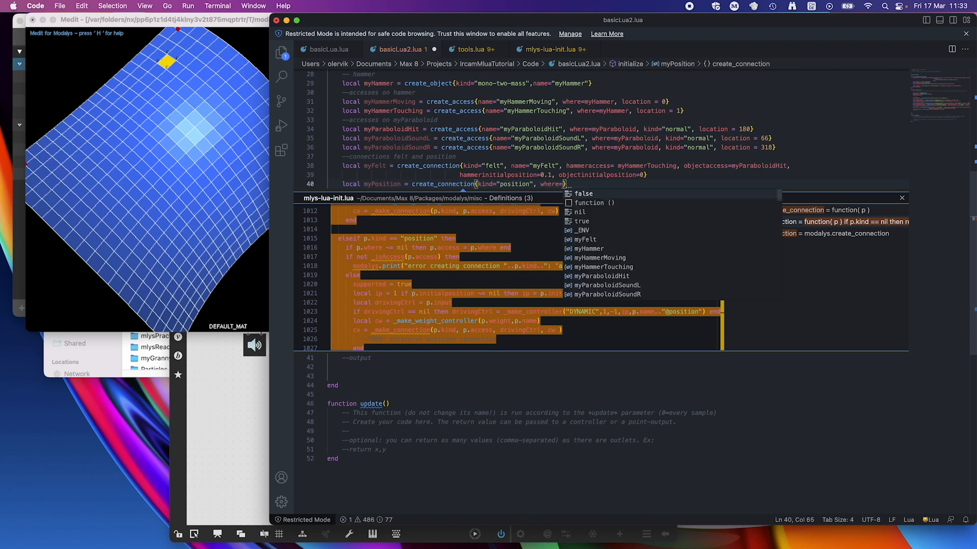
type("myHammerMoving")
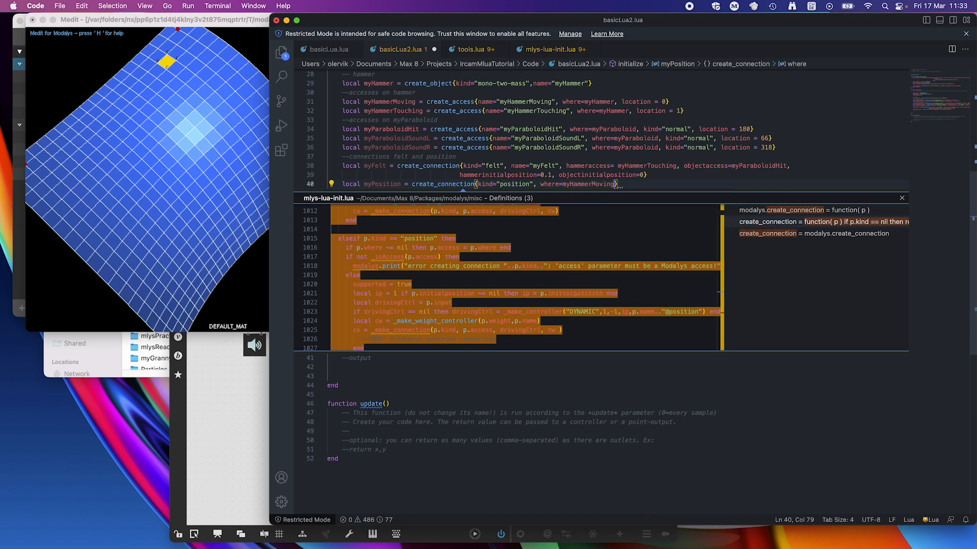
type(",")
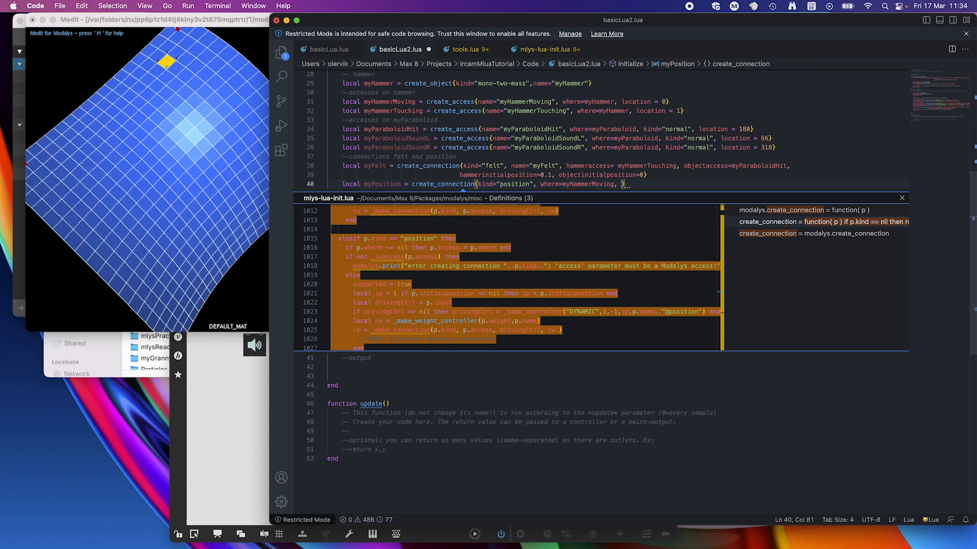
type("name=")
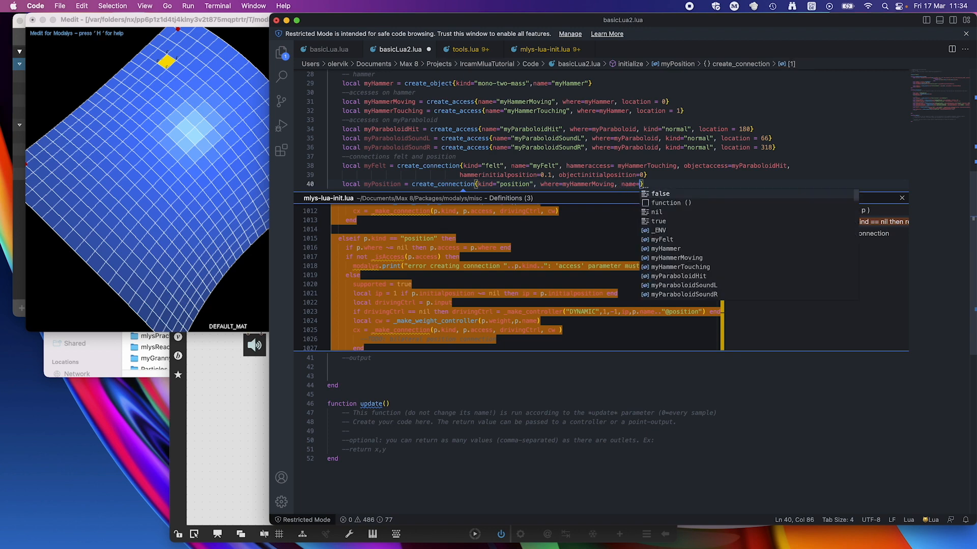
type("myPosition\",")
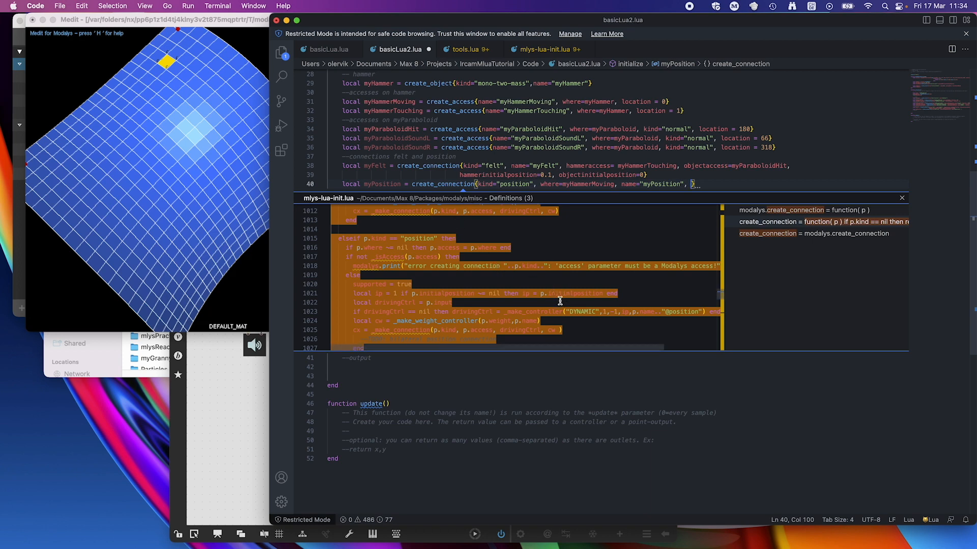
type("initialposition=0.1")
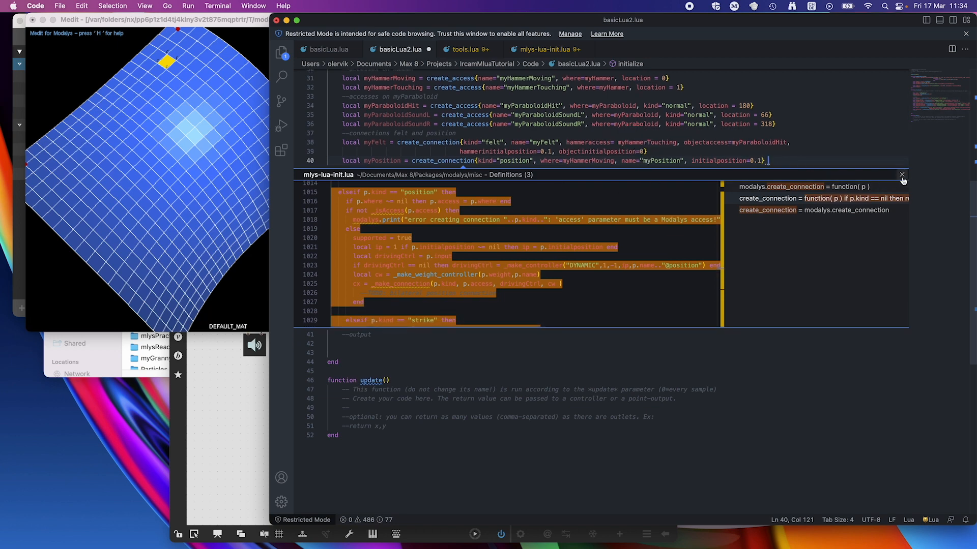
- Close the definition preview and begin a create_point_output{ call on new line 42
left_click(902, 175)
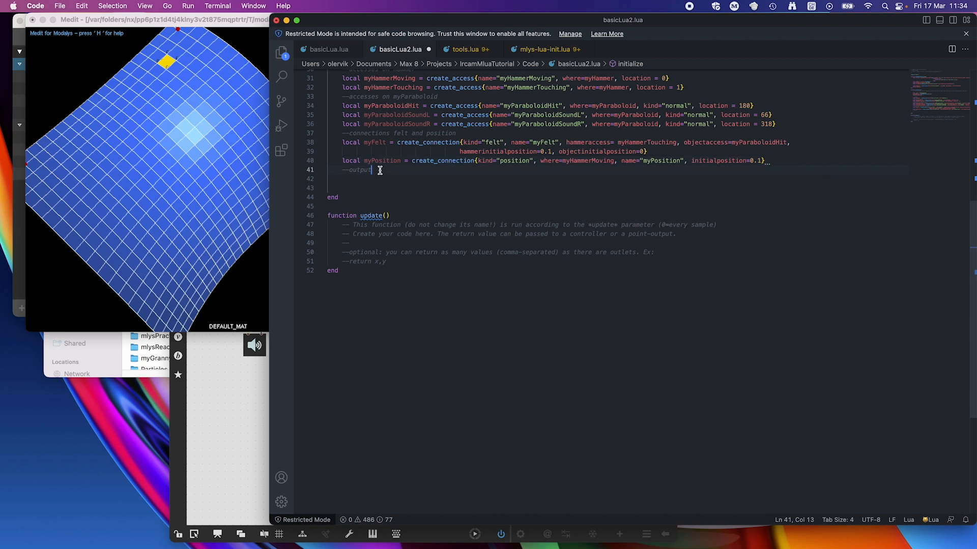
key("enter")
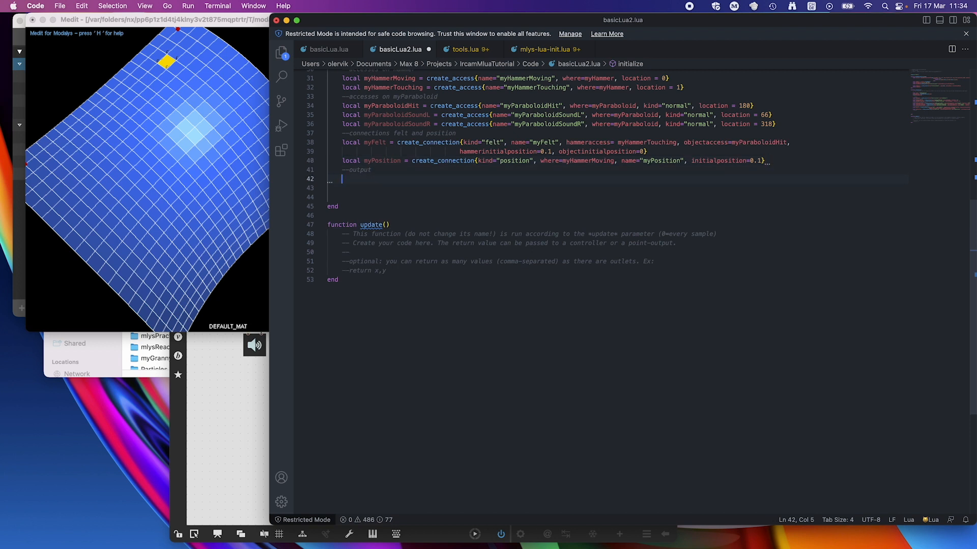
type("ld")
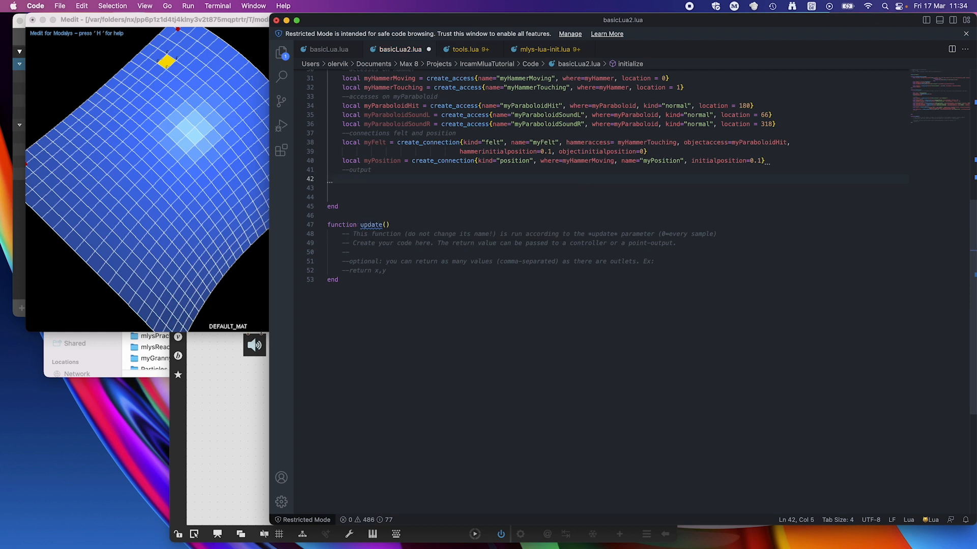
type("create_point_output")
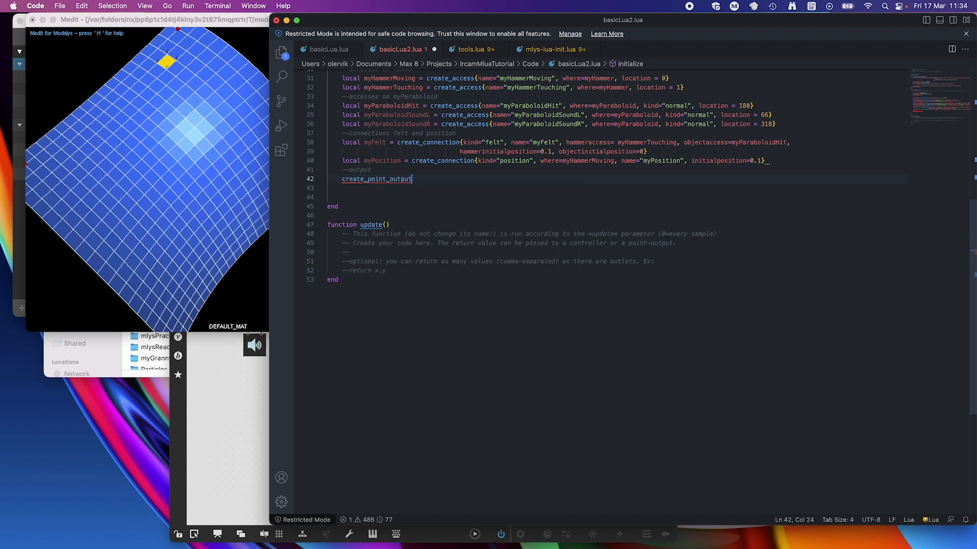
type("{")
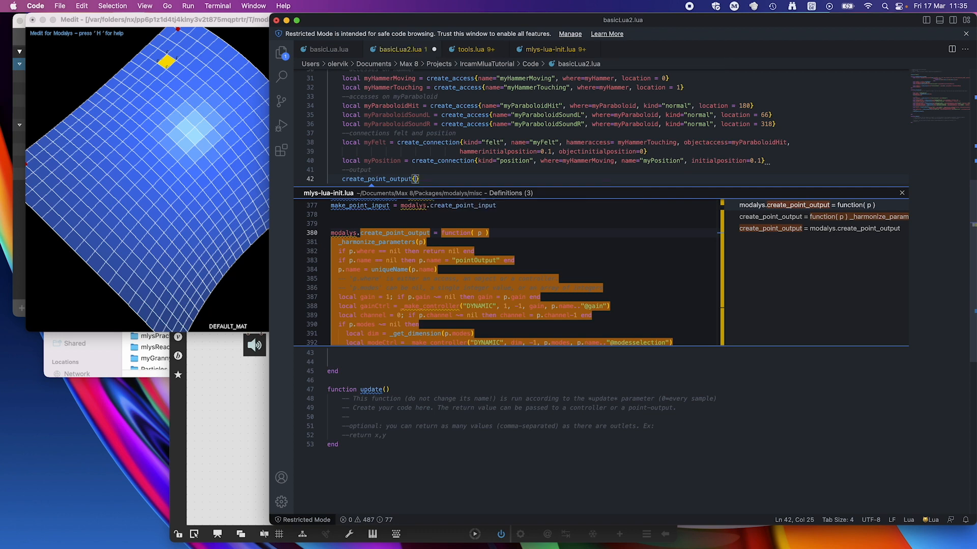
- Set the output to where=myParaboloidSoundL, name="outL", channel=1 and close the preview
type("where")
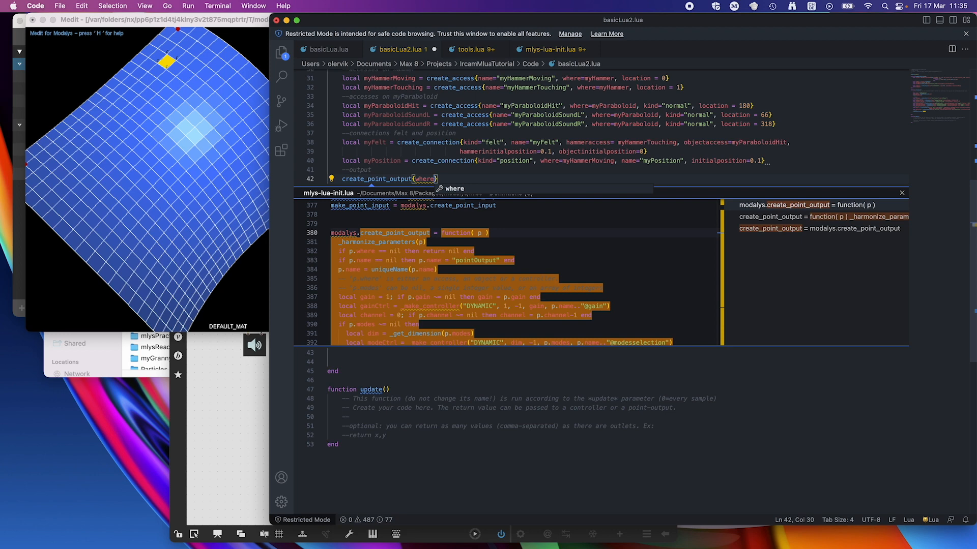
type("=")
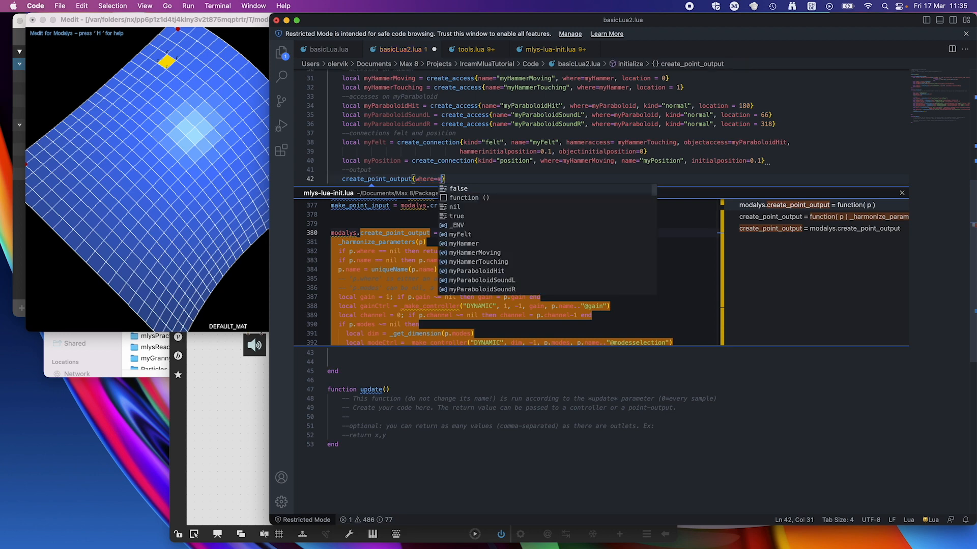
type("myParaboloidSoundL")
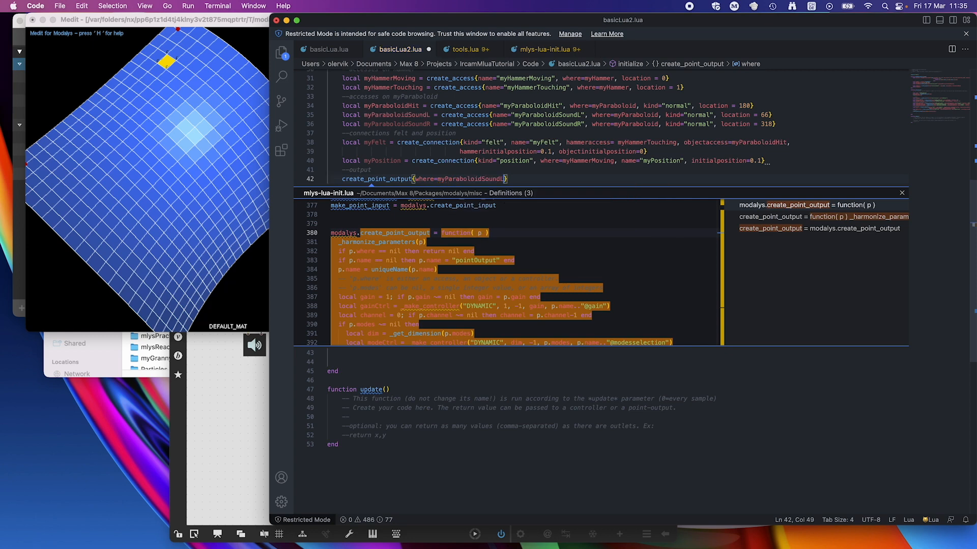
type(",")
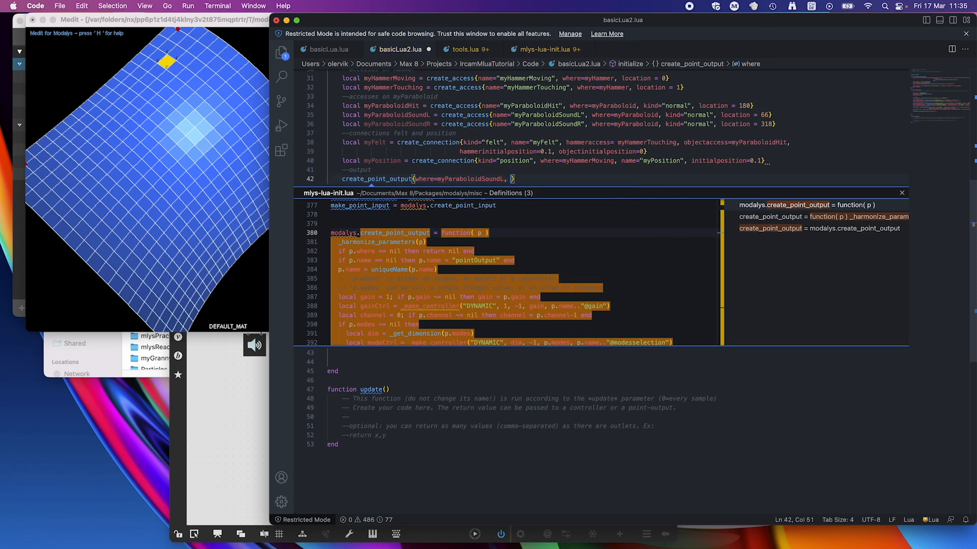
type("name")
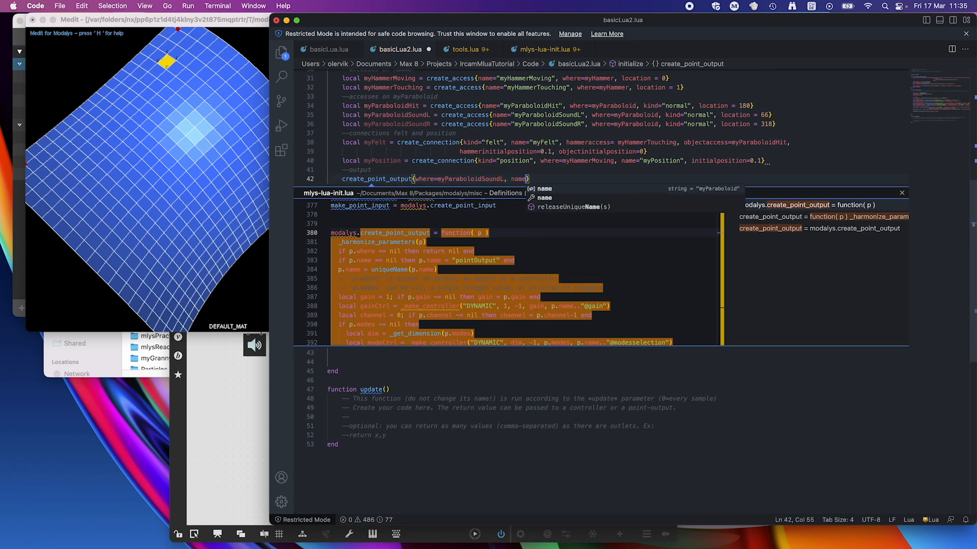
type("\"")
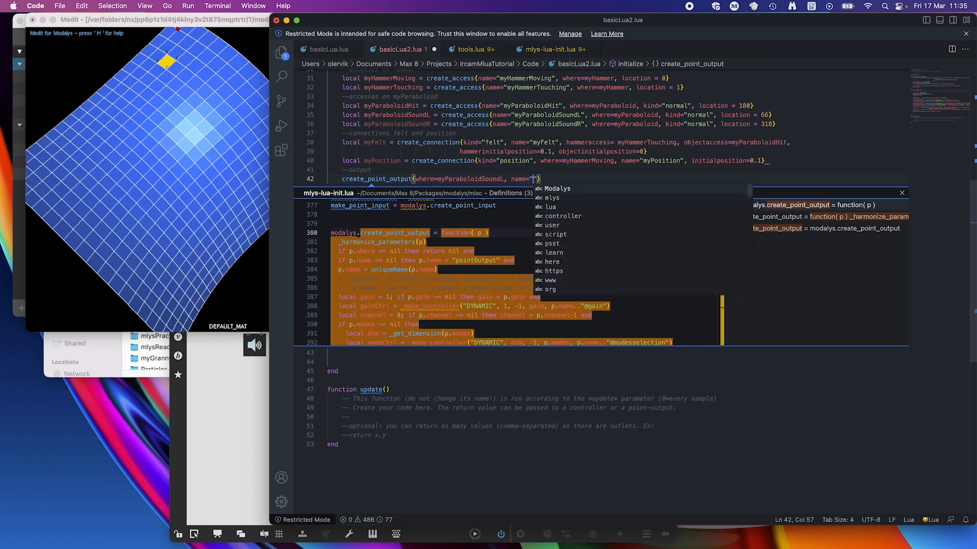
type("outL")
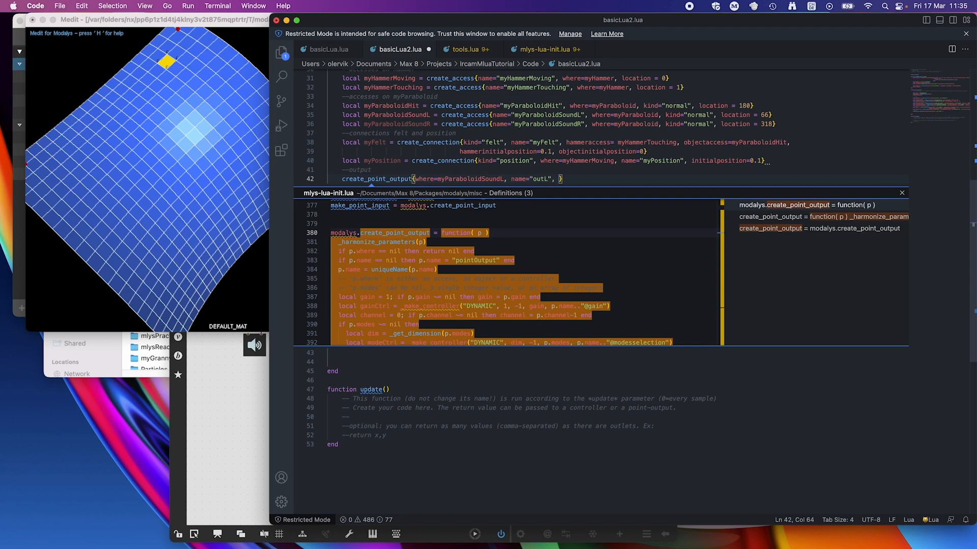
type("channel=")
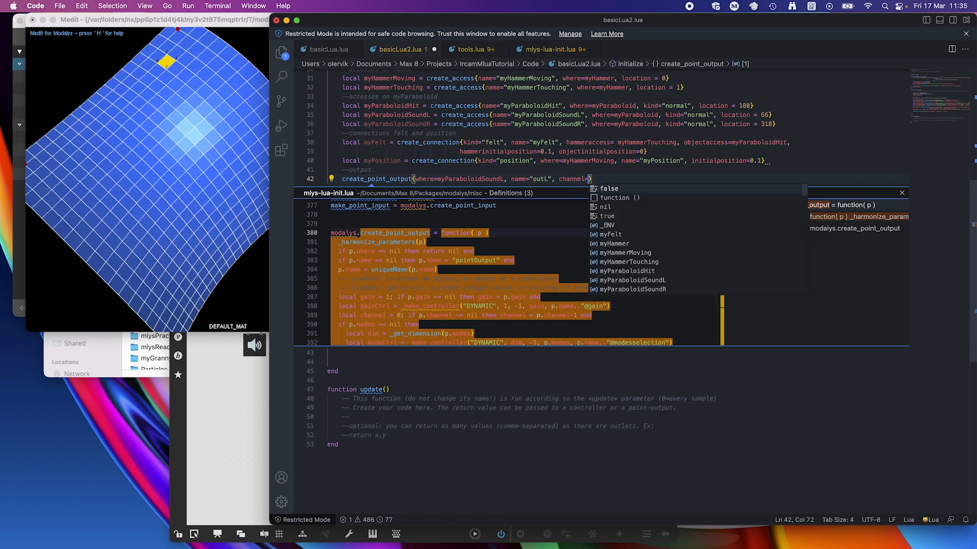
type("1")
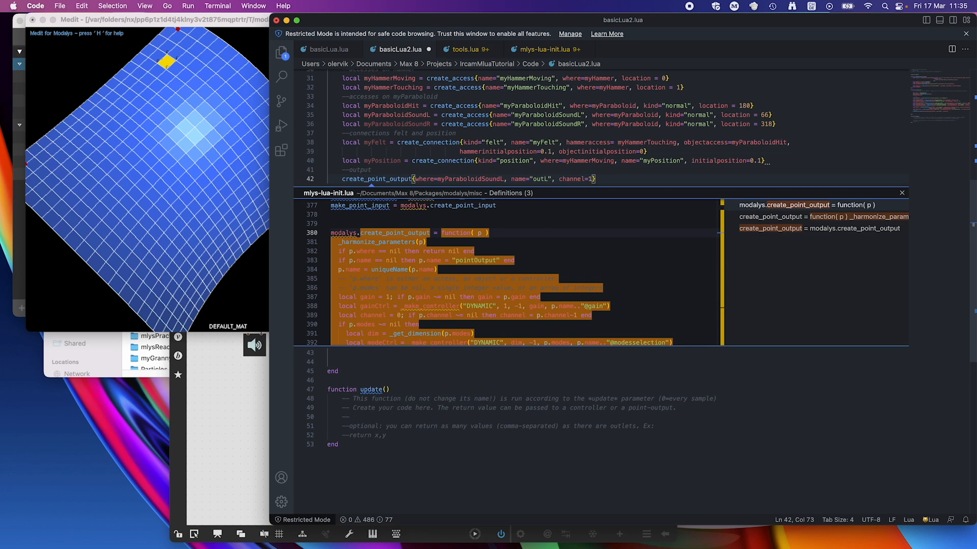
left_click(593, 179)
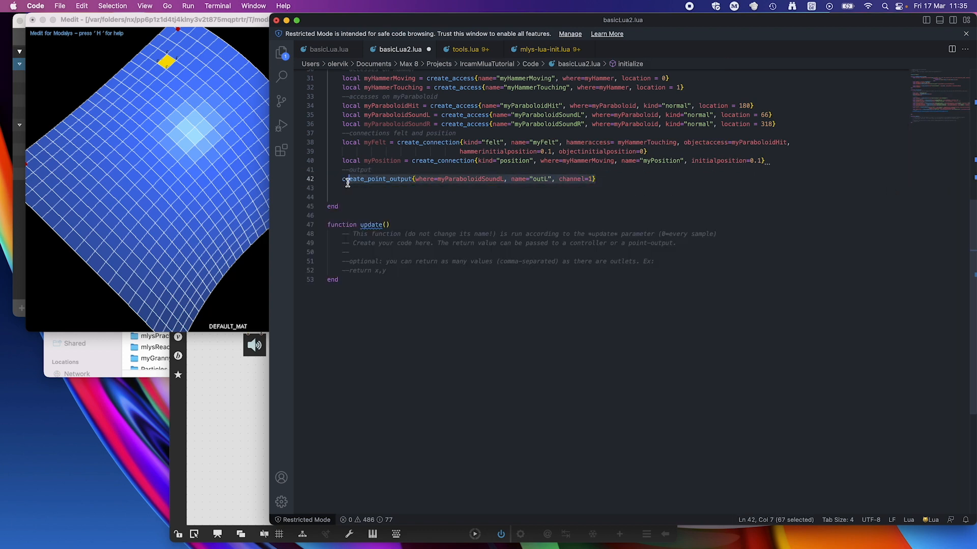
- Add line 43 as a point output on myParaboloidSoundR named outR, channel 2
left_click(593, 178)
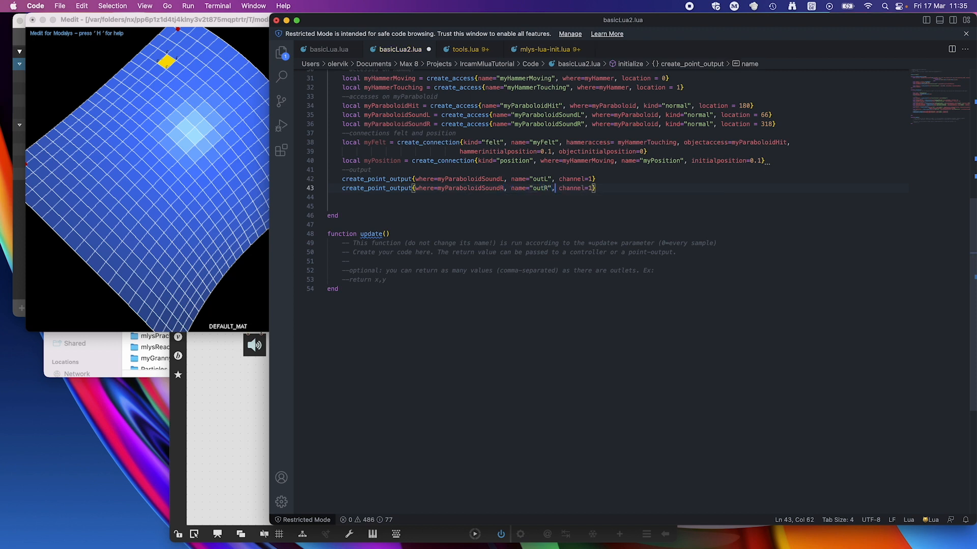
type("2")
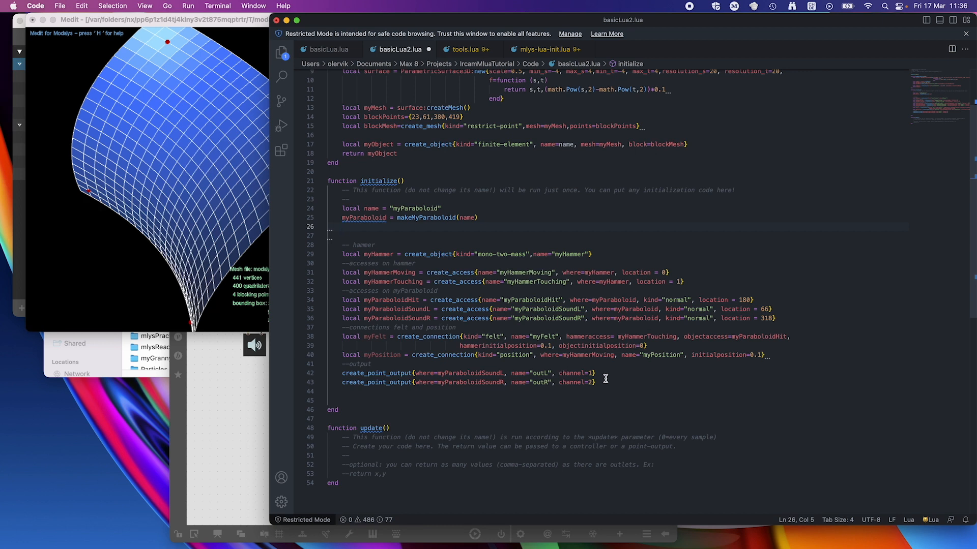
type("view(myParaboloid)")
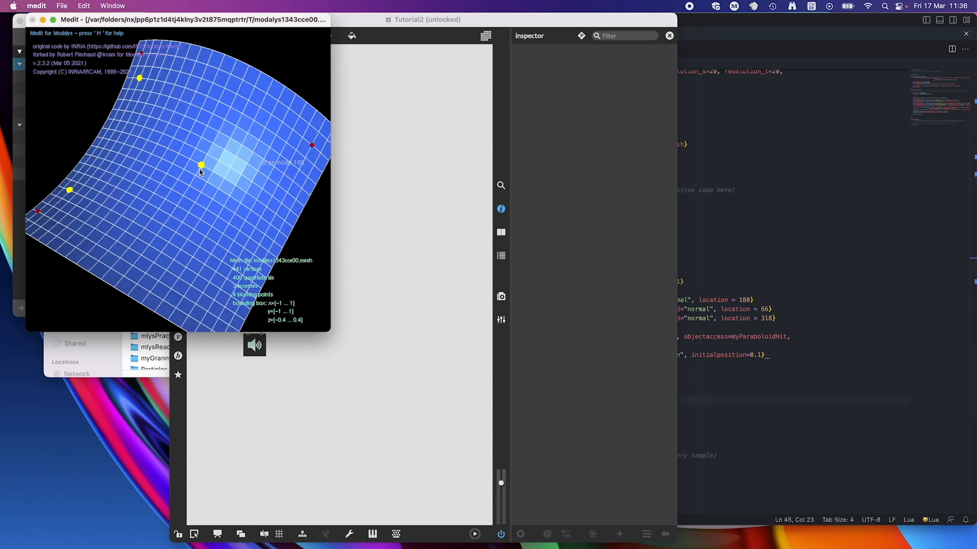
mouse_move(148, 137)
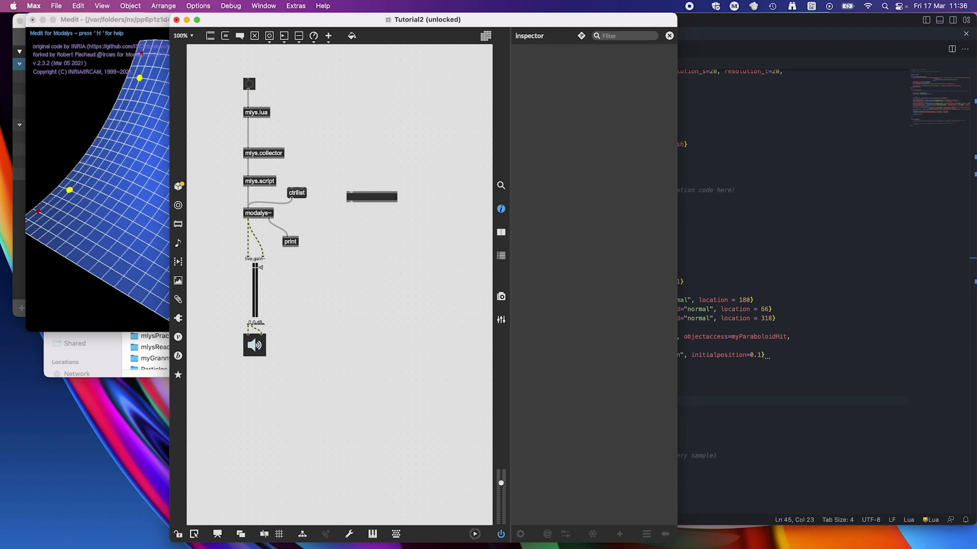
- Create a [line 0. 5] object fed by a "0.1, -0.001 10 0.1 10" message
type("line 0.")
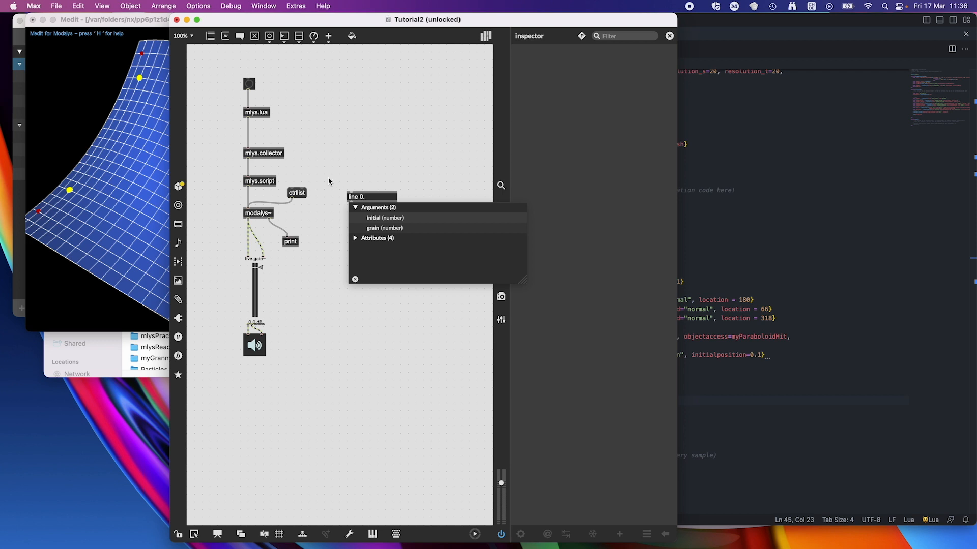
type("5")
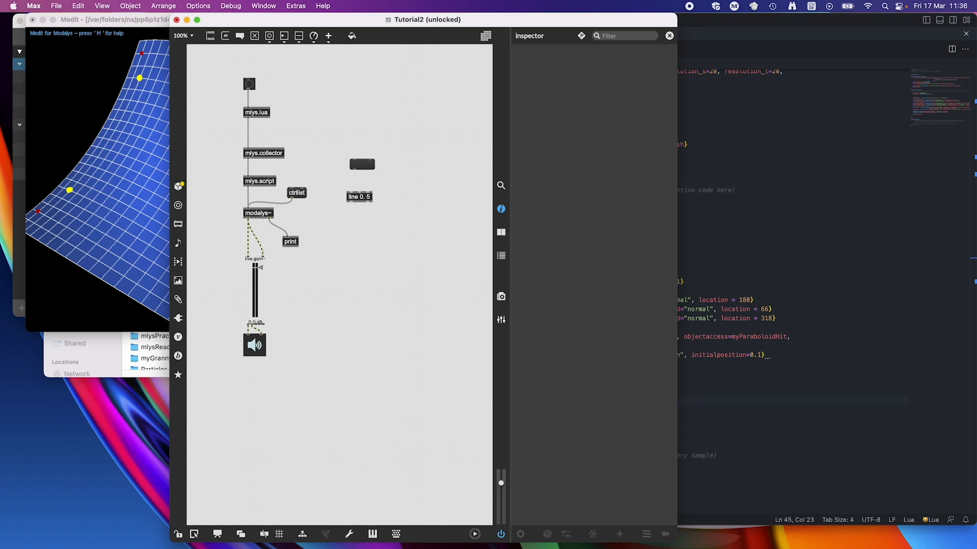
type("0.1, -0.001 1")
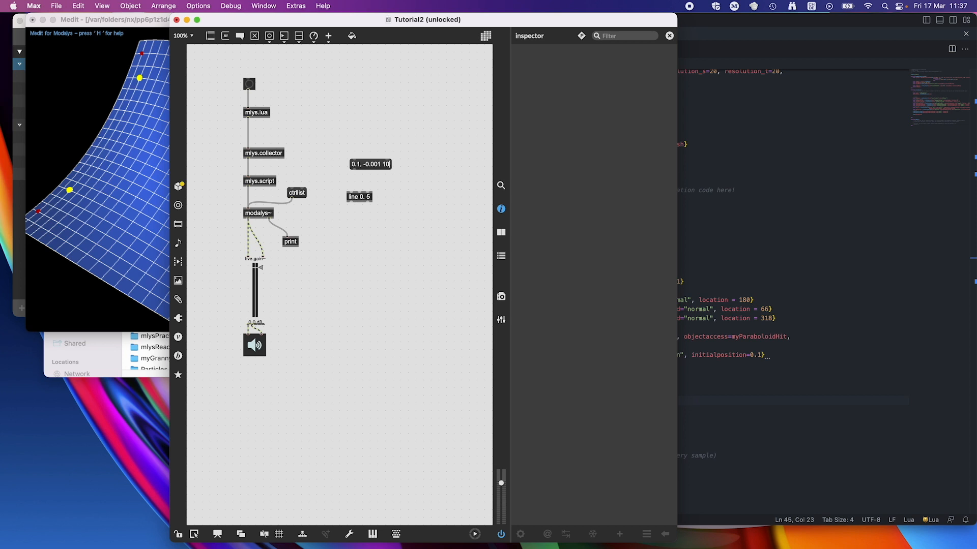
type("0.1")
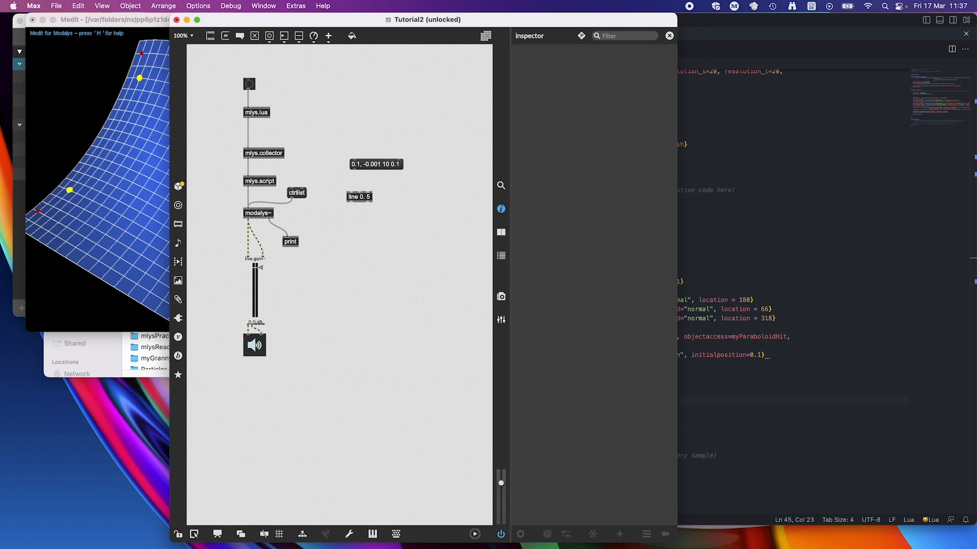
type("10")
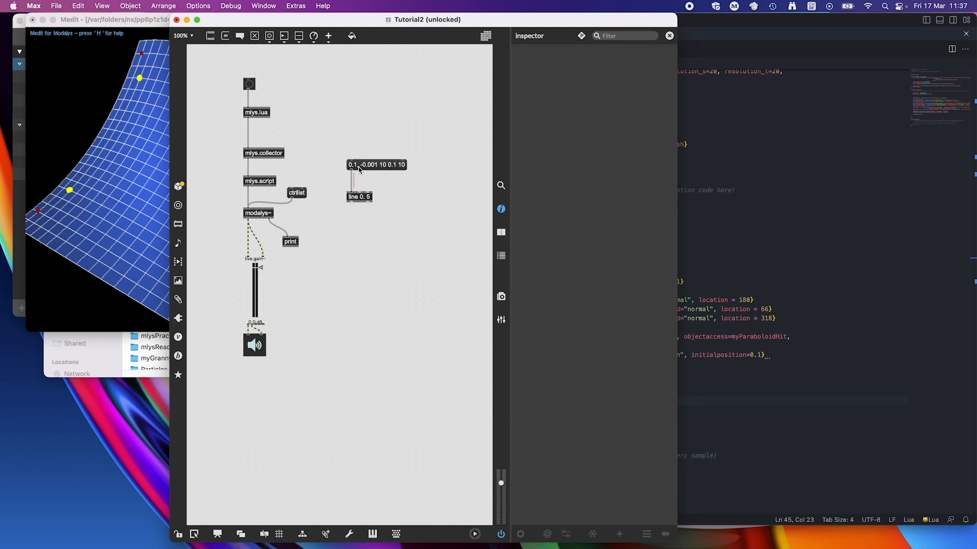
left_click(376, 164)
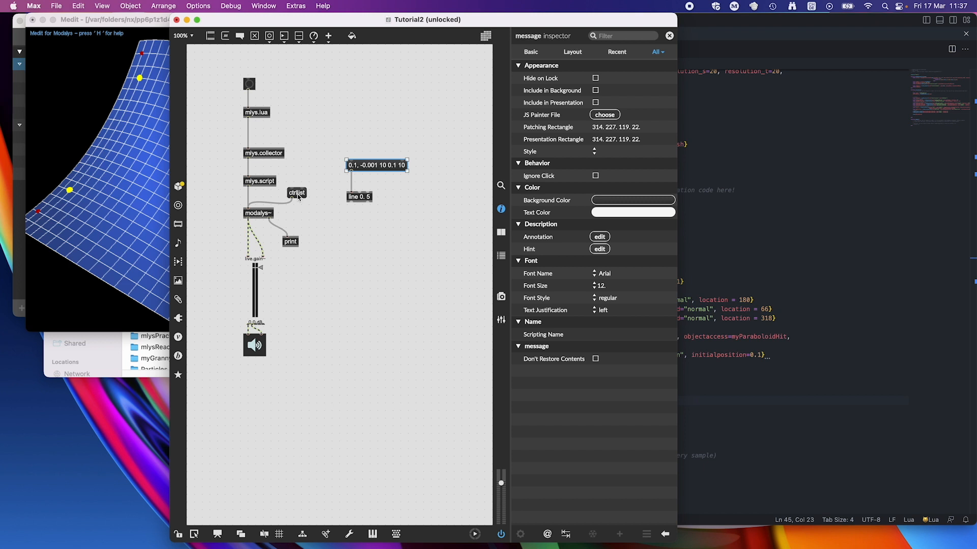
mouse_move(370, 252)
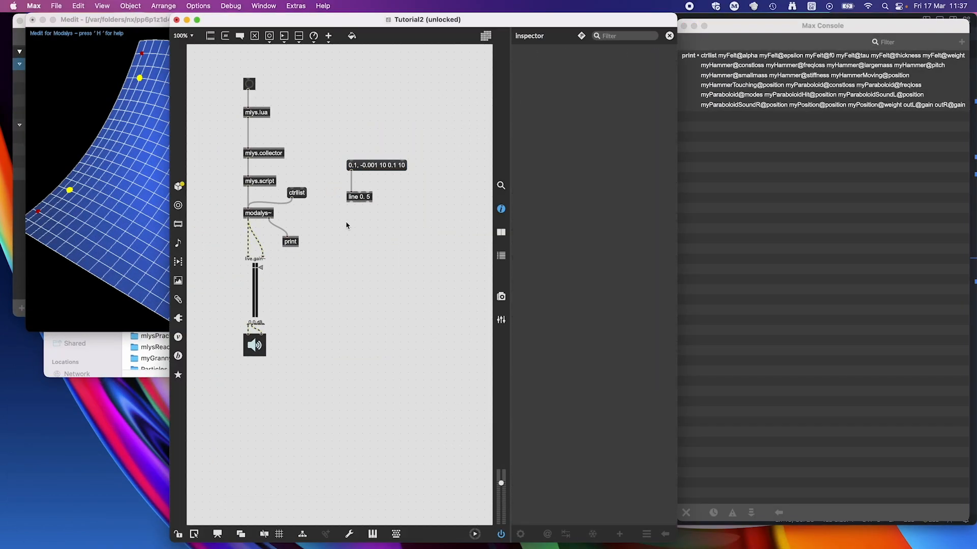
- Route line through a myPosition@position $1 message into modalys~, renamed modalys~ 1 2
type("myP")
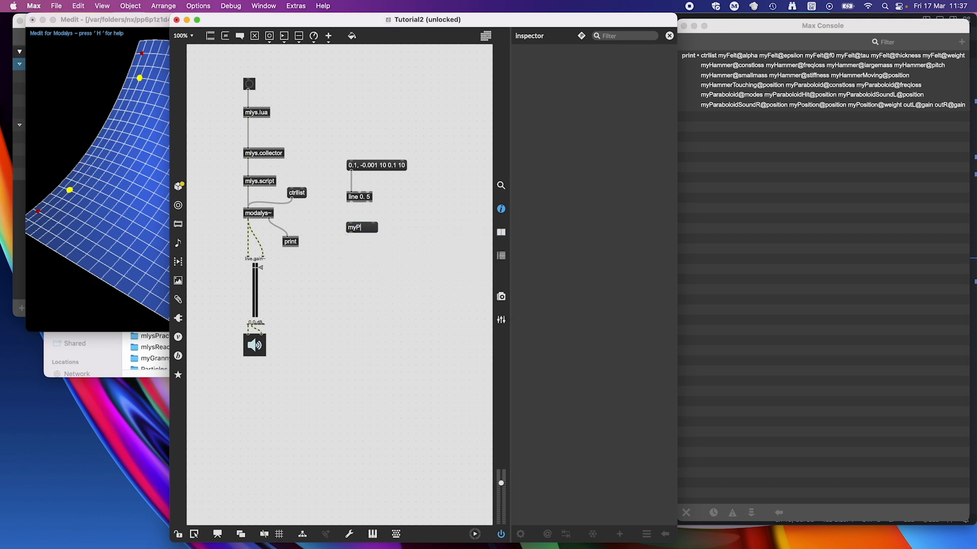
type("osition@position $1")
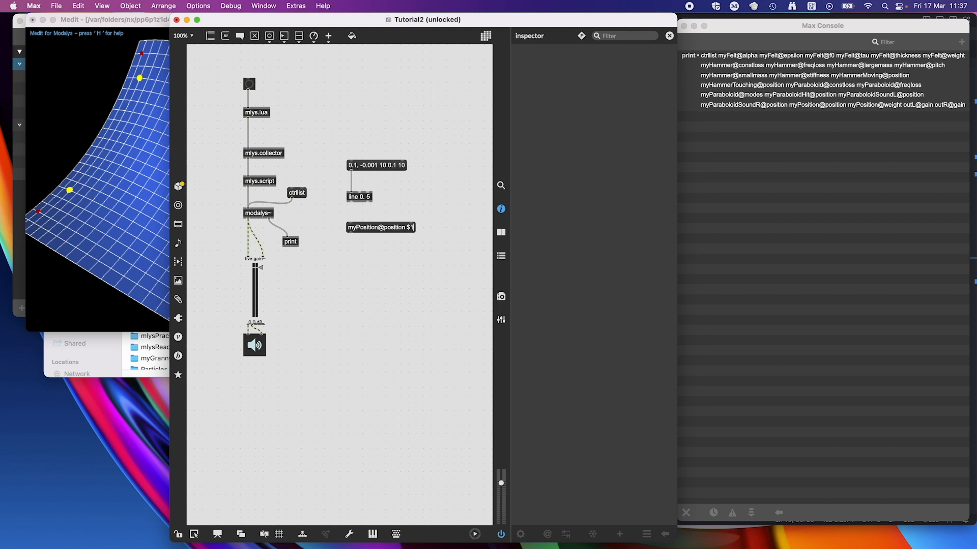
left_click(359, 197)
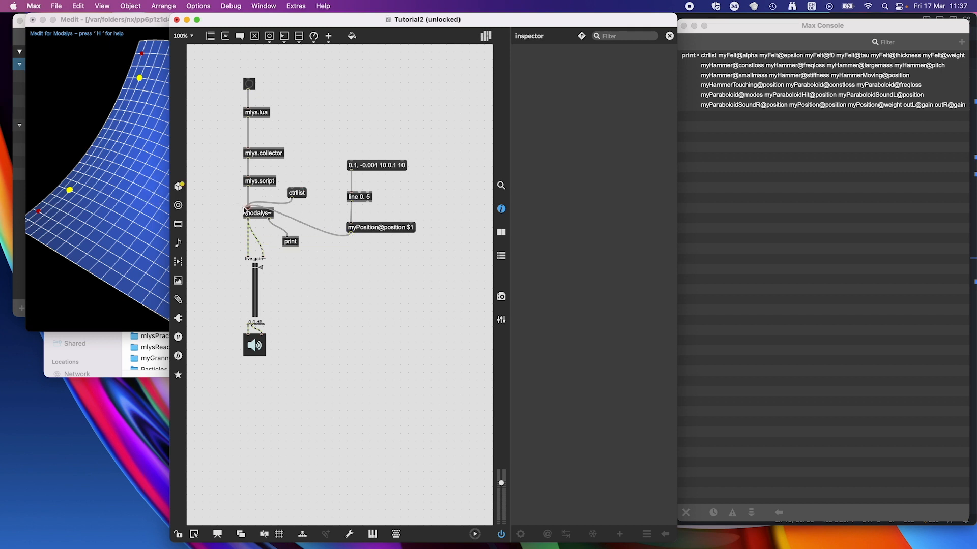
left_click(258, 213)
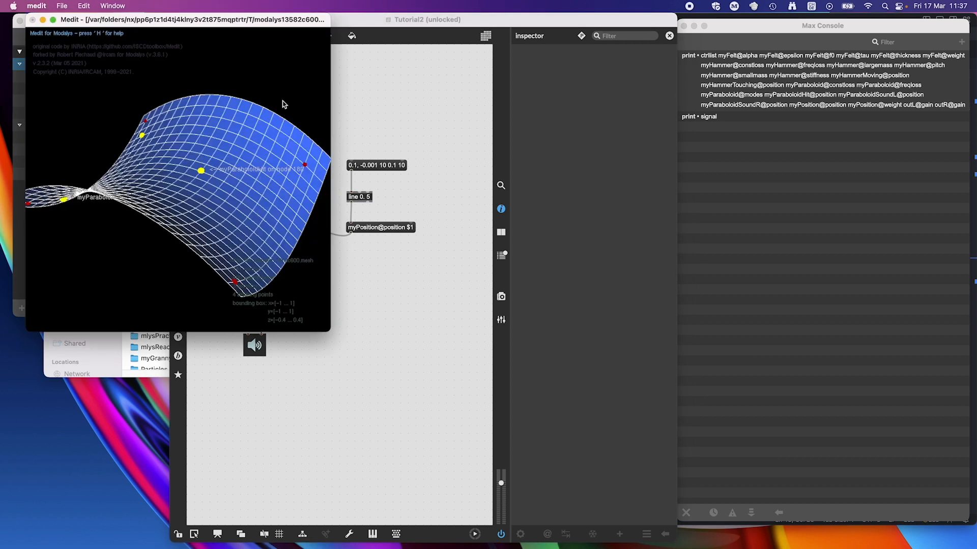
left_click(425, 20)
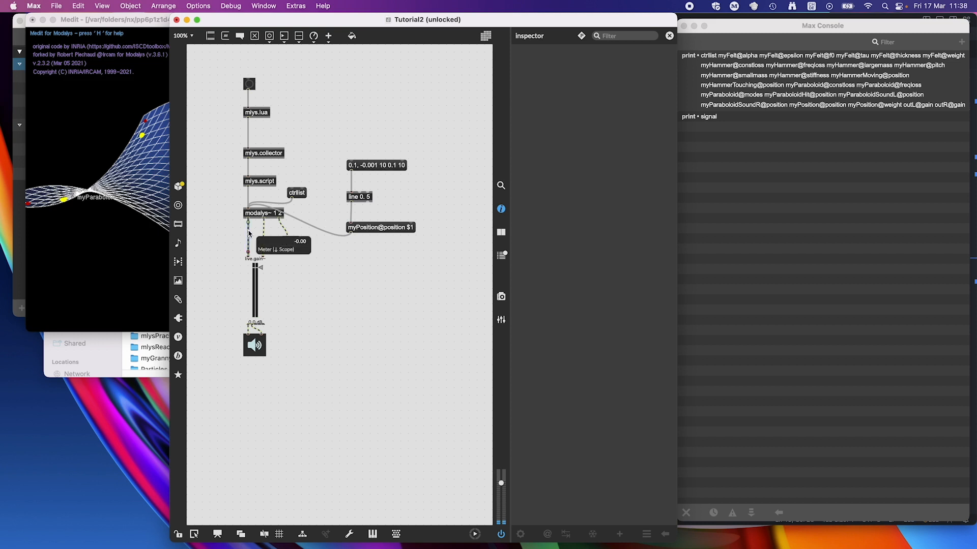
- Place a normalize~ 0.9 object under each modalys~ outlet, feeding live.gain~, with print moved aside
type("normalize~ 0.9")
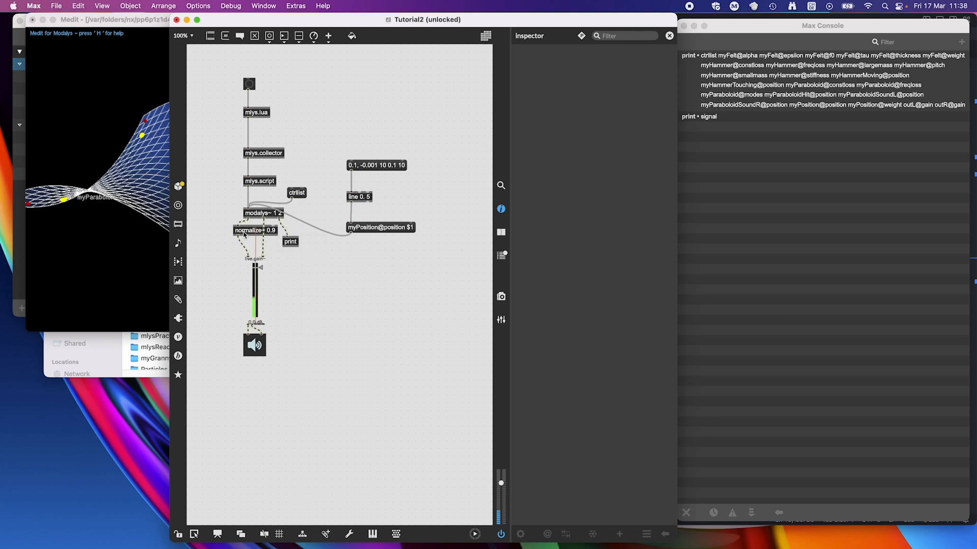
left_click(249, 230)
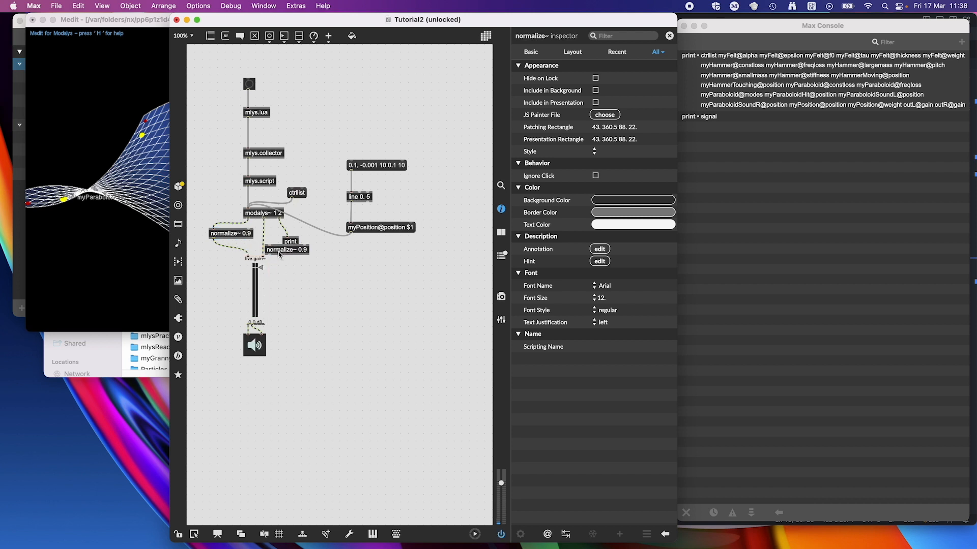
left_click_drag(287, 249, 279, 219)
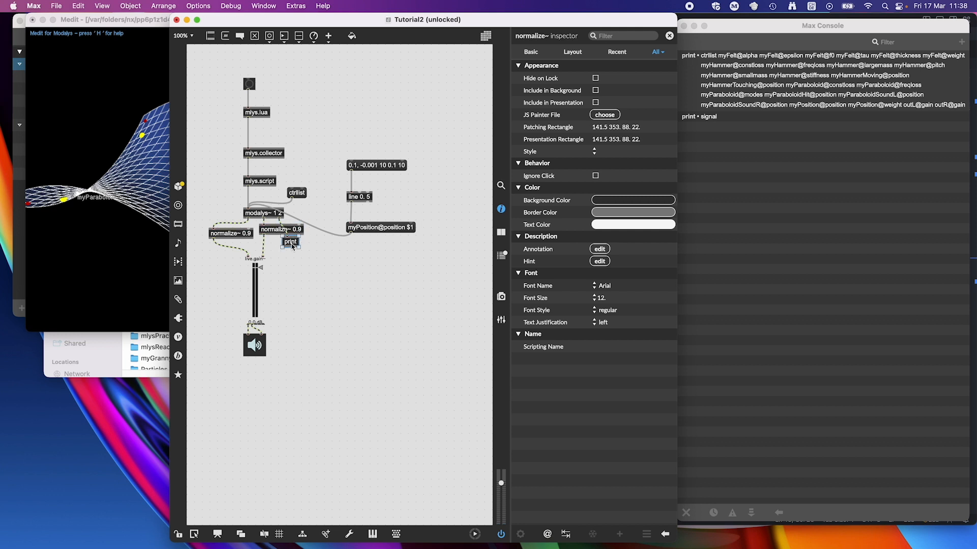
left_click_drag(289, 241, 322, 256)
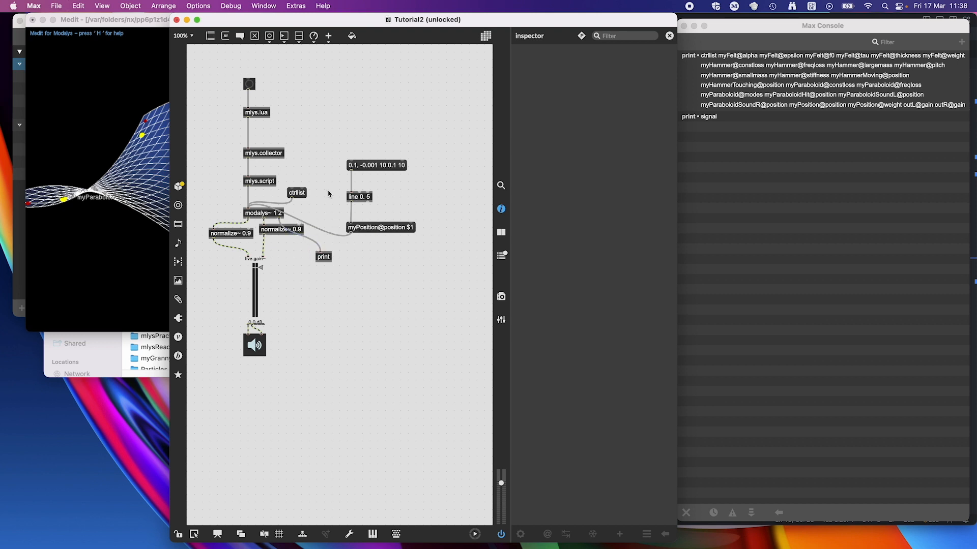
left_click(377, 165)
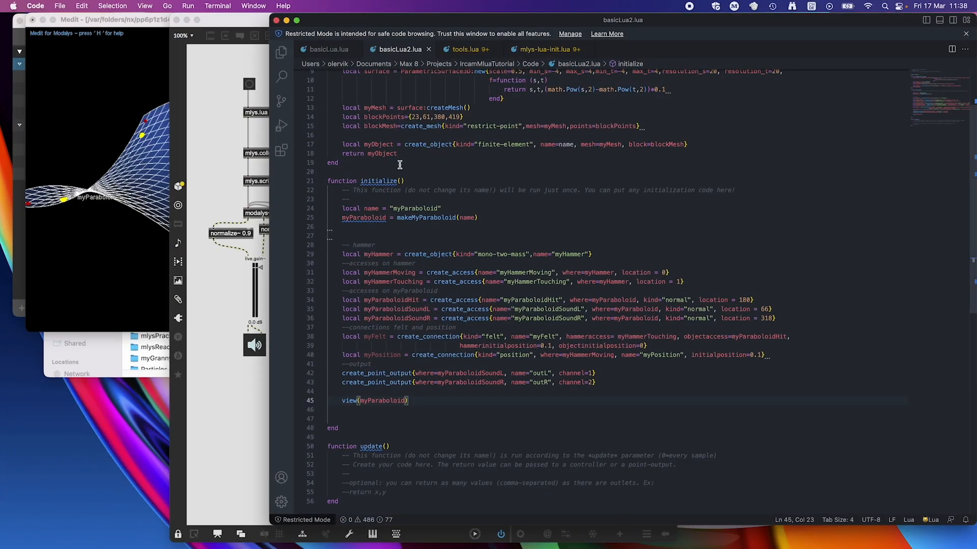
mouse_move(427, 415)
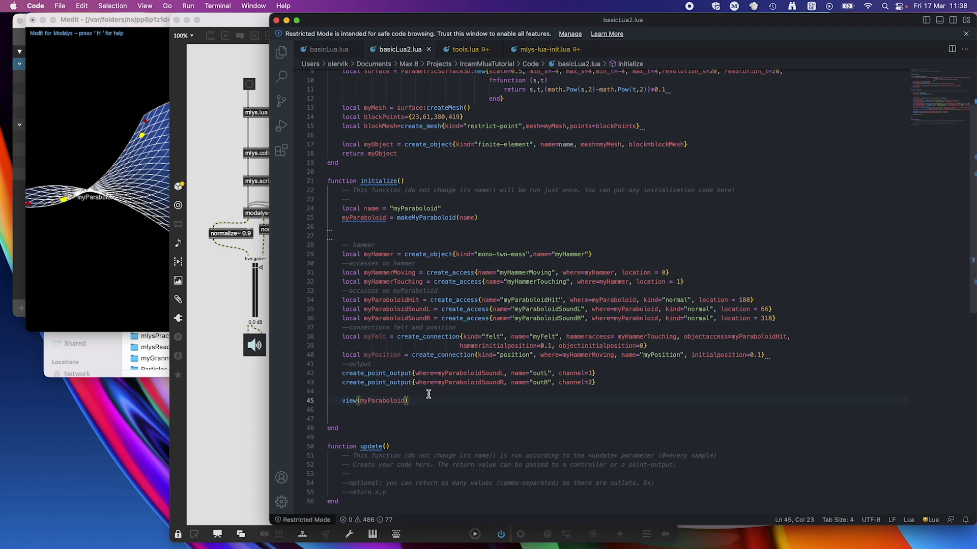
mouse_move(454, 436)
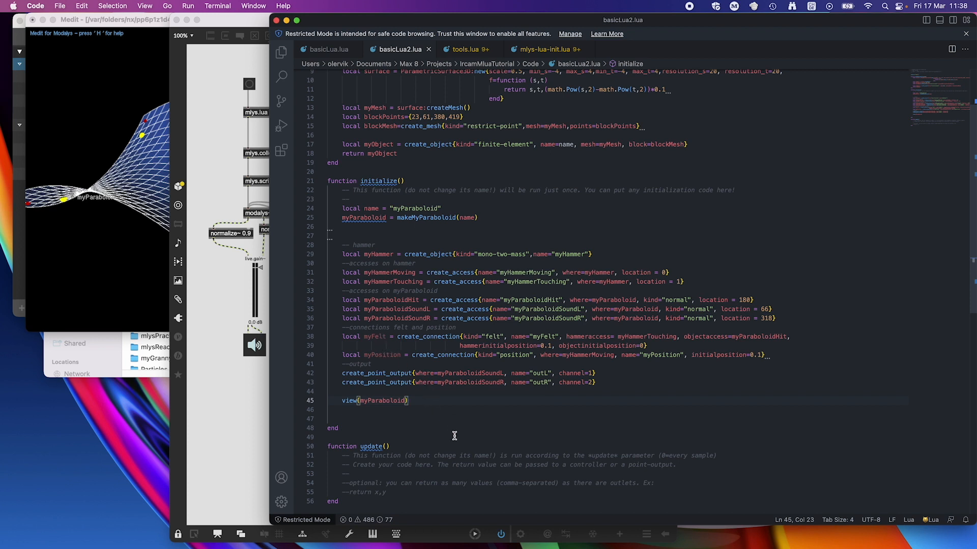